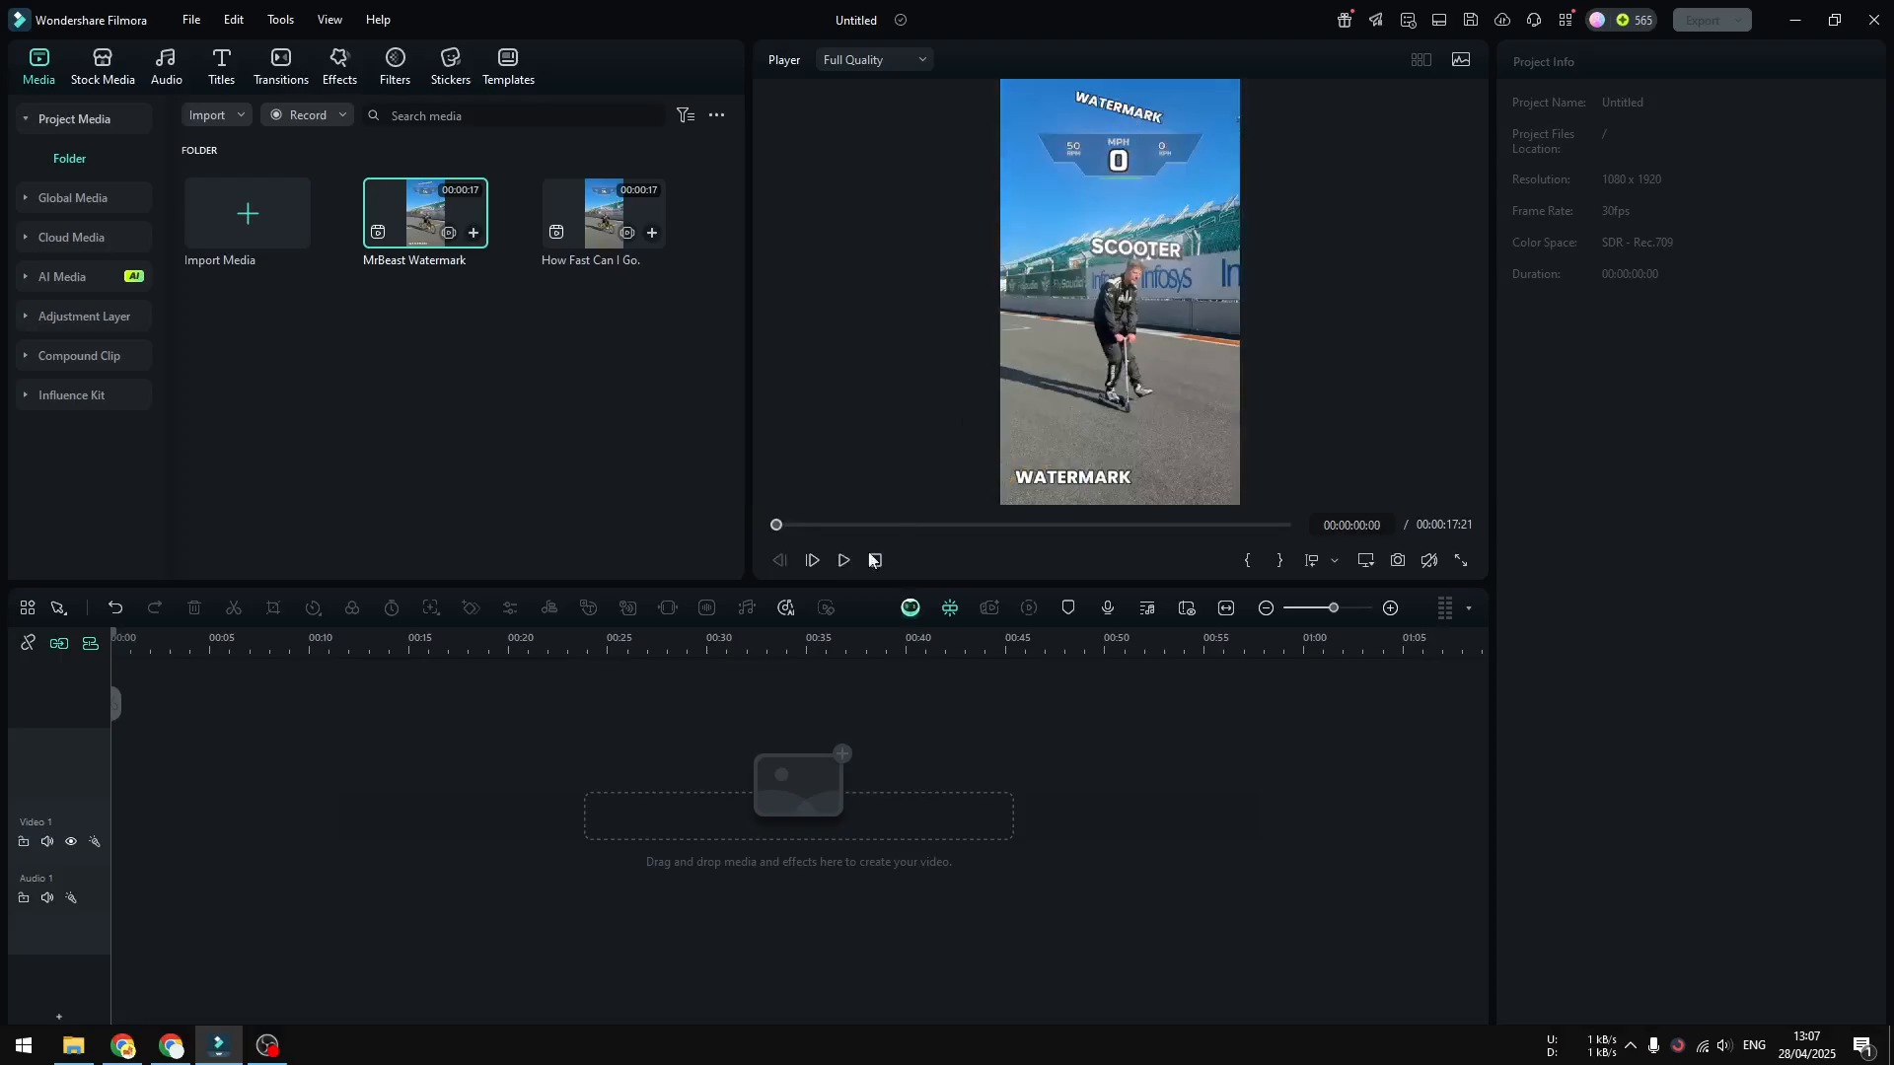
Place the watermarked racing clip on the Video 1 track and bring up its clip options
left_click(811, 559)
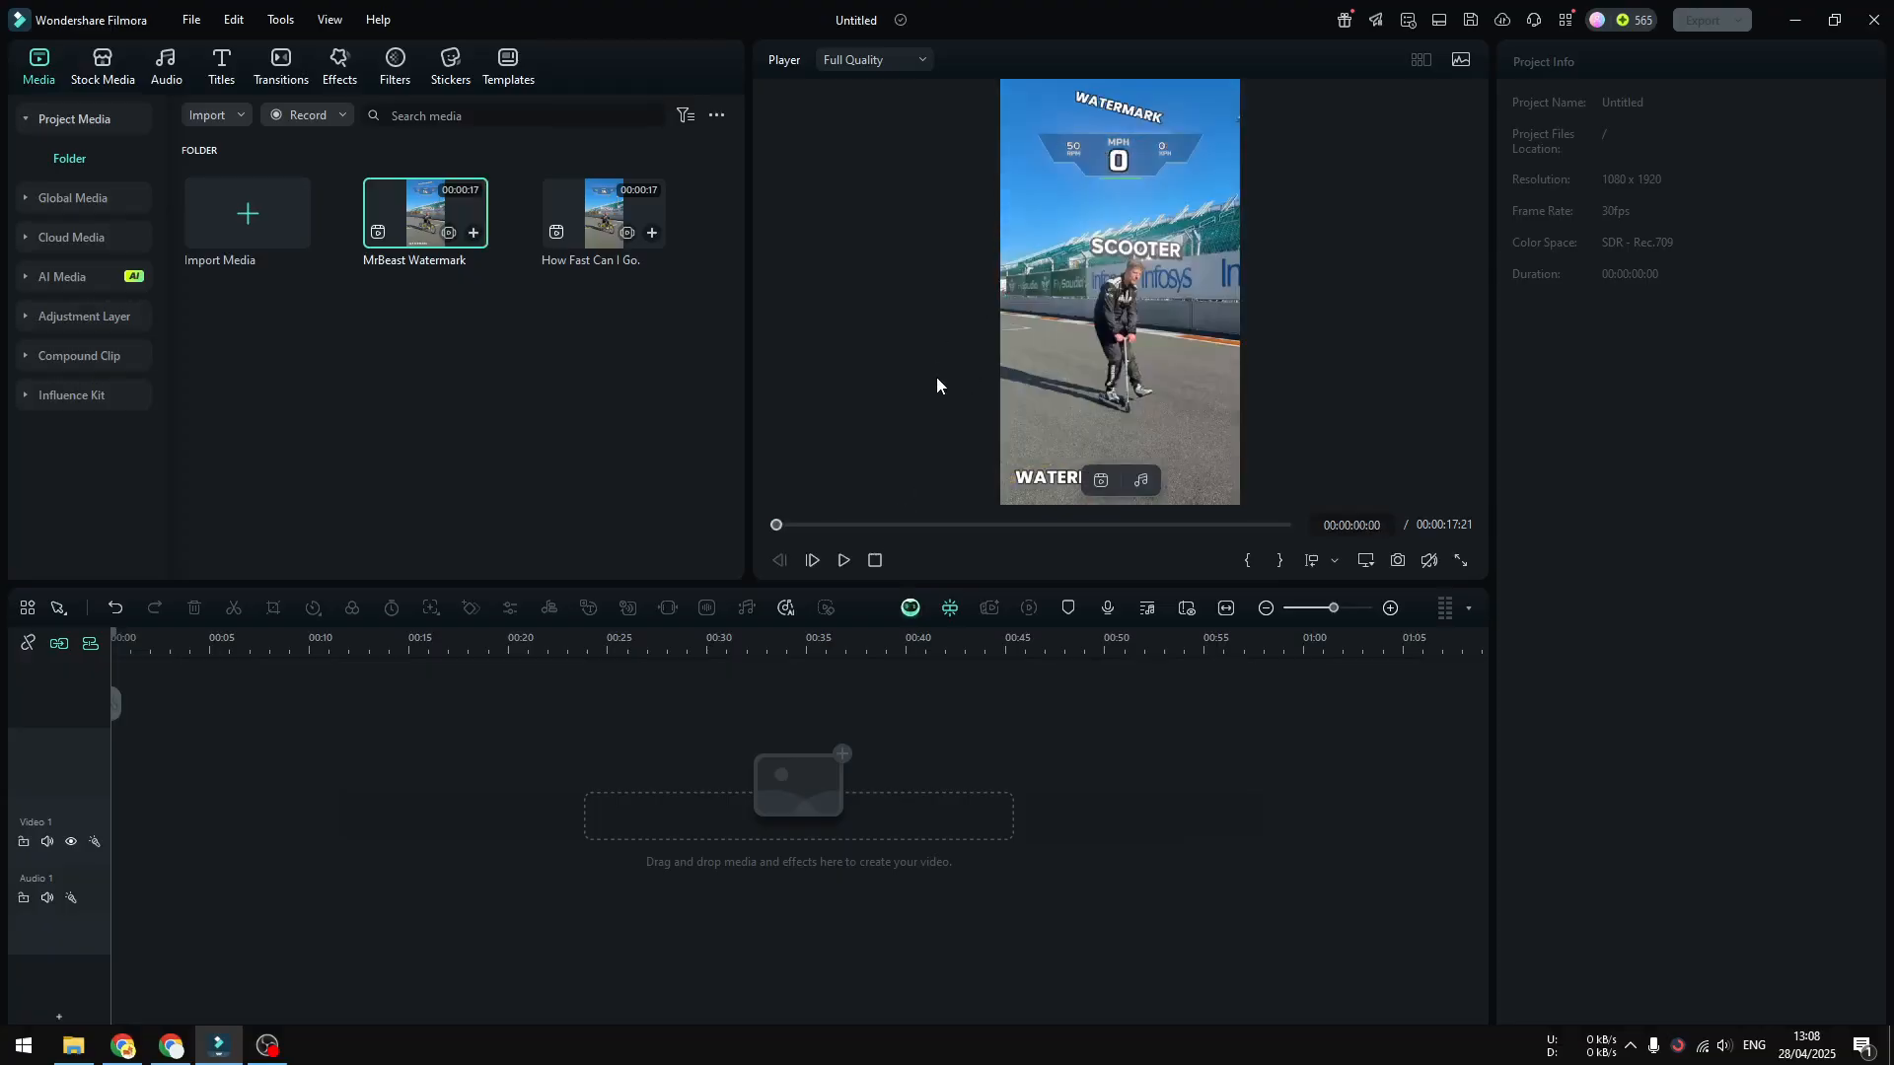
mouse_move(982, 314)
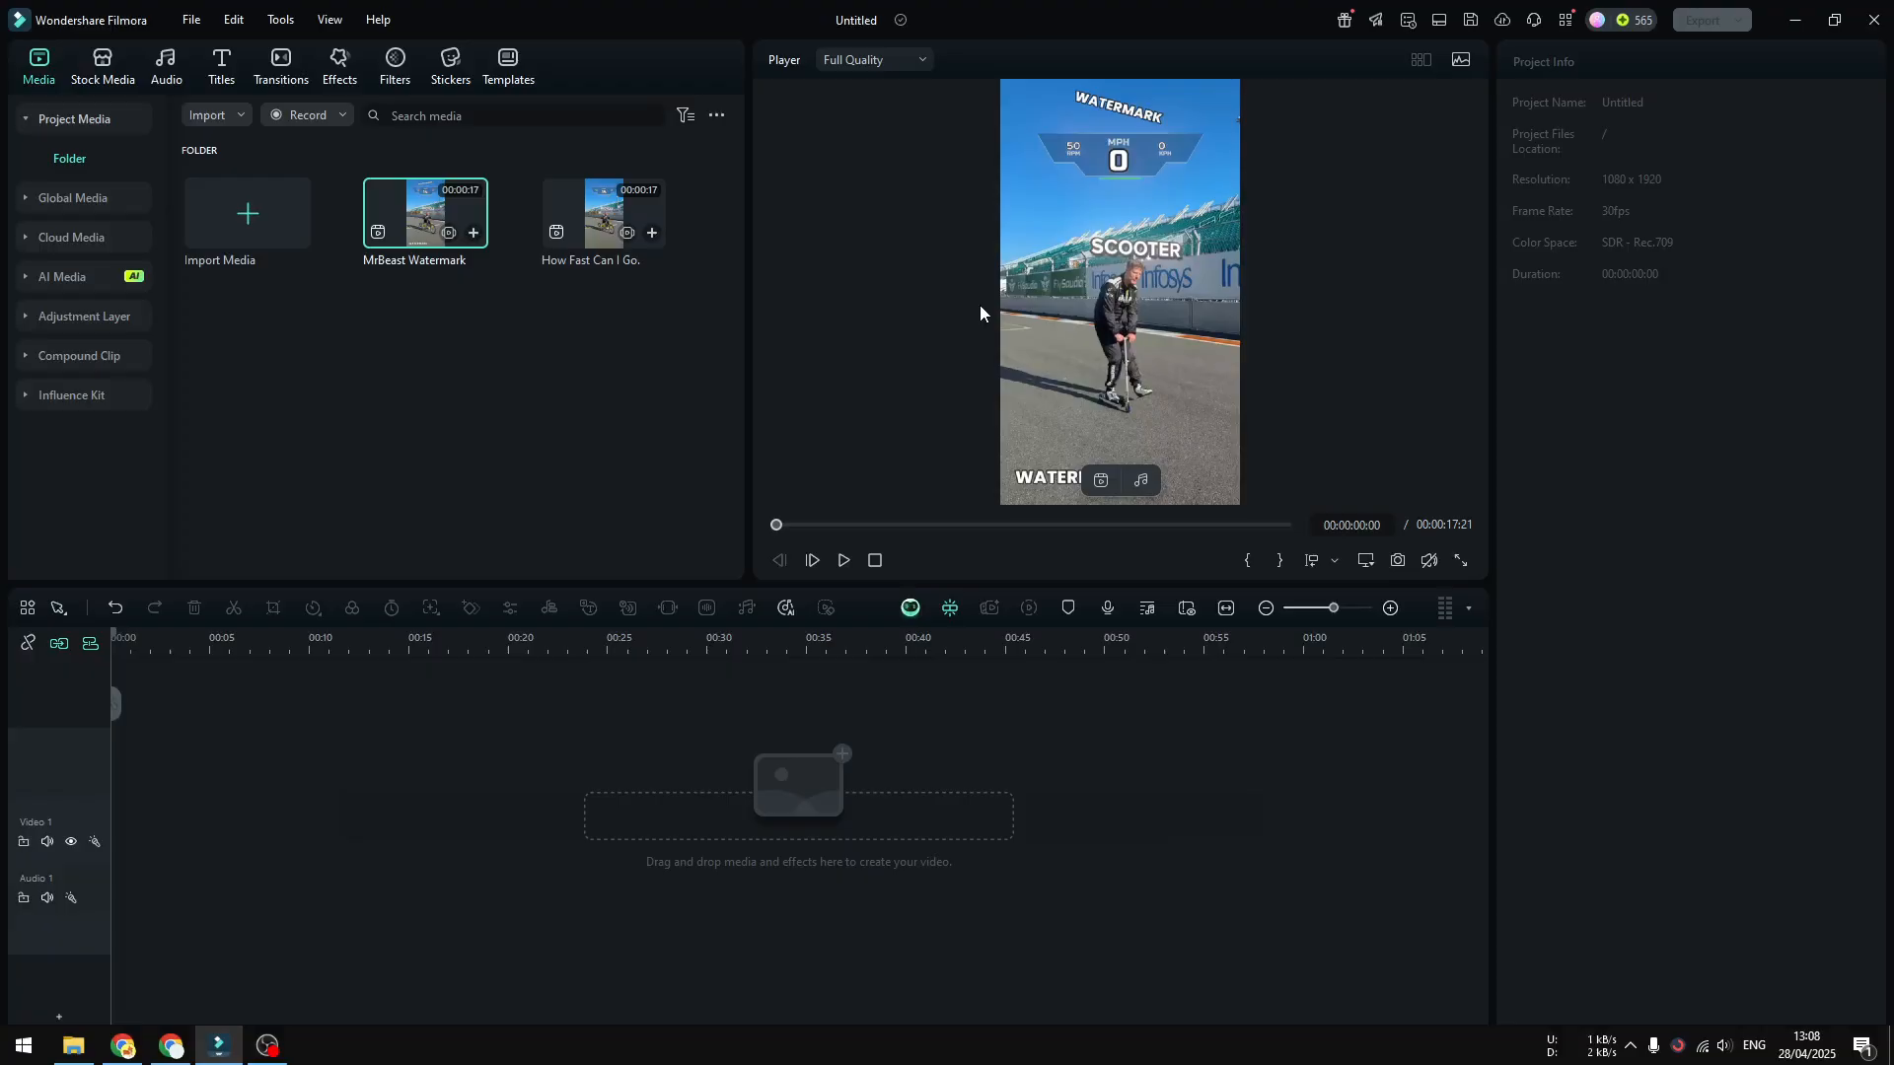
mouse_move(967, 398)
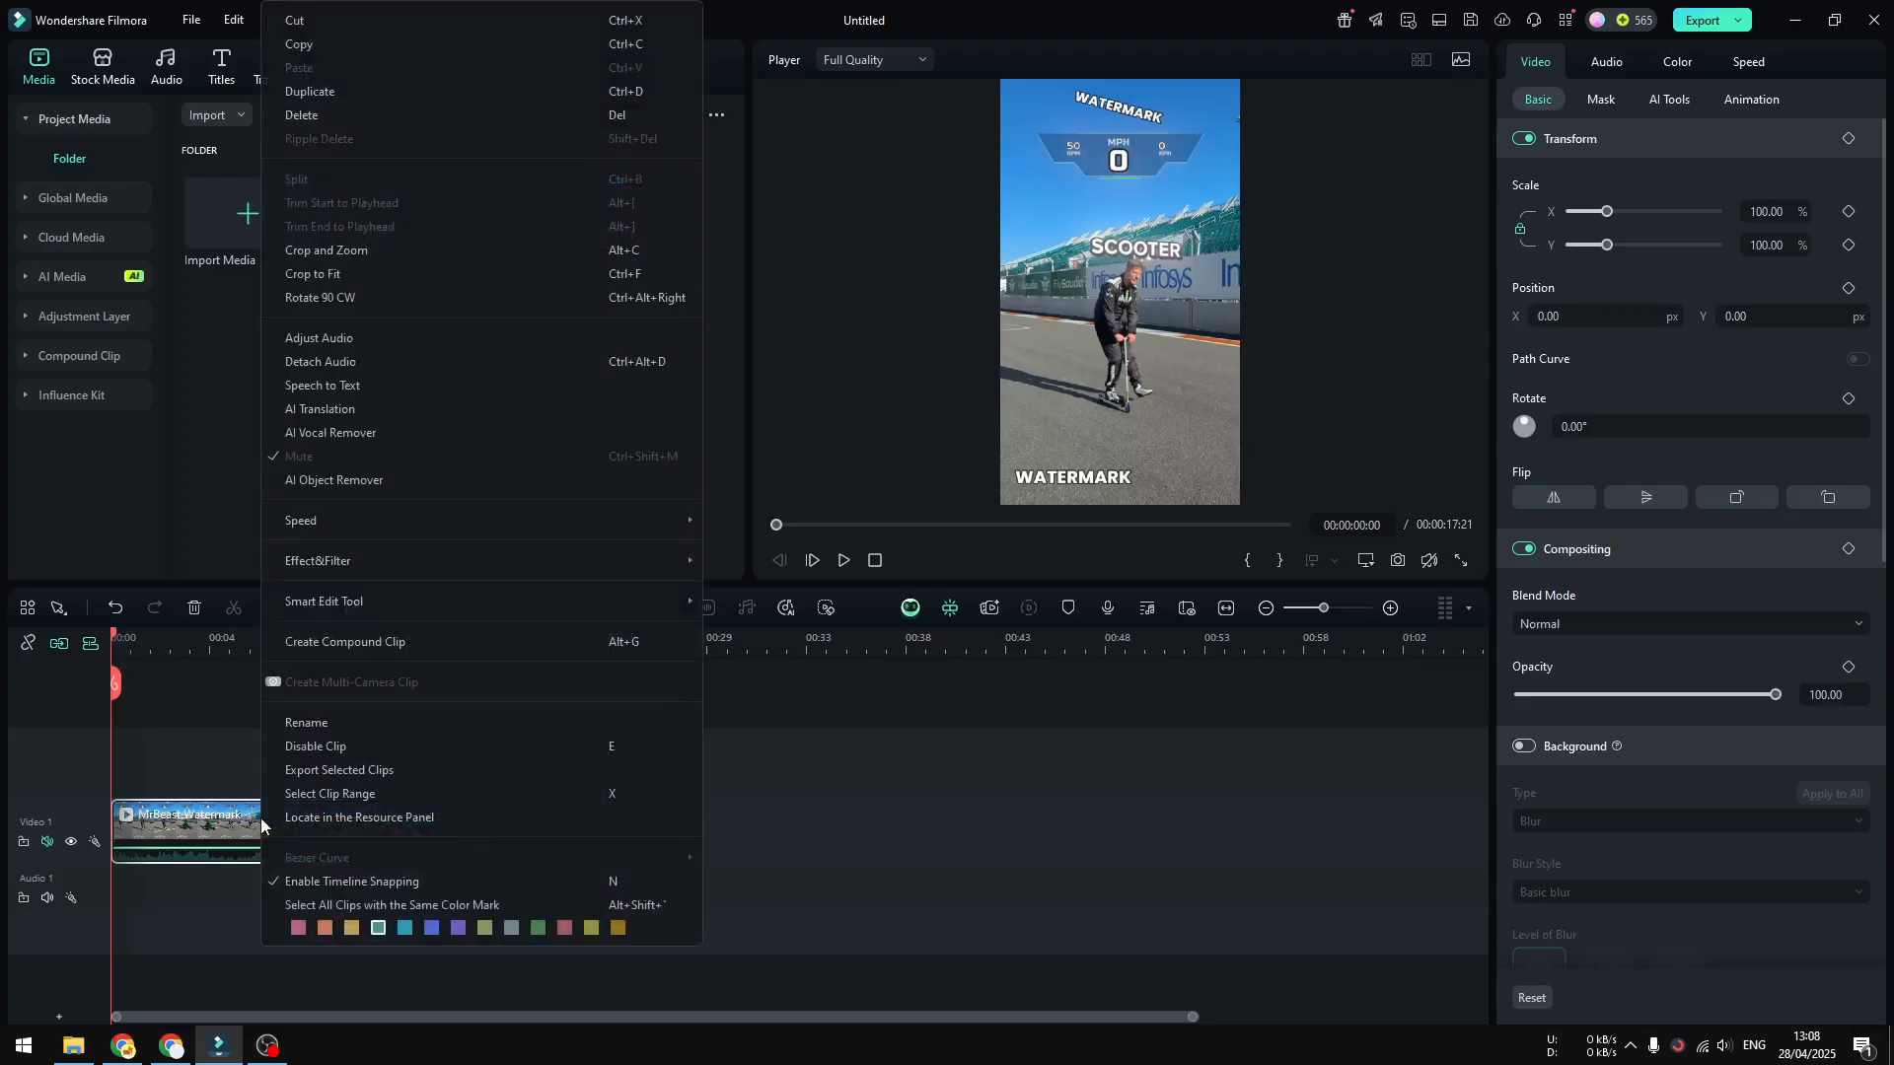
mouse_move(351, 480)
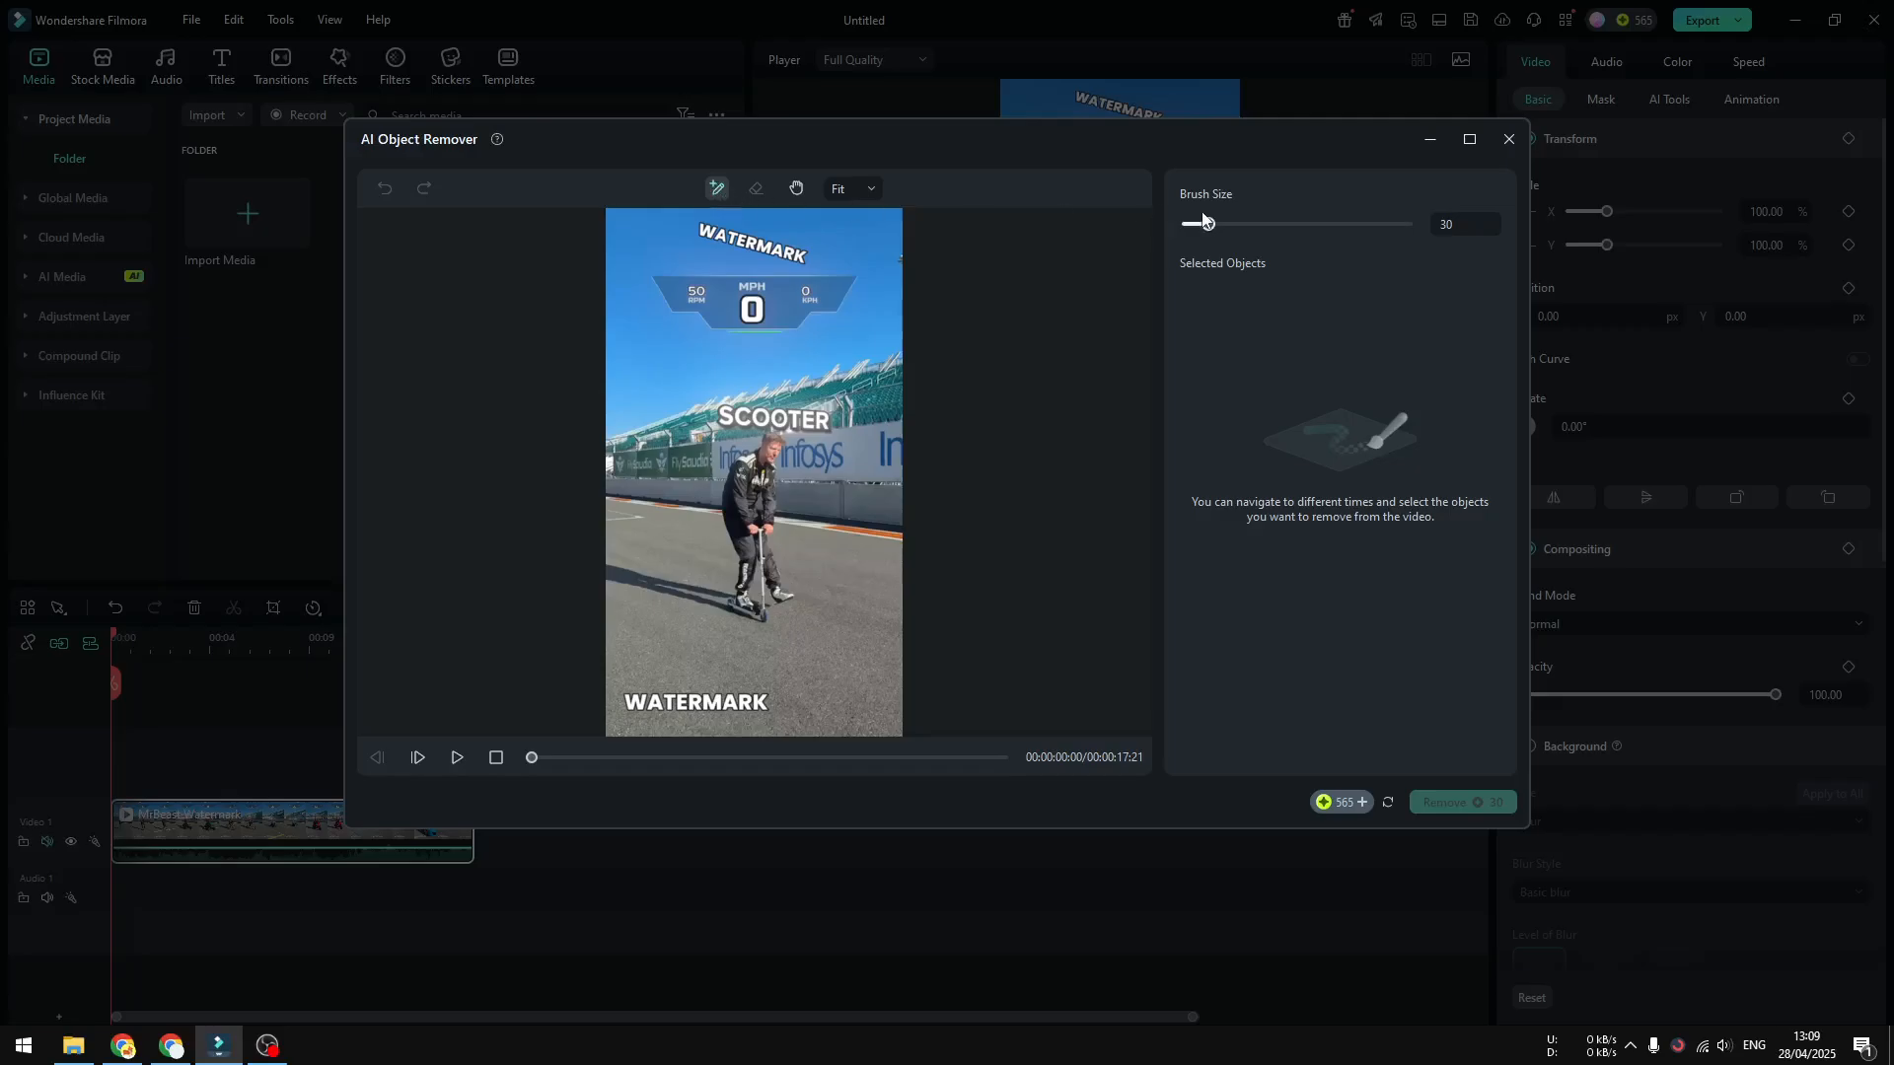
Enlarge the removal brush and paint over the top and bottom WATERMARK captions
left_click_drag(1197, 223, 1257, 223)
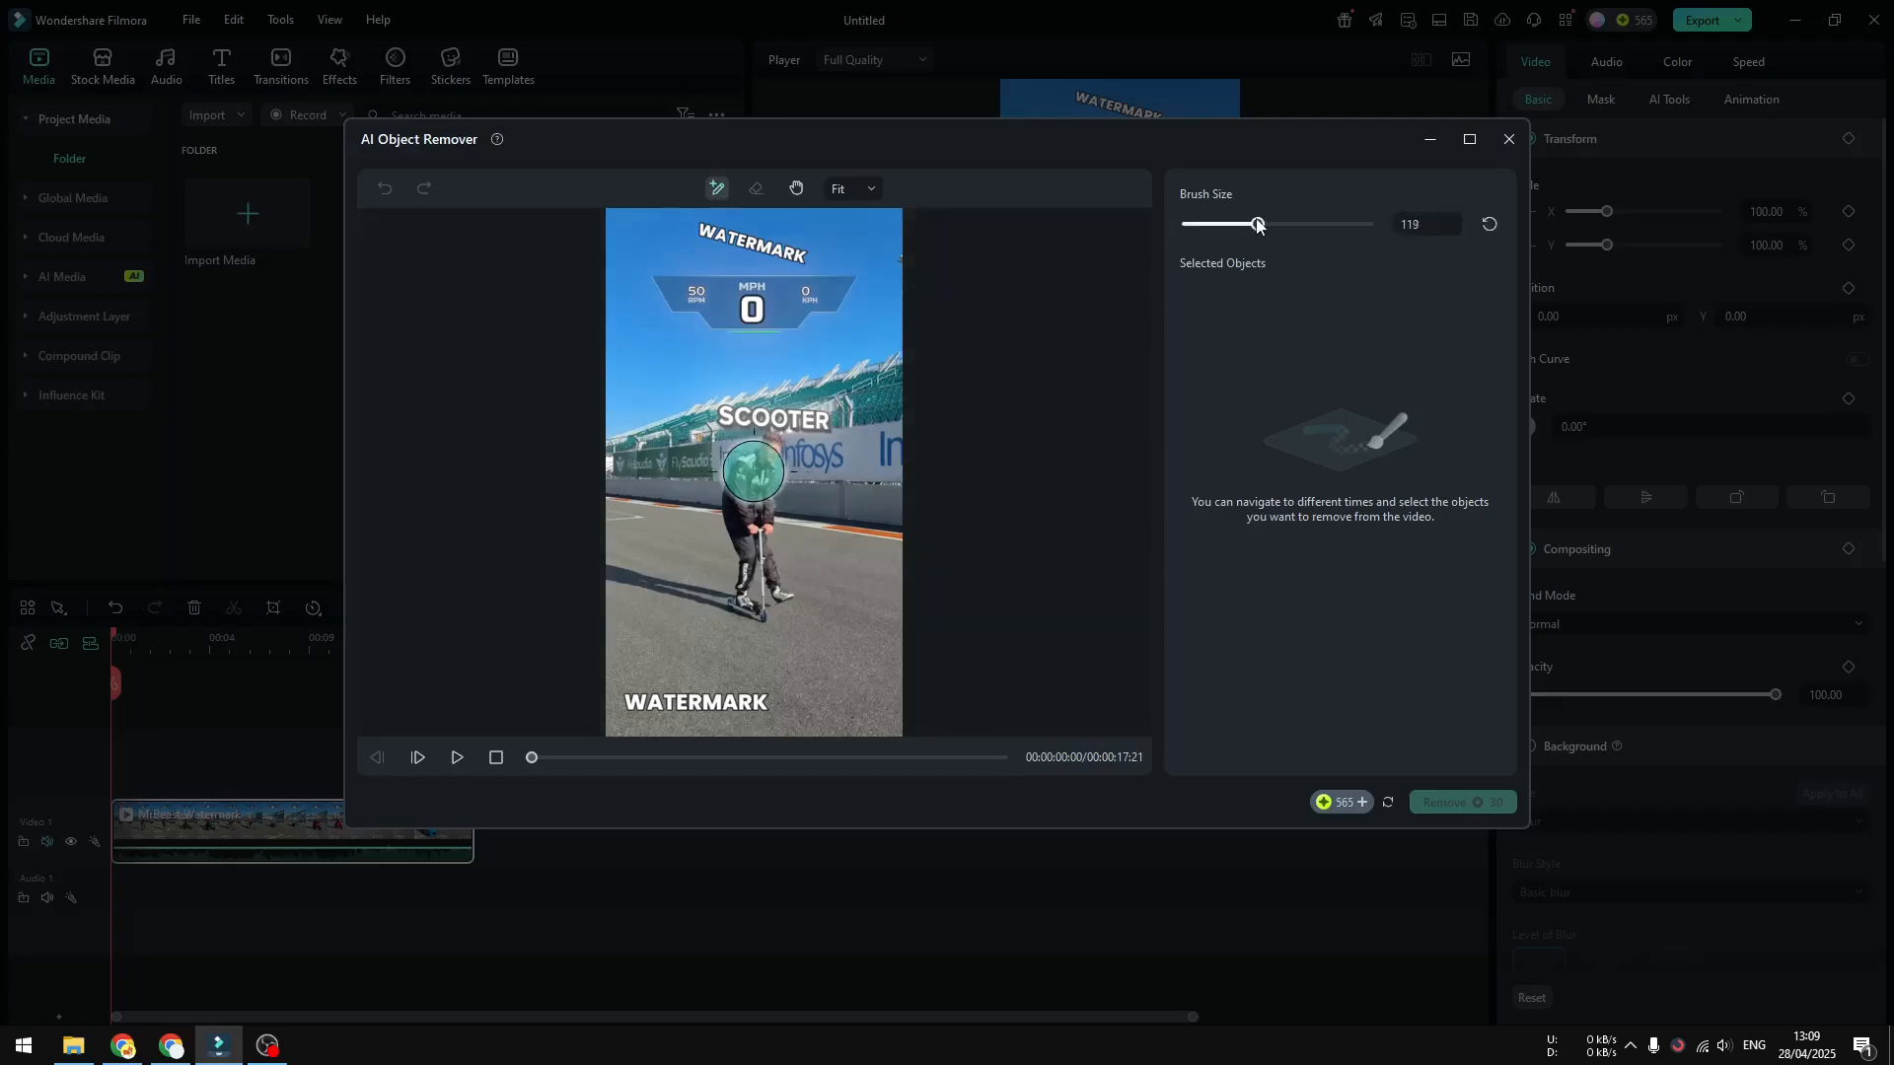
left_click_drag(1257, 225, 1238, 225)
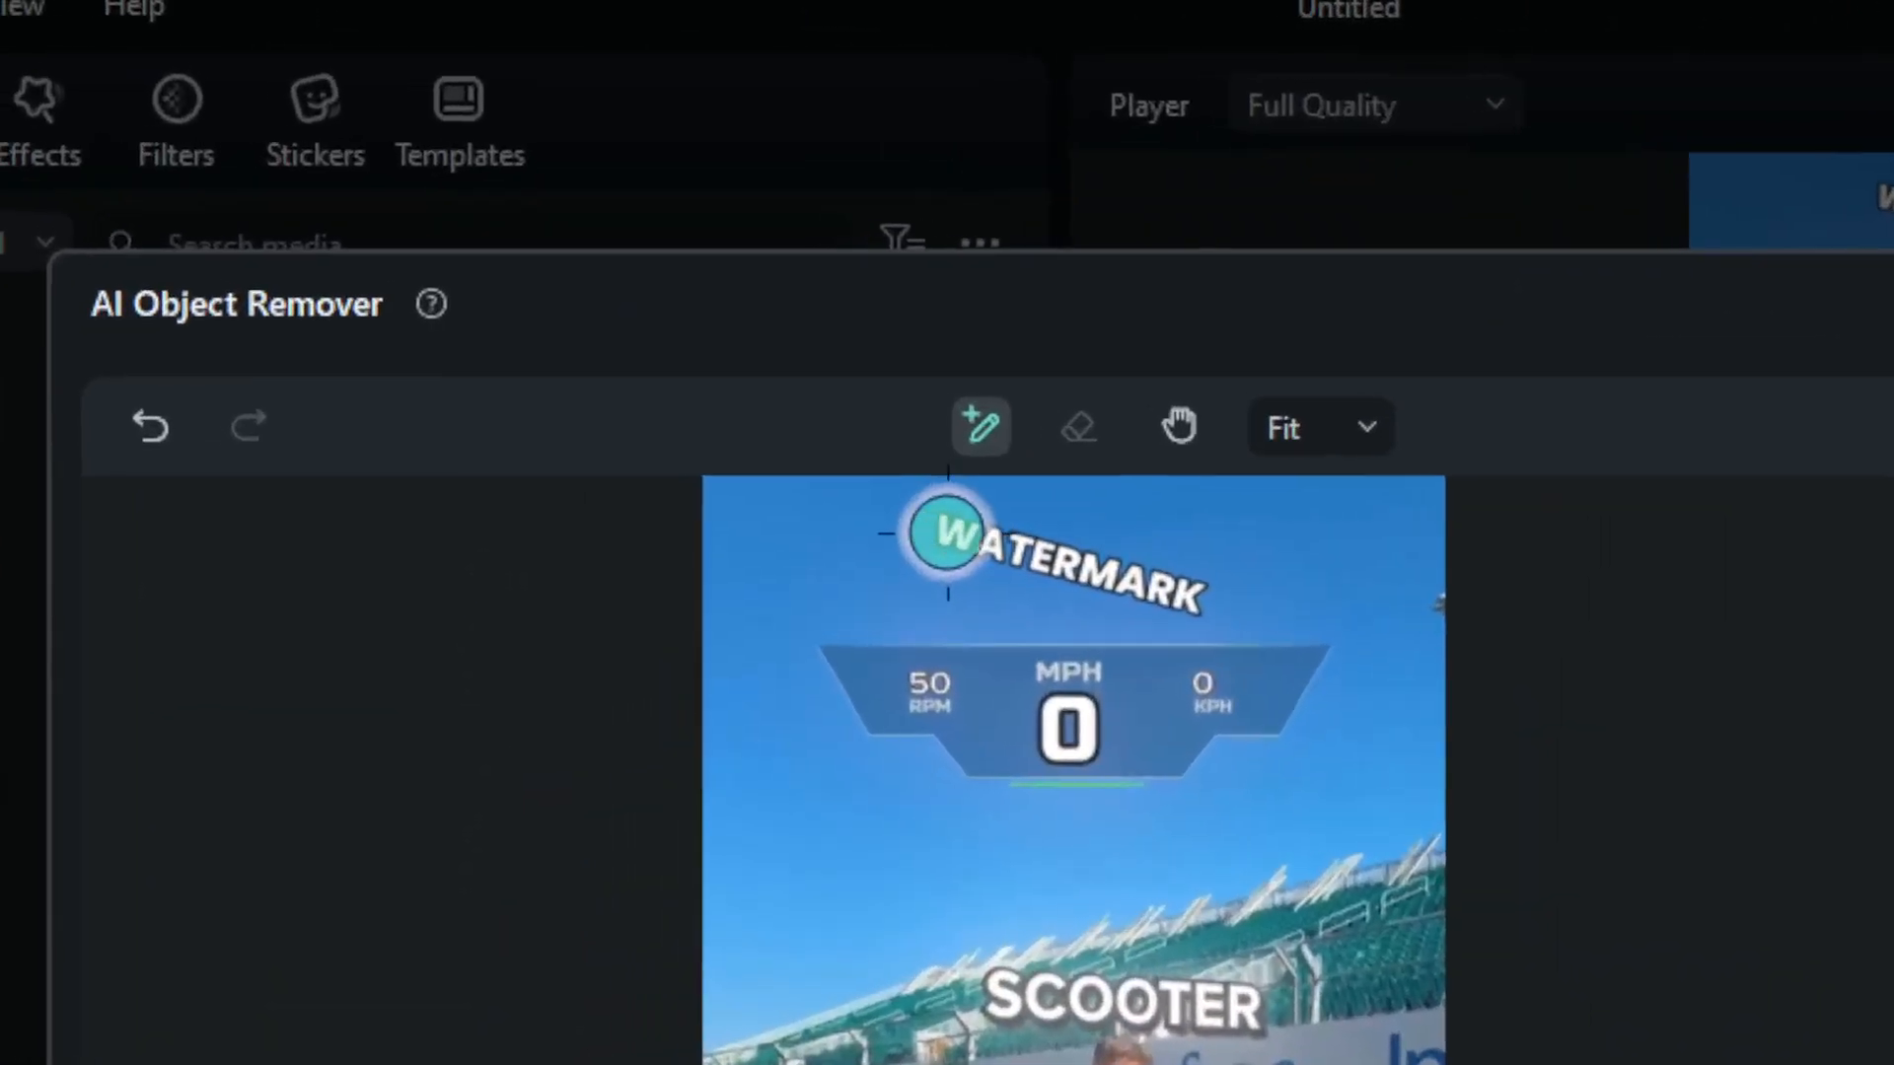
left_click_drag(955, 536, 1143, 580)
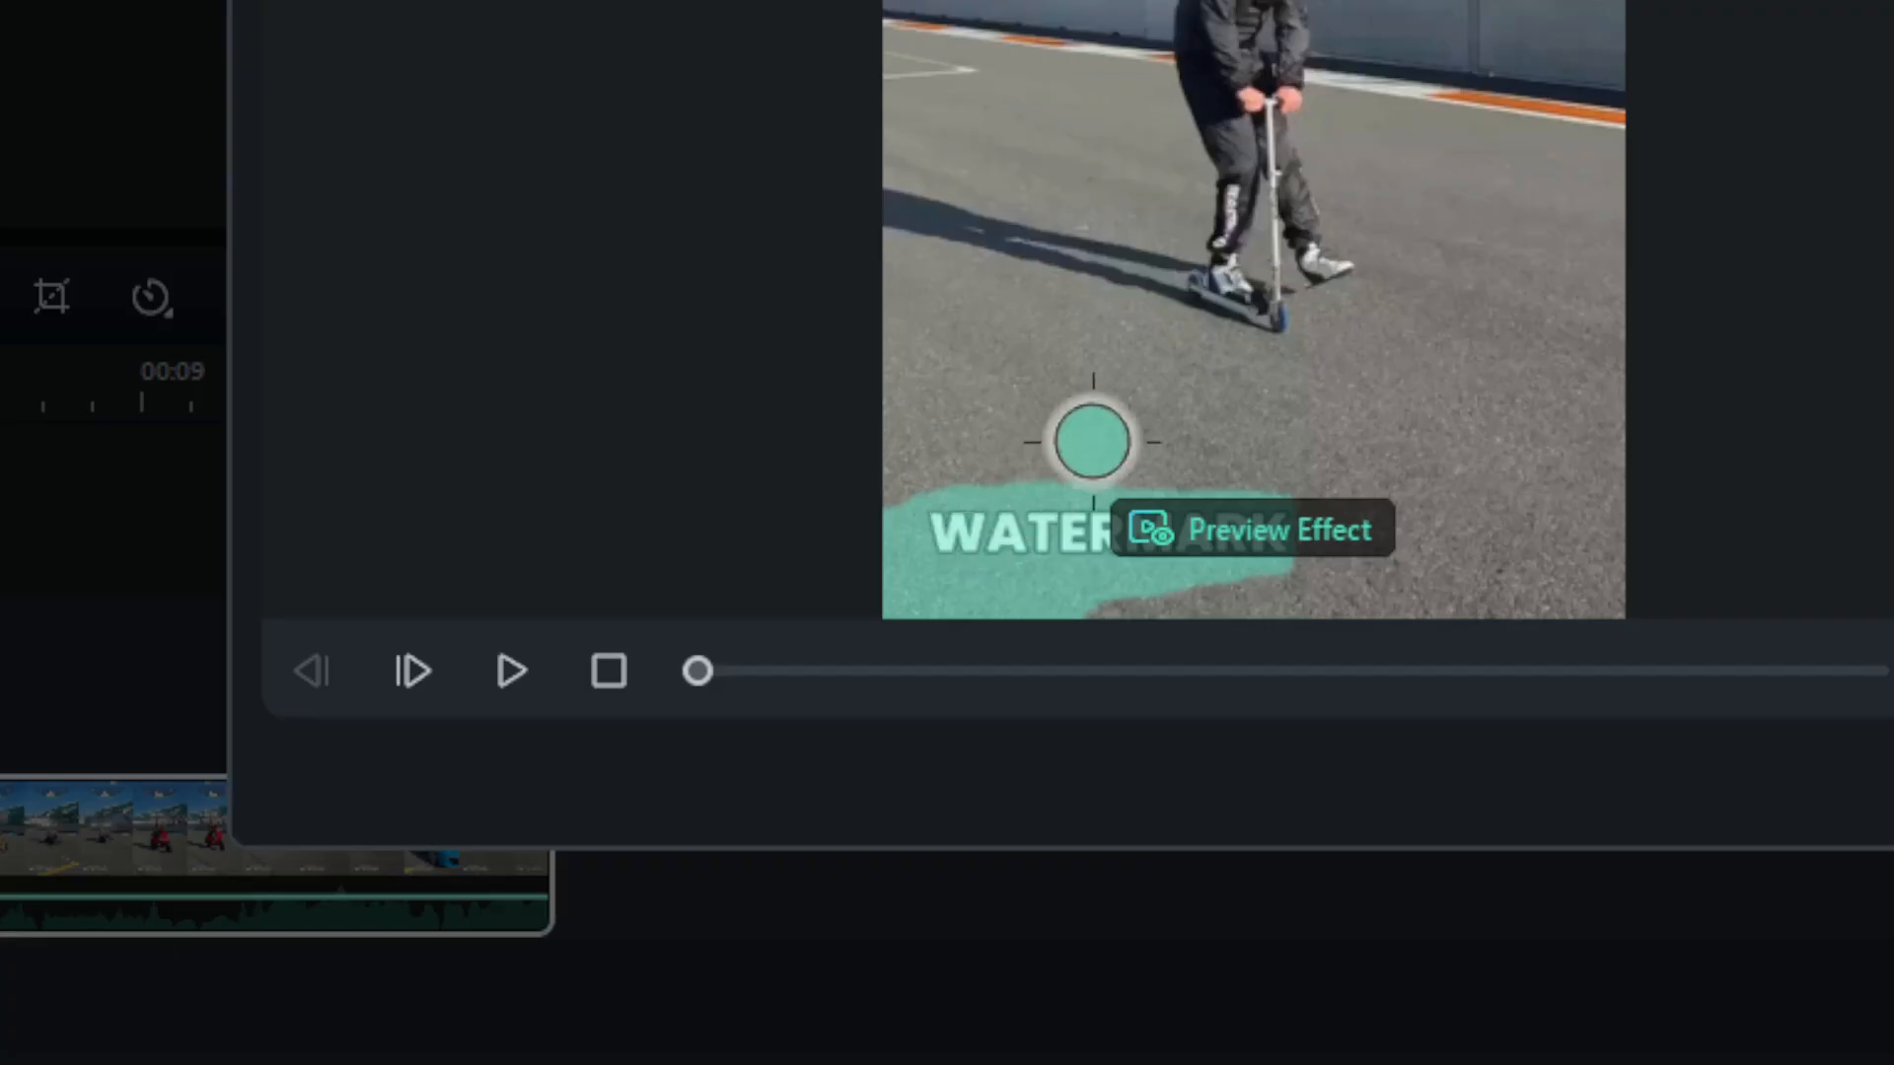
left_click_drag(1091, 440, 1120, 411)
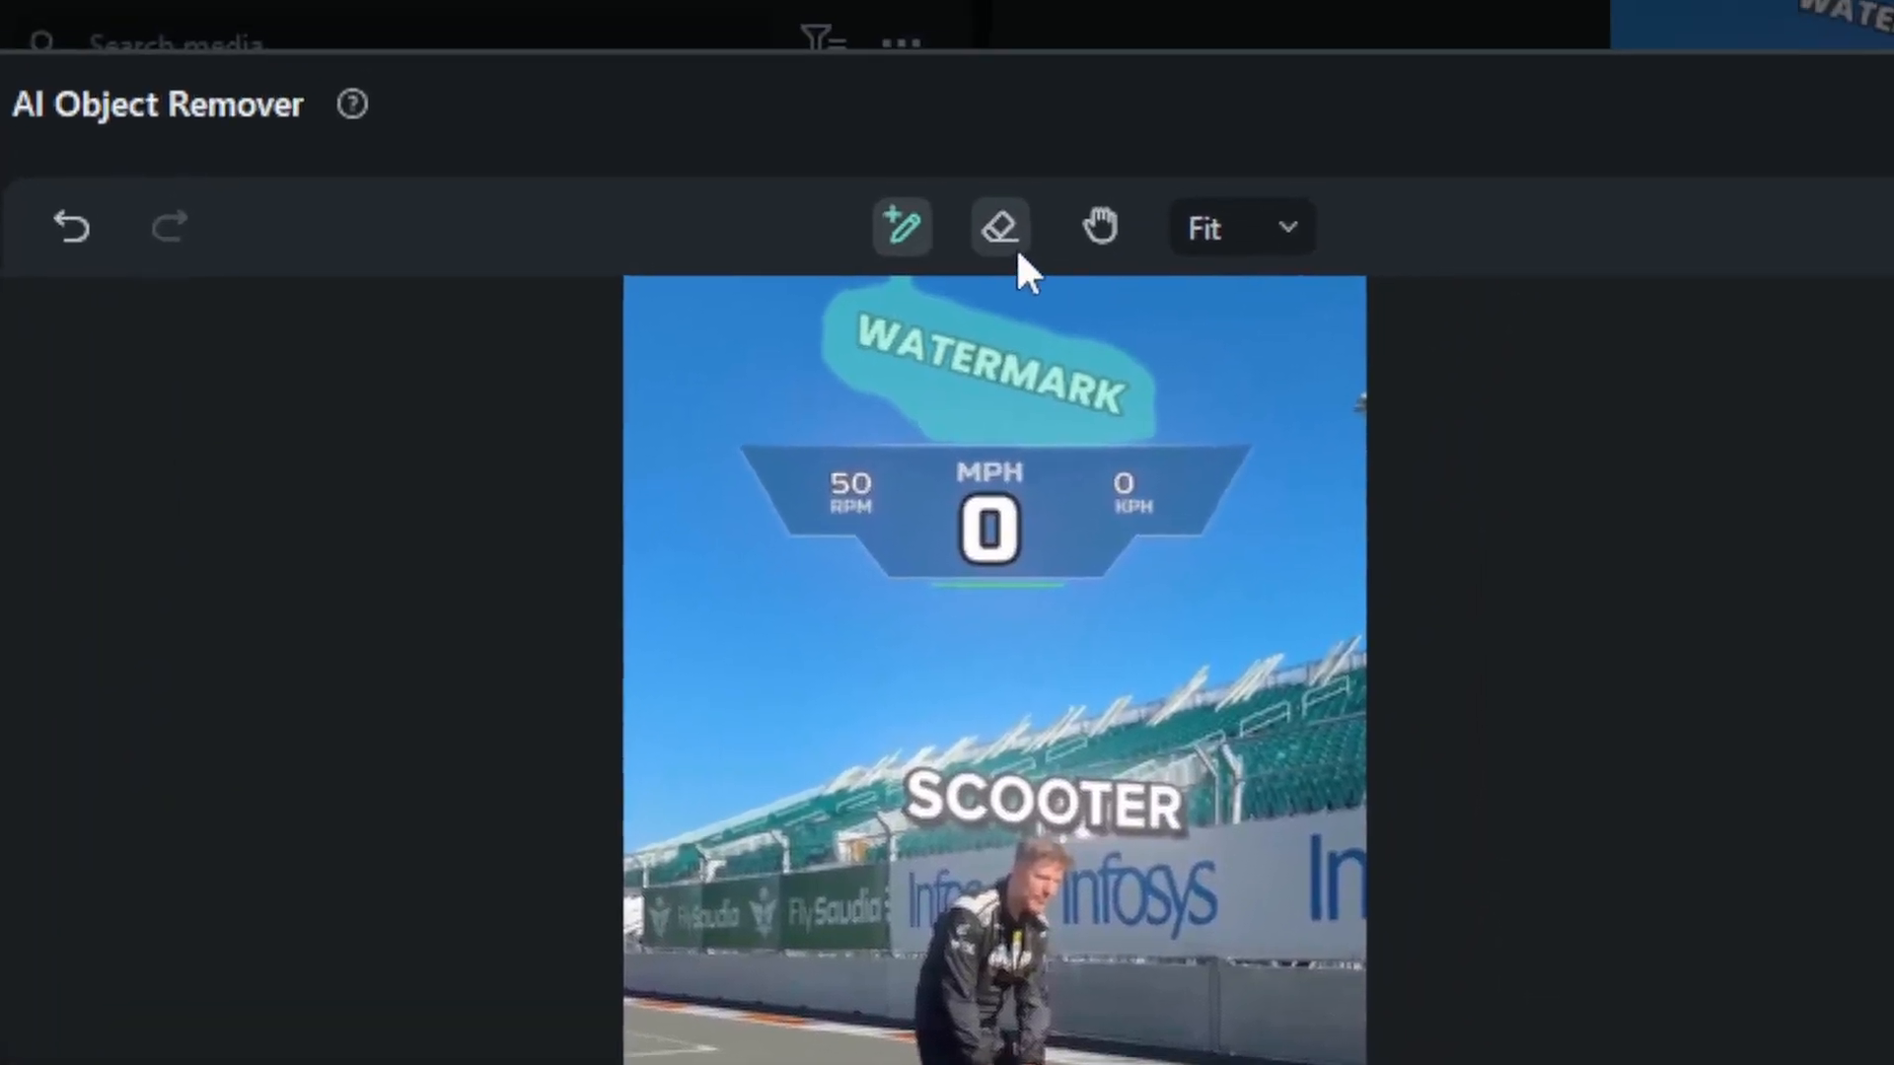
Erase the excess mask around the bottom WATERMARK caption with the eraser tool
left_click(1000, 227)
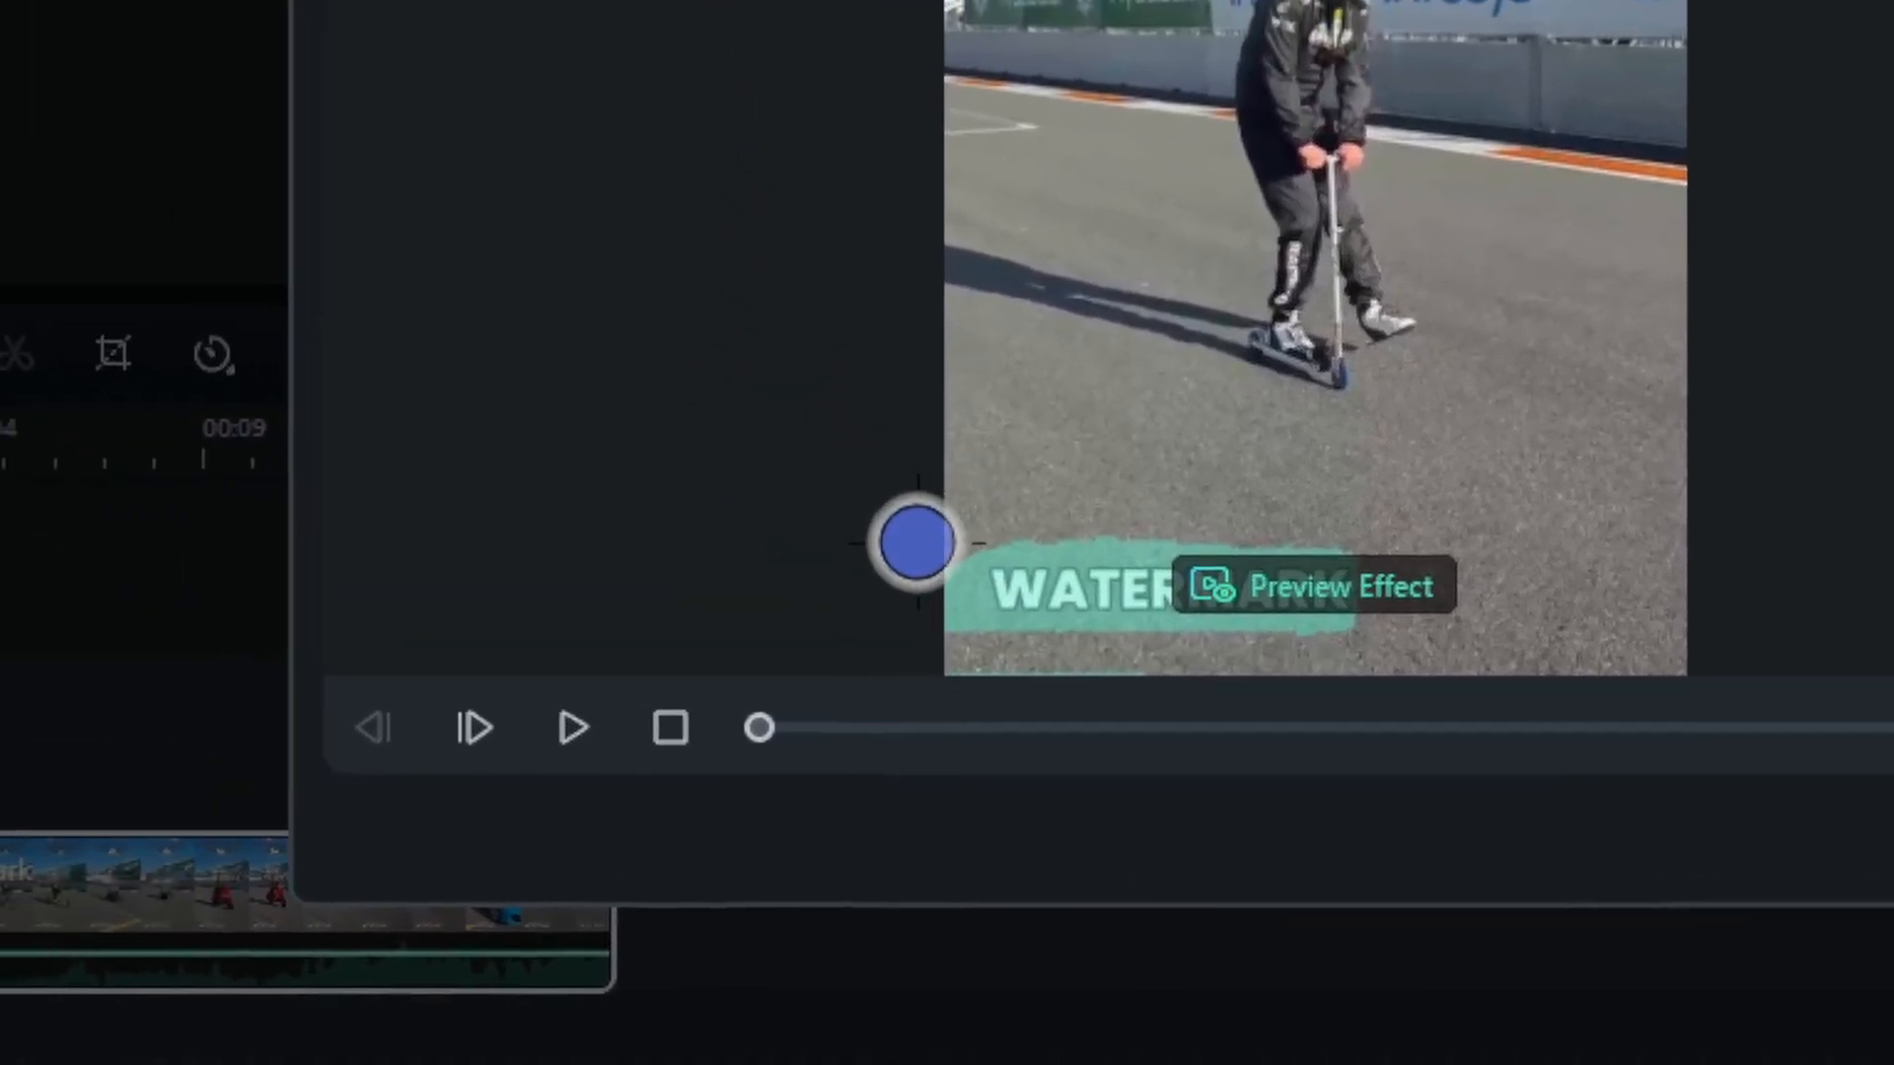
left_click_drag(912, 544, 990, 483)
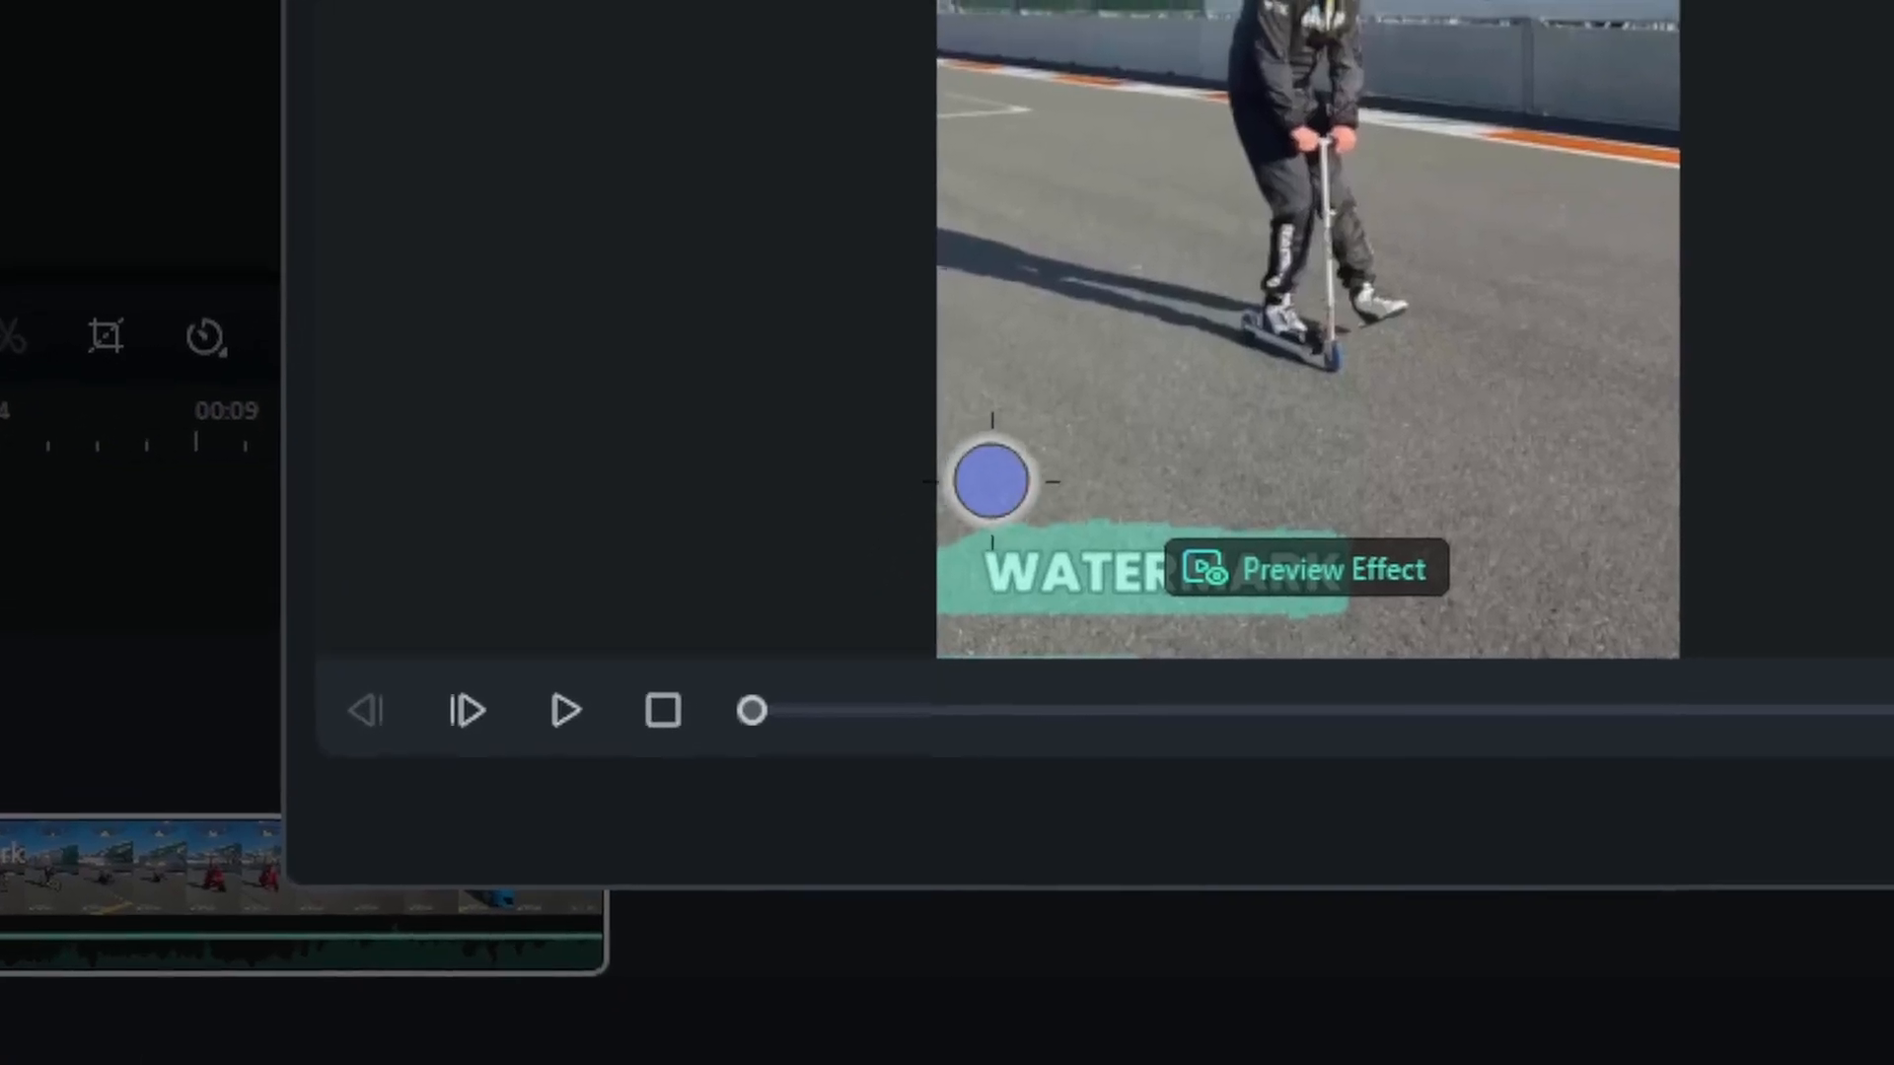
left_click_drag(996, 481, 1365, 499)
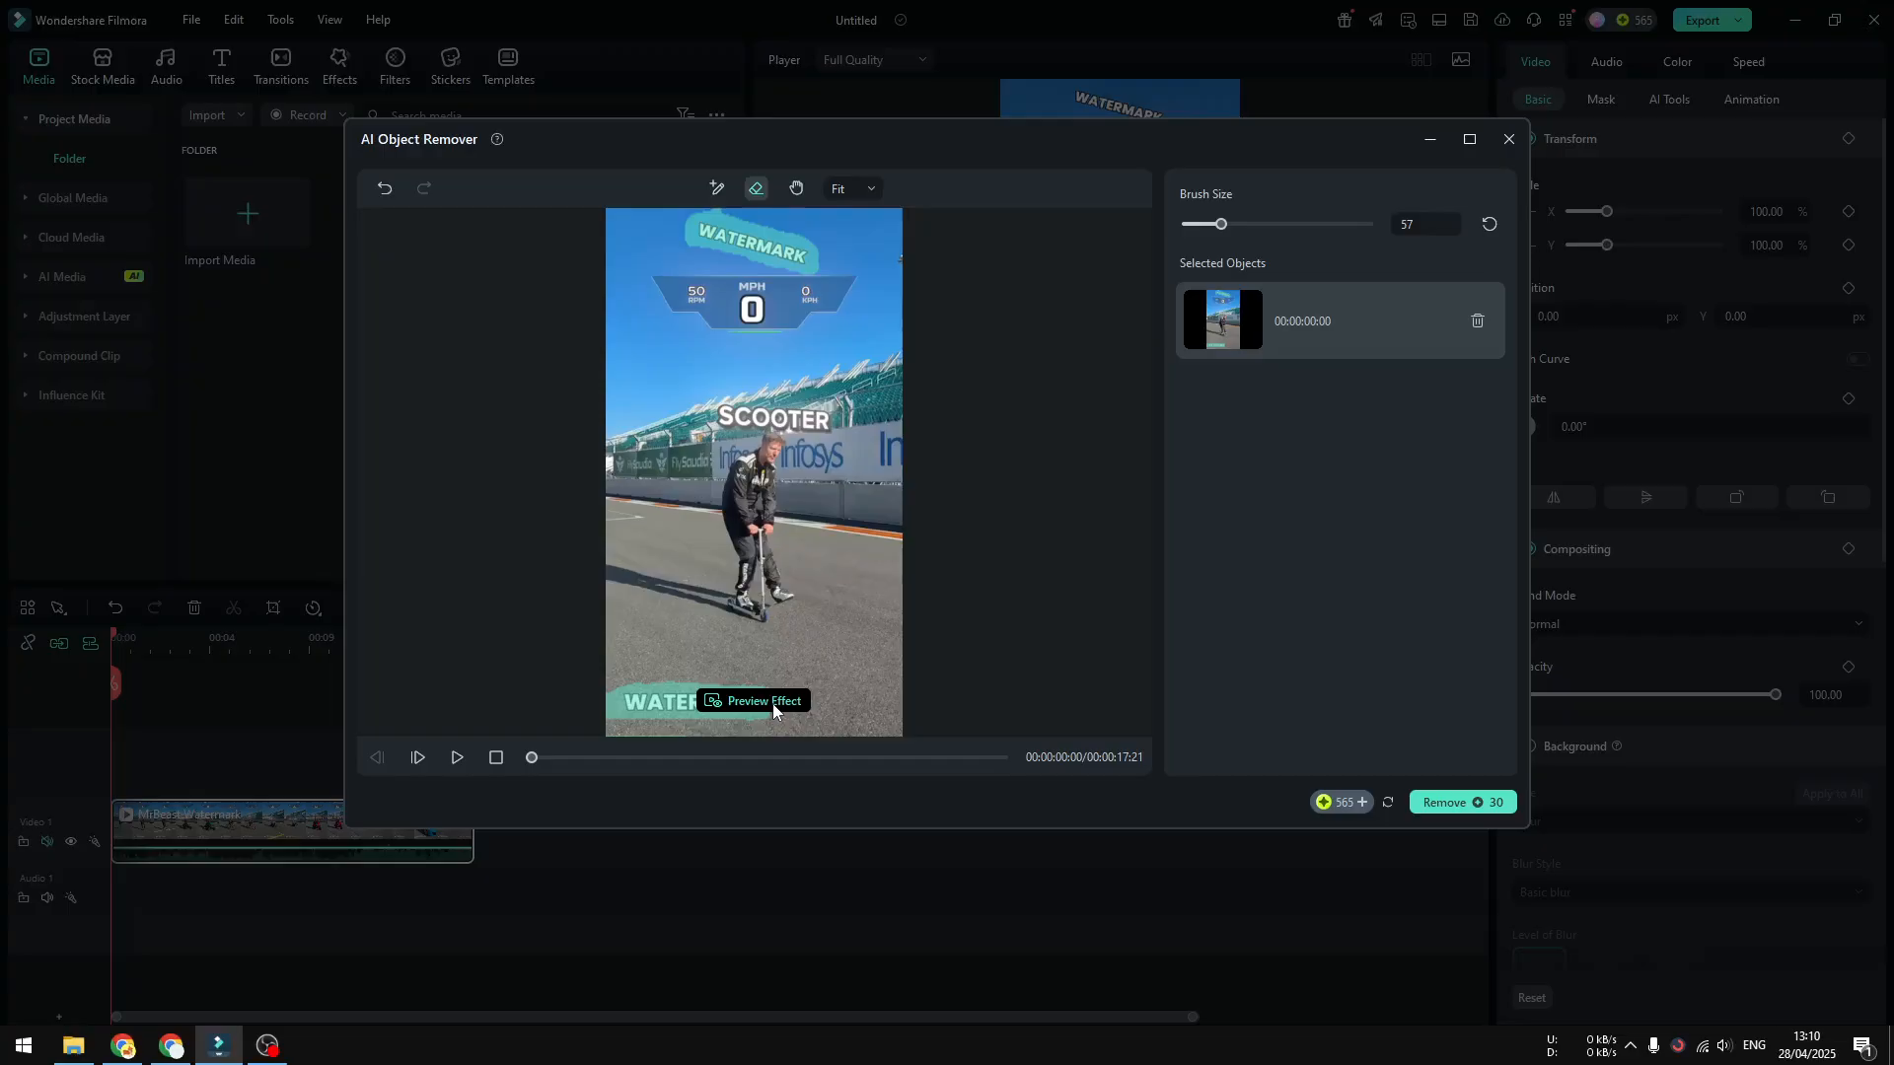
Preview the removal effect, play it back and scrub to a later moment to check the result
left_click(751, 701)
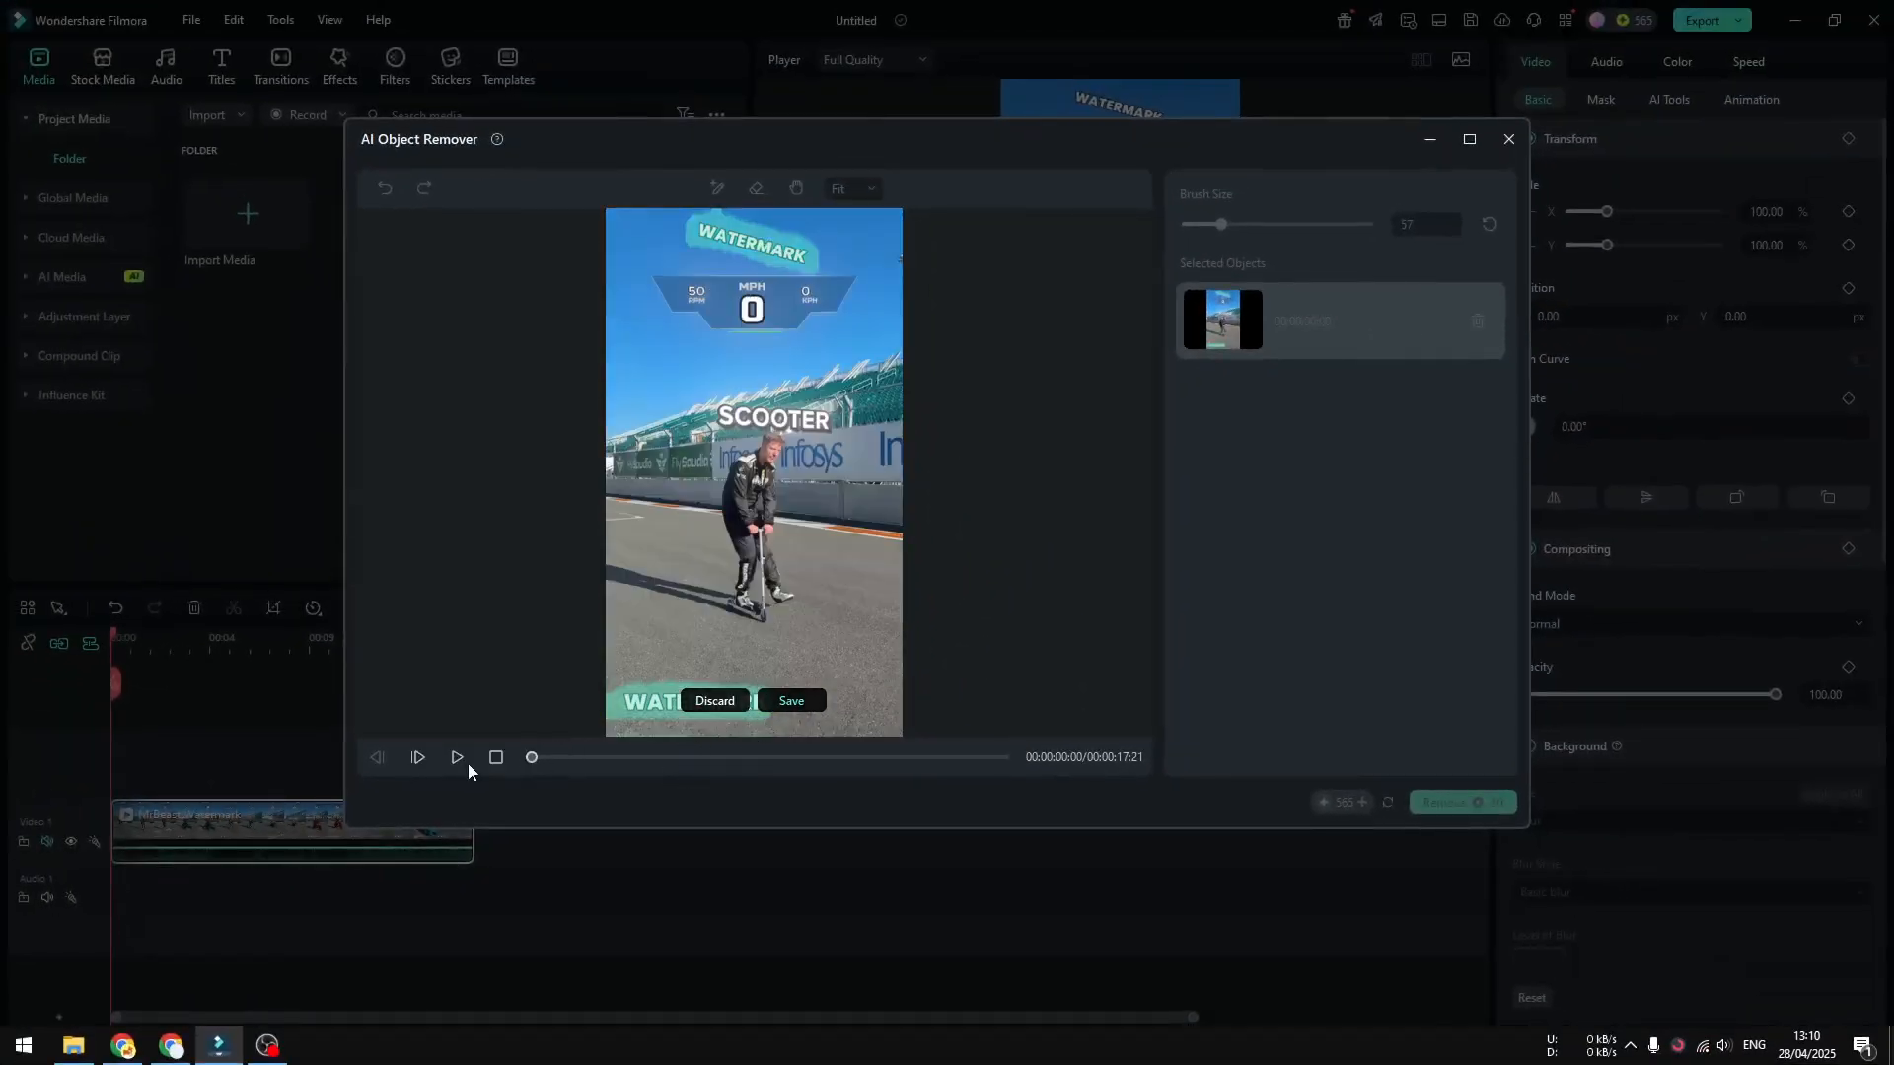
left_click(456, 758)
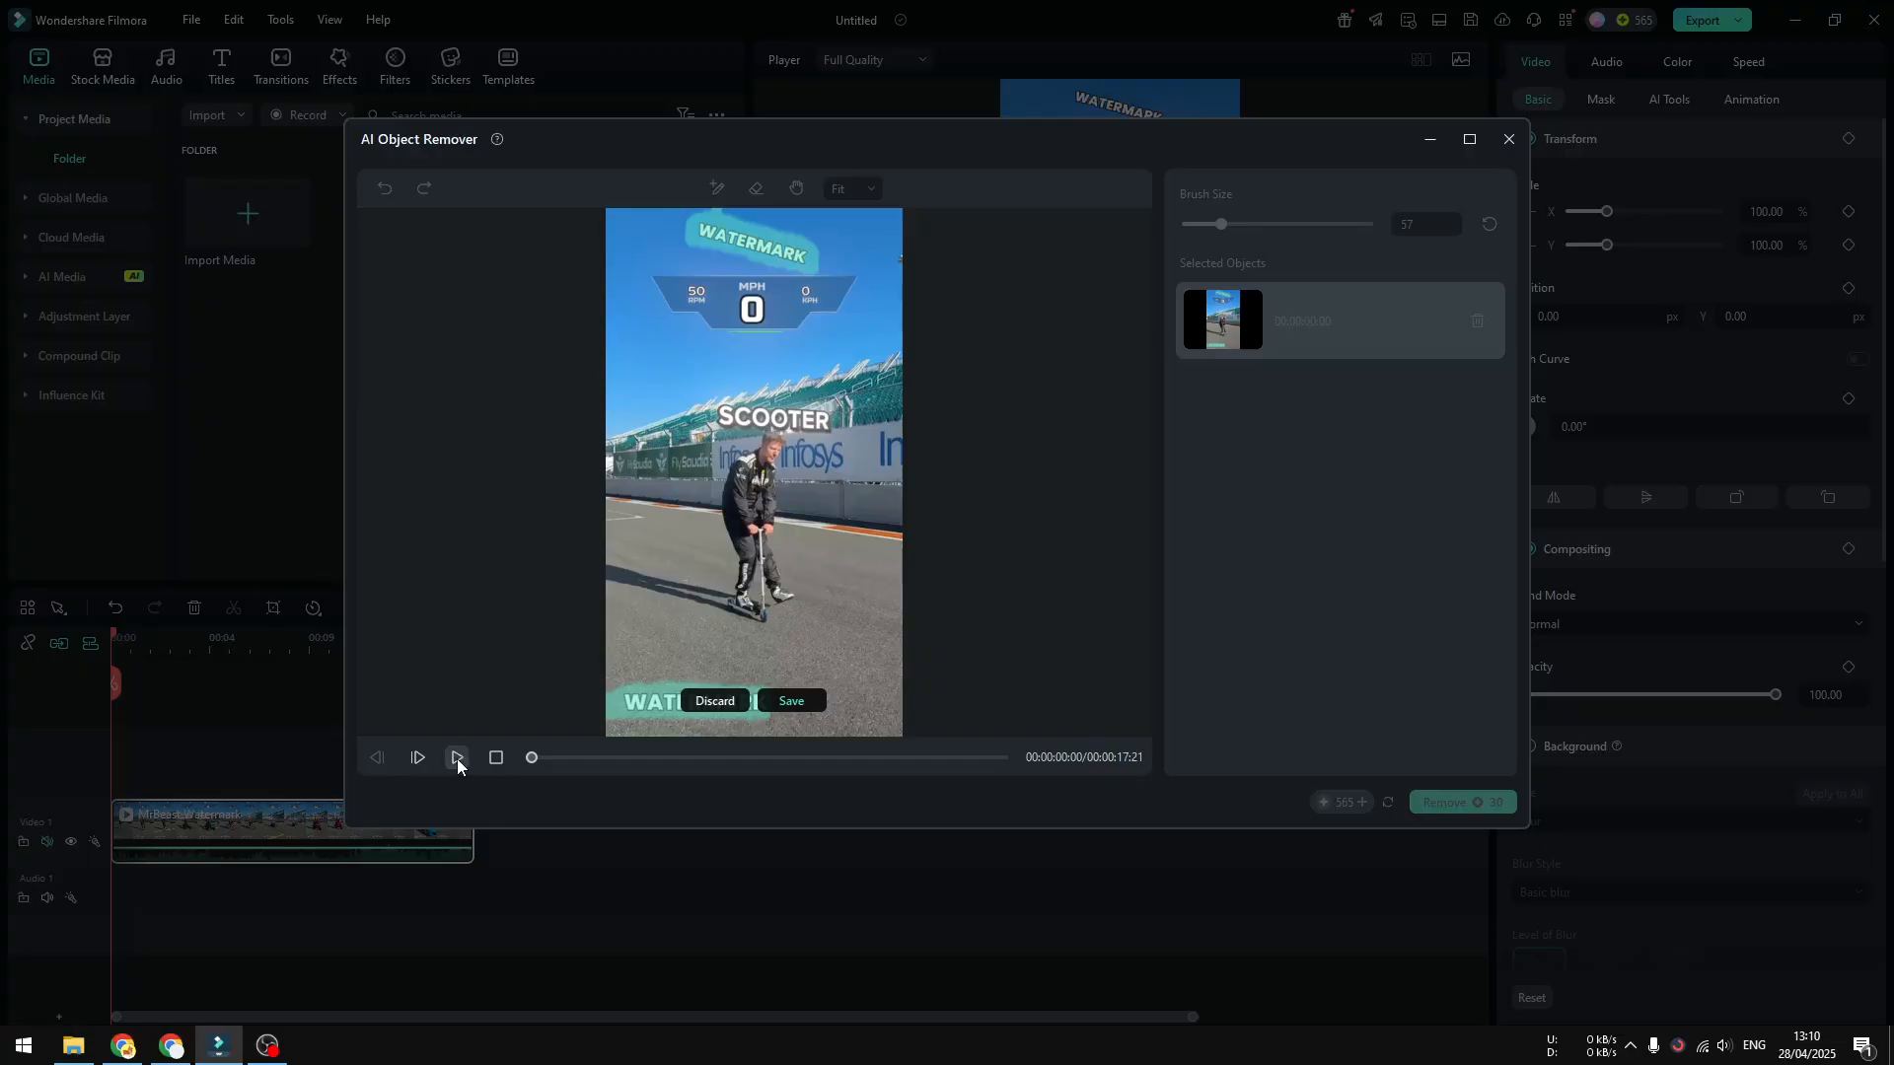
left_click(456, 758)
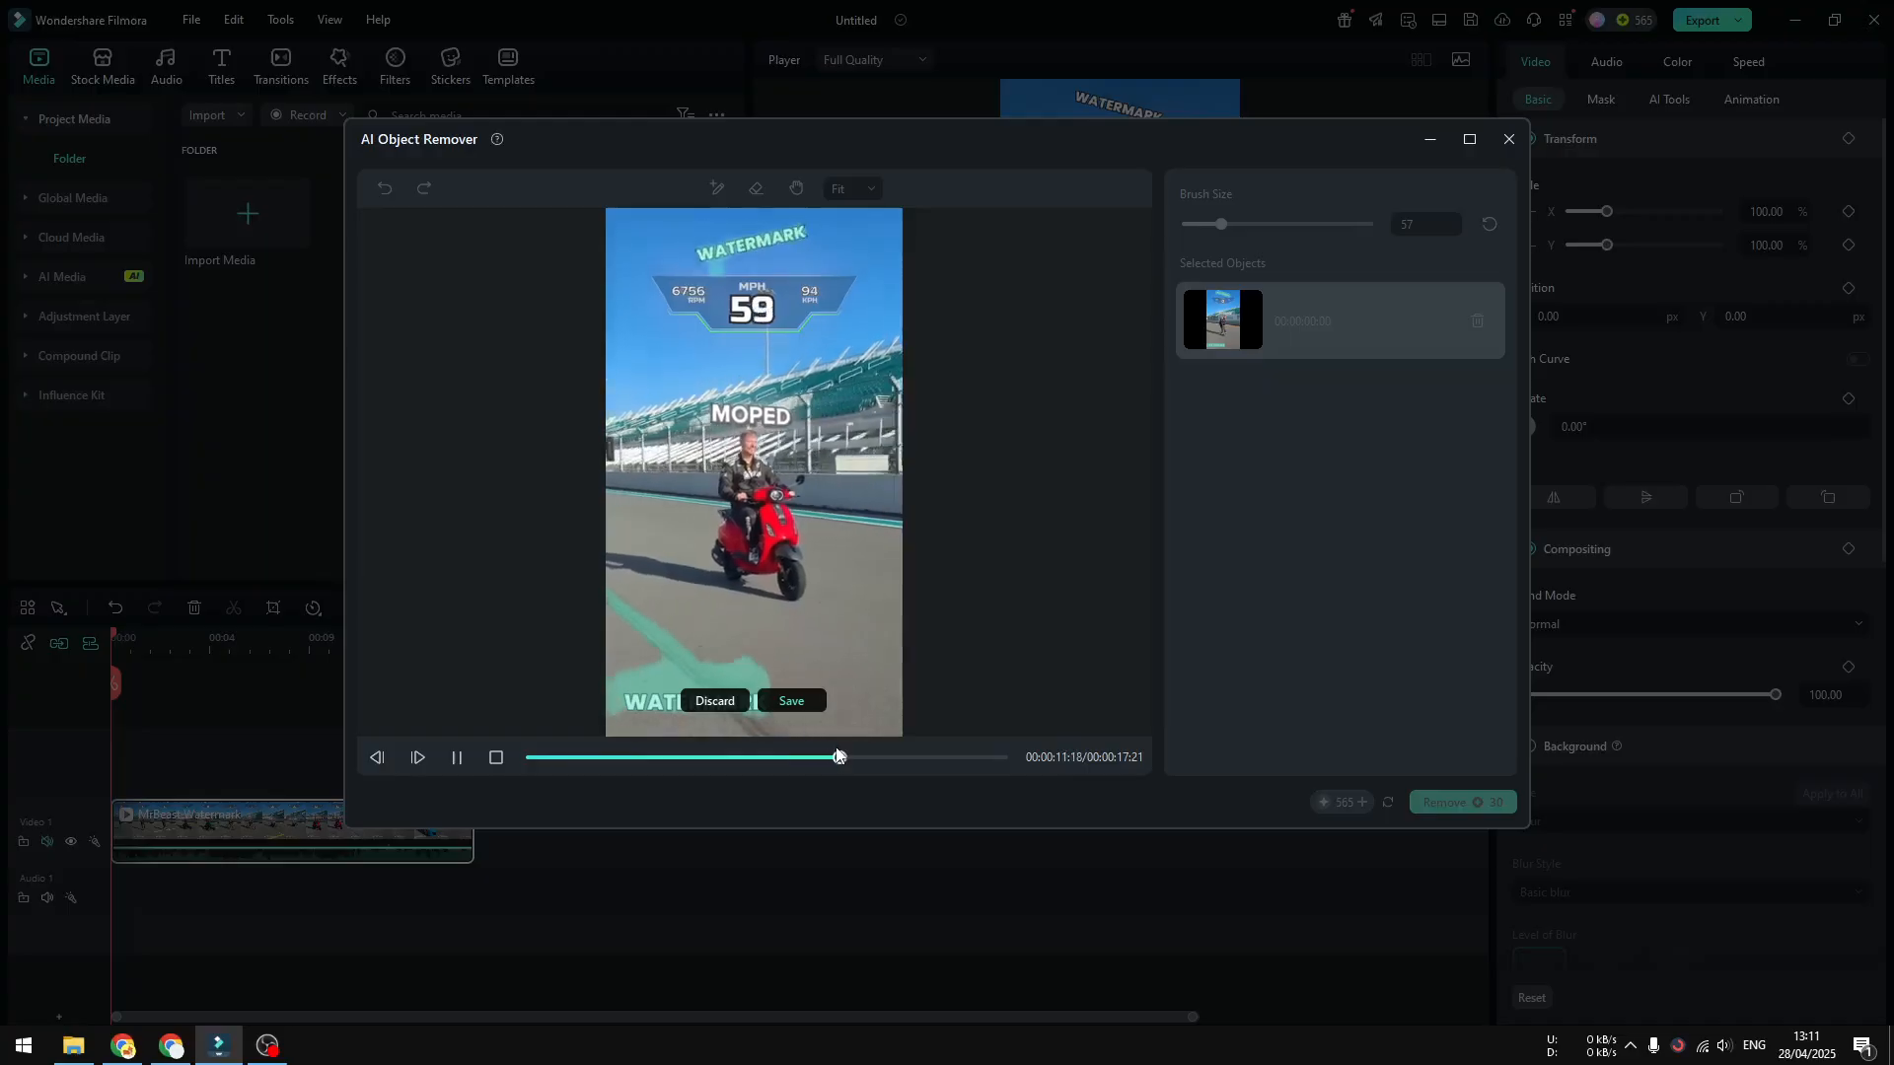
left_click_drag(837, 757, 892, 757)
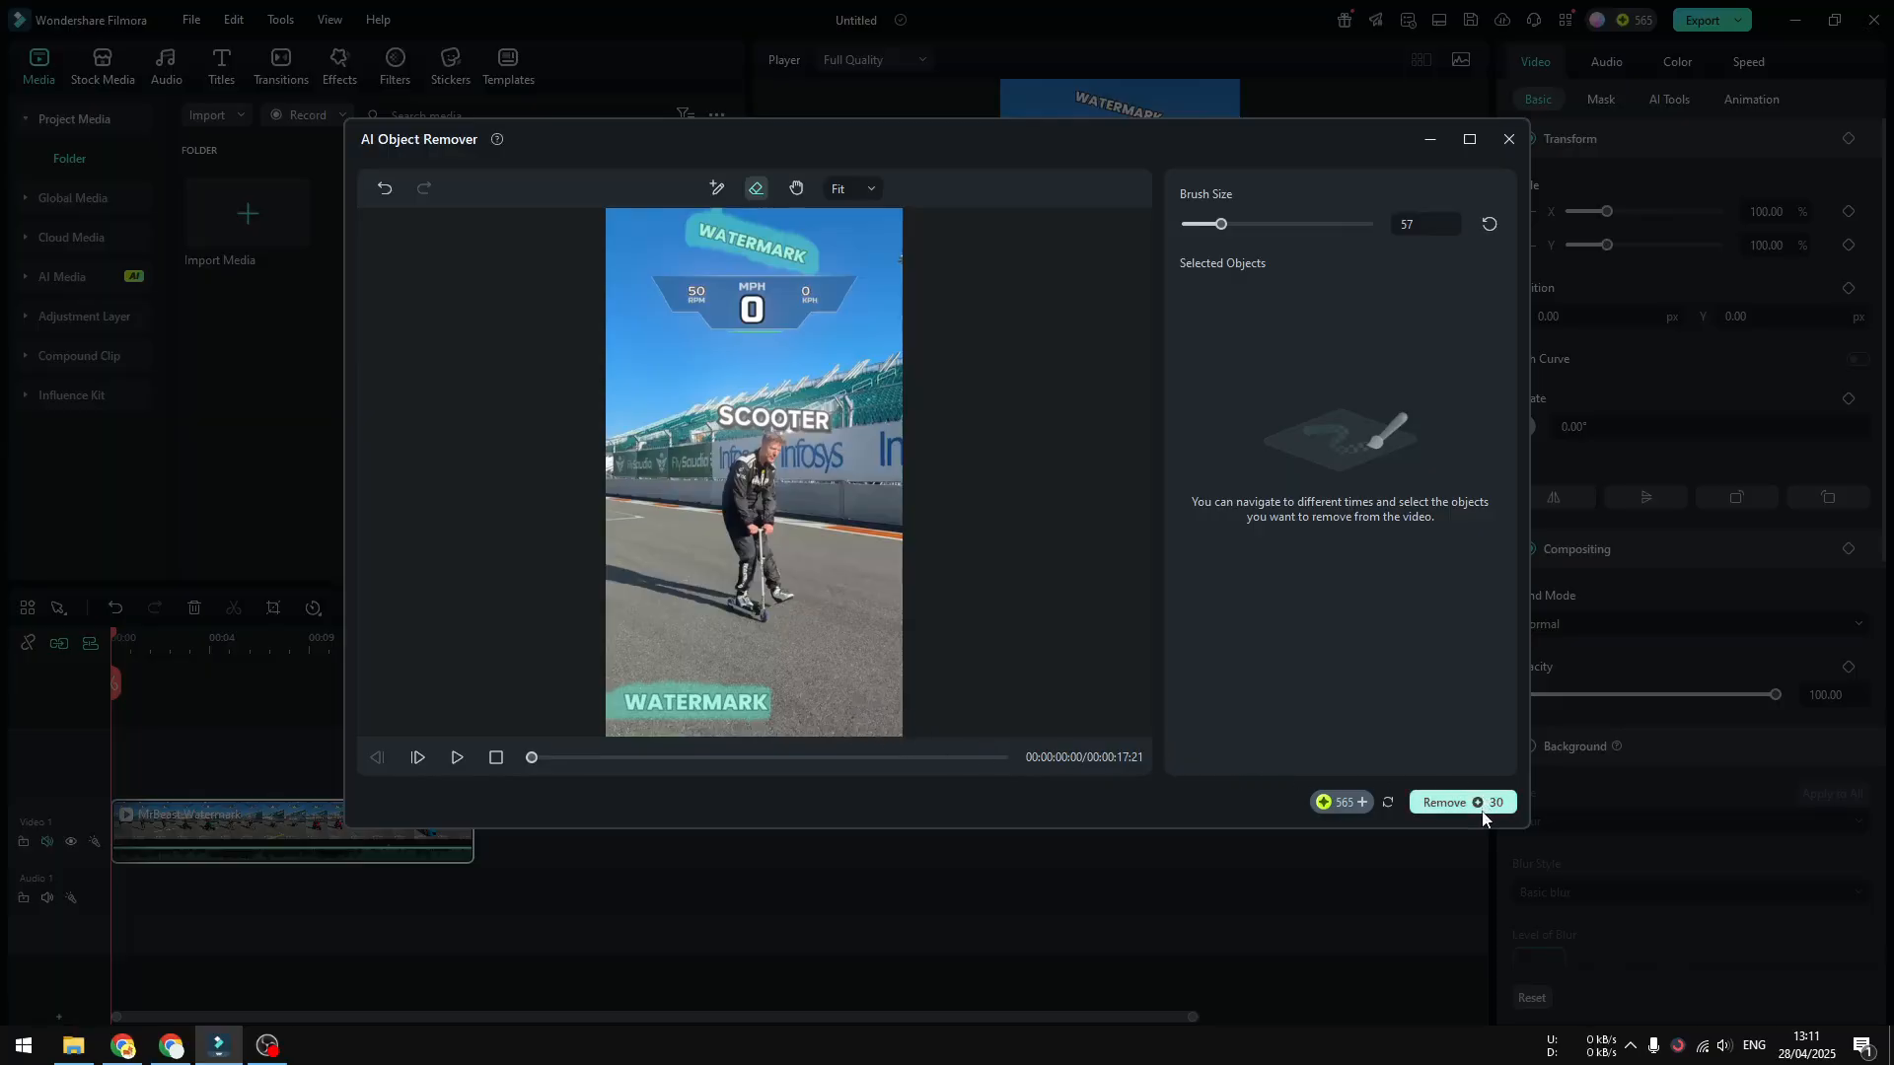
Run Remove on the clip and return to the main editor once processing finishes
left_click(1507, 138)
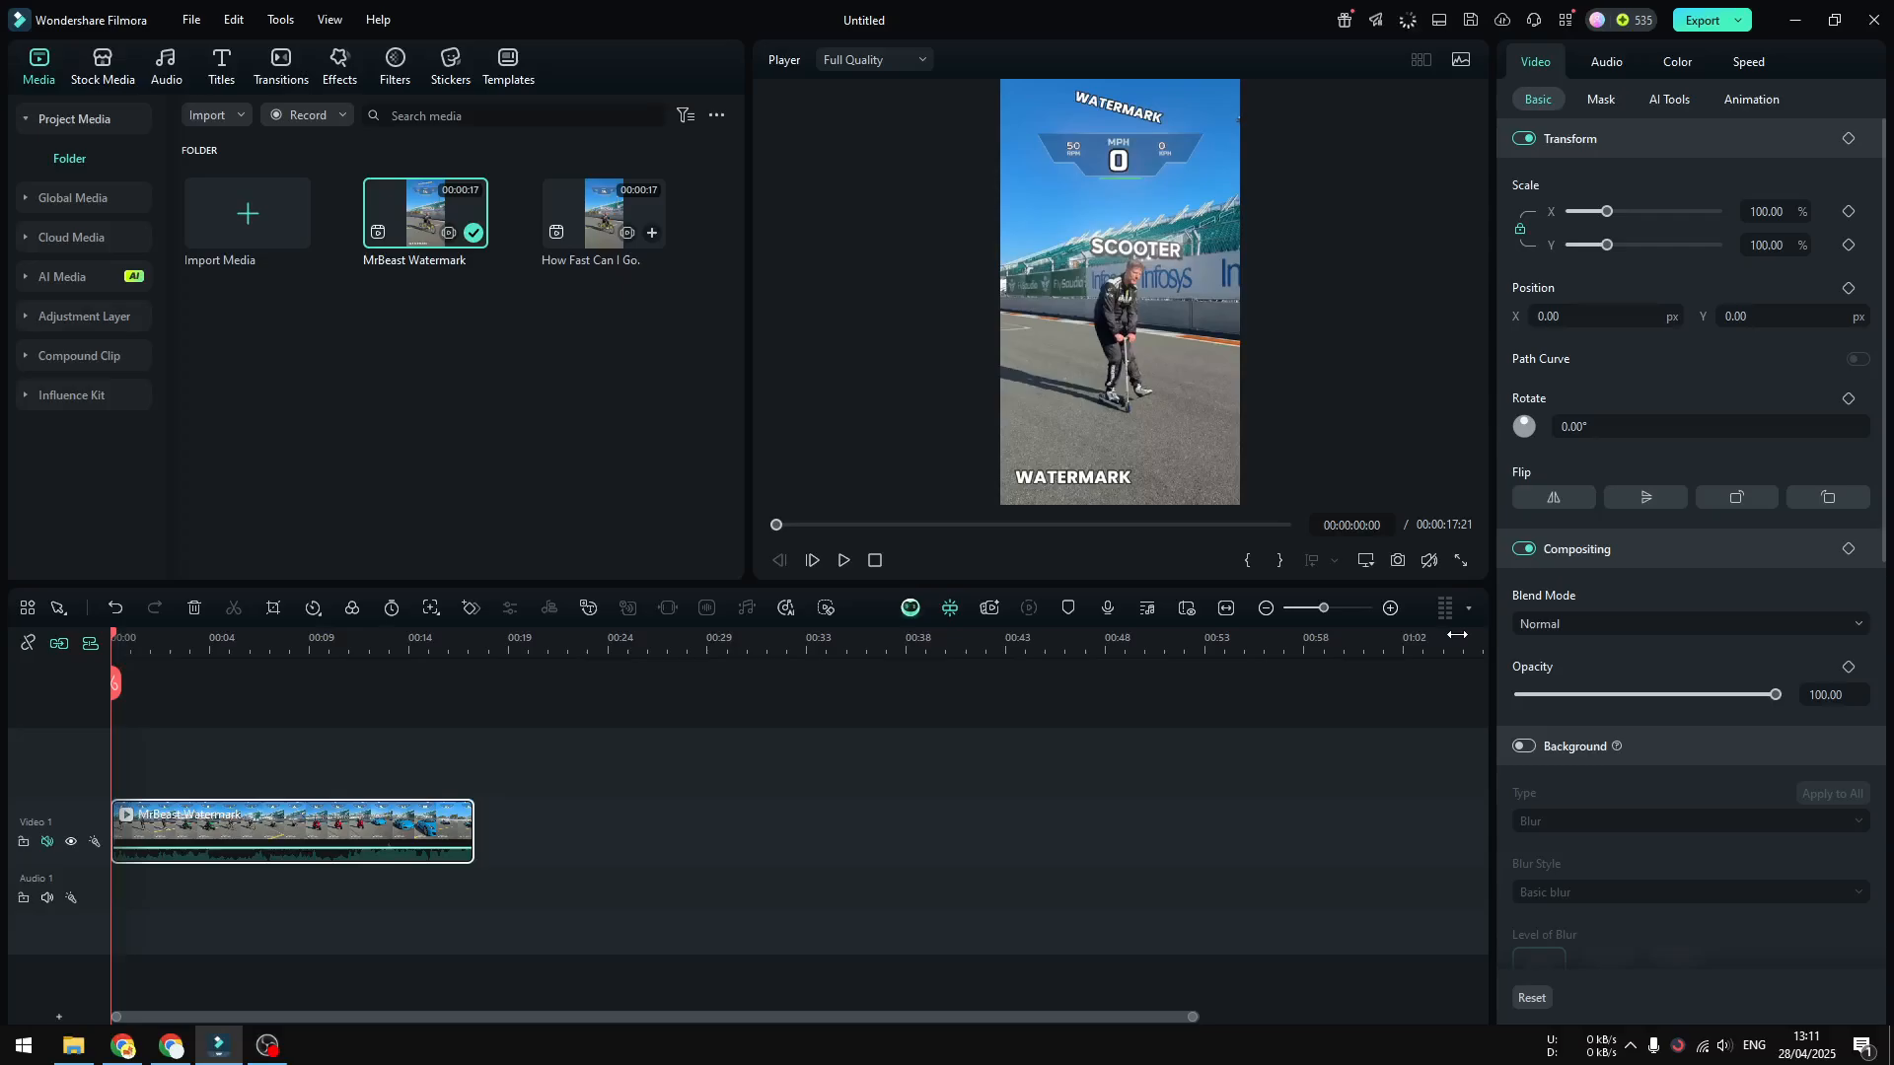
mouse_move(1405, 395)
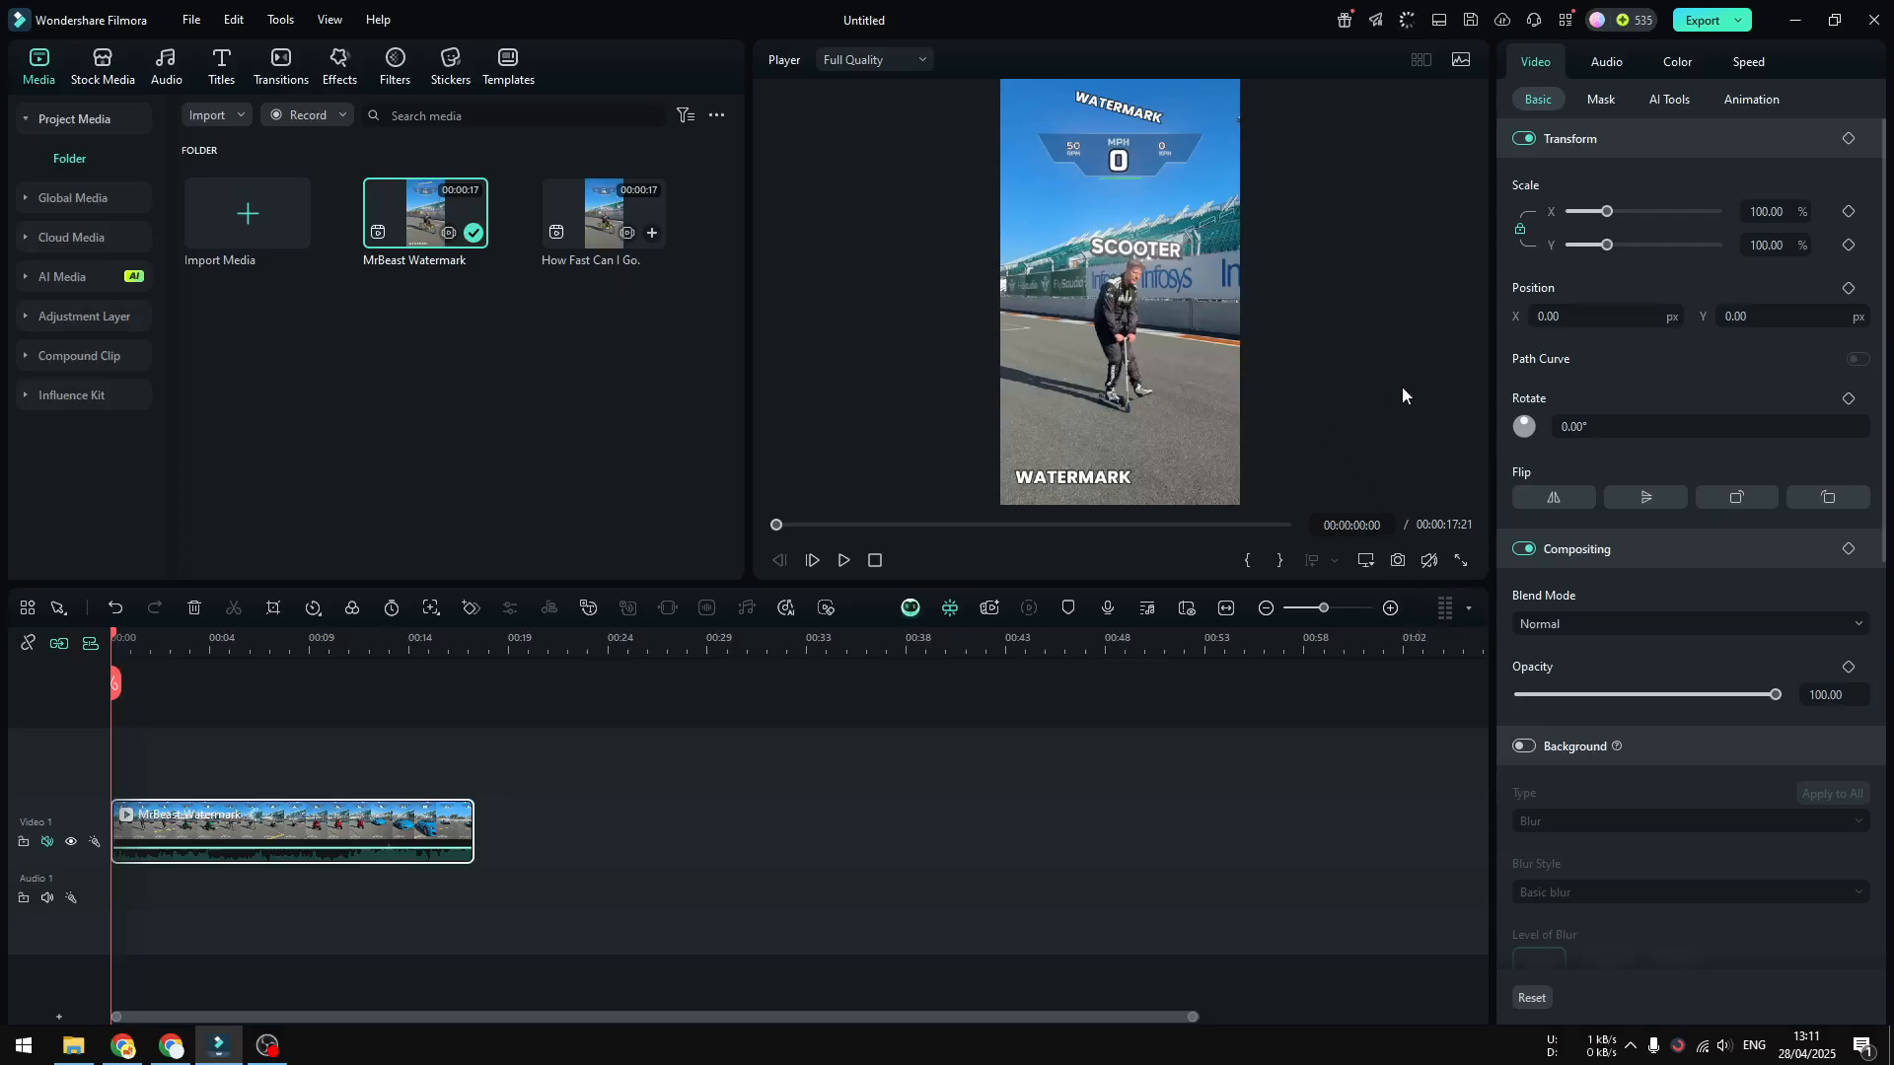
left_click(1407, 20)
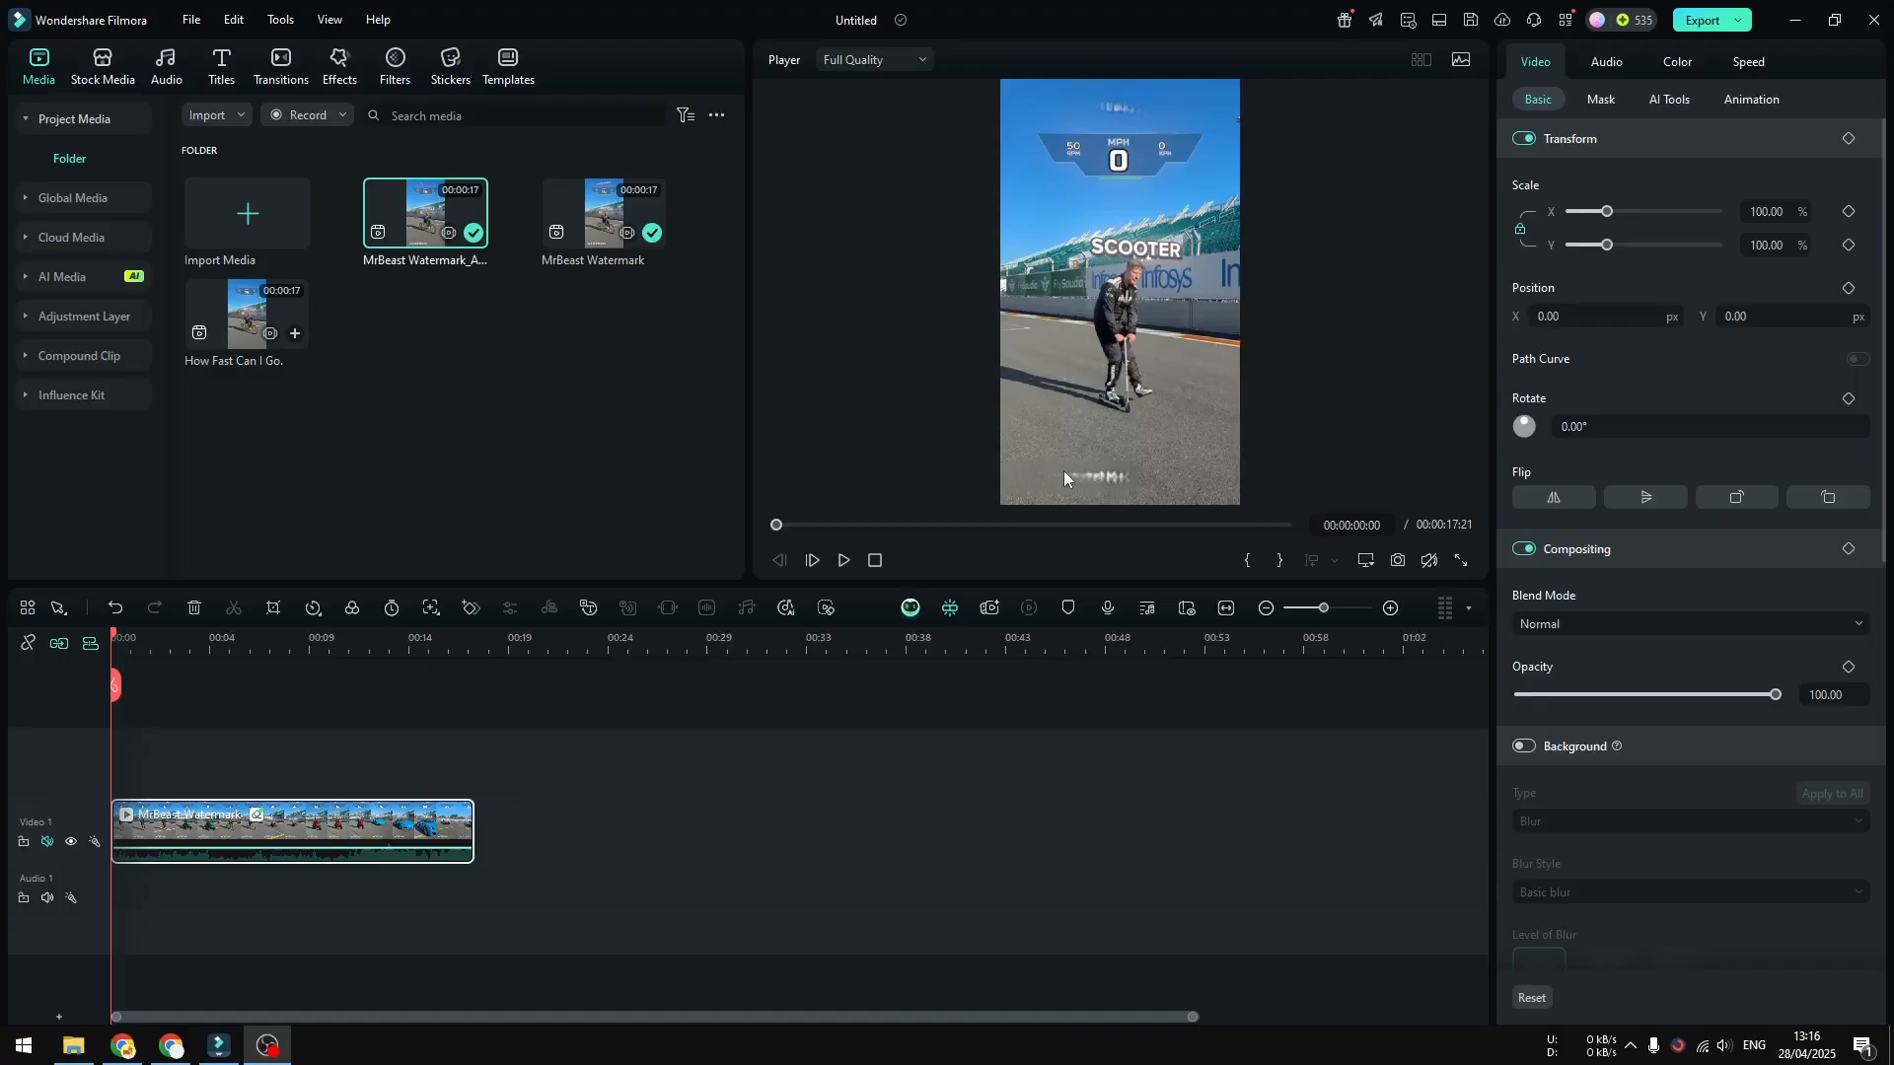
mouse_move(1057, 473)
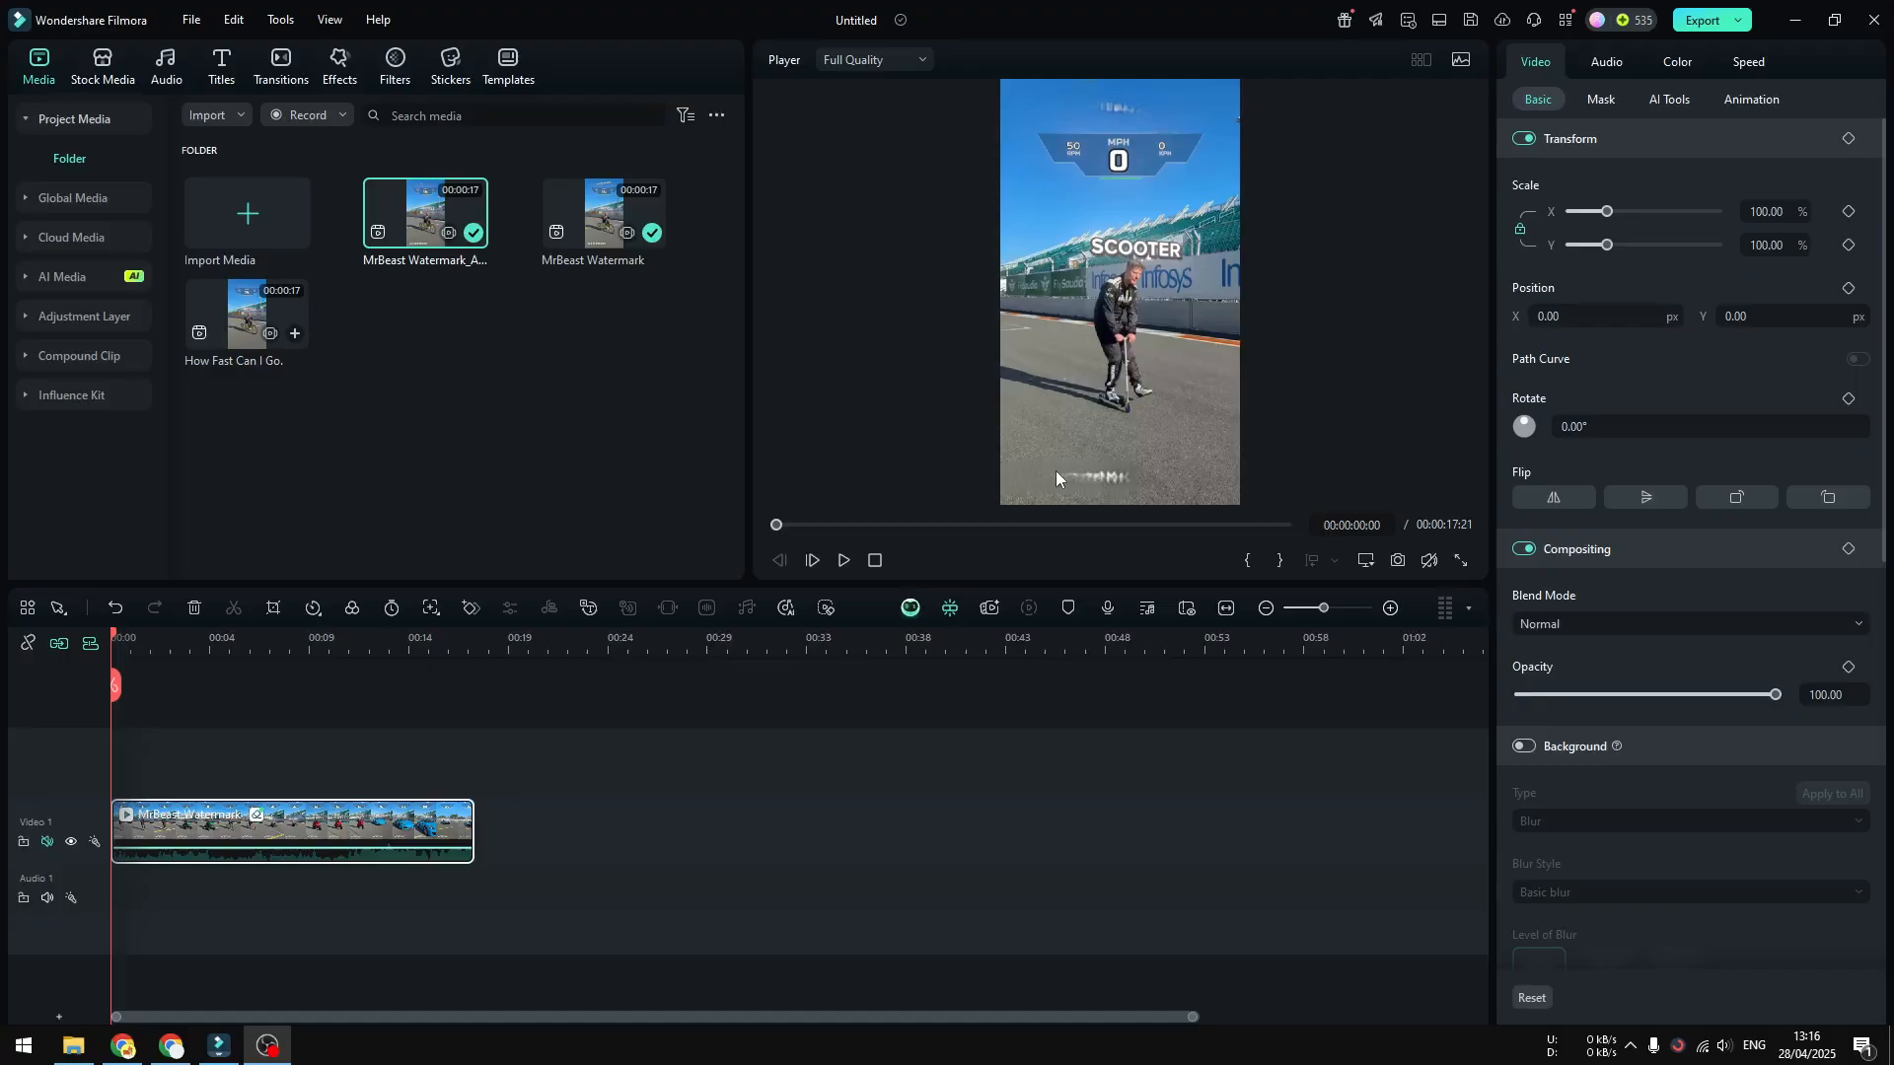
mouse_move(746, 566)
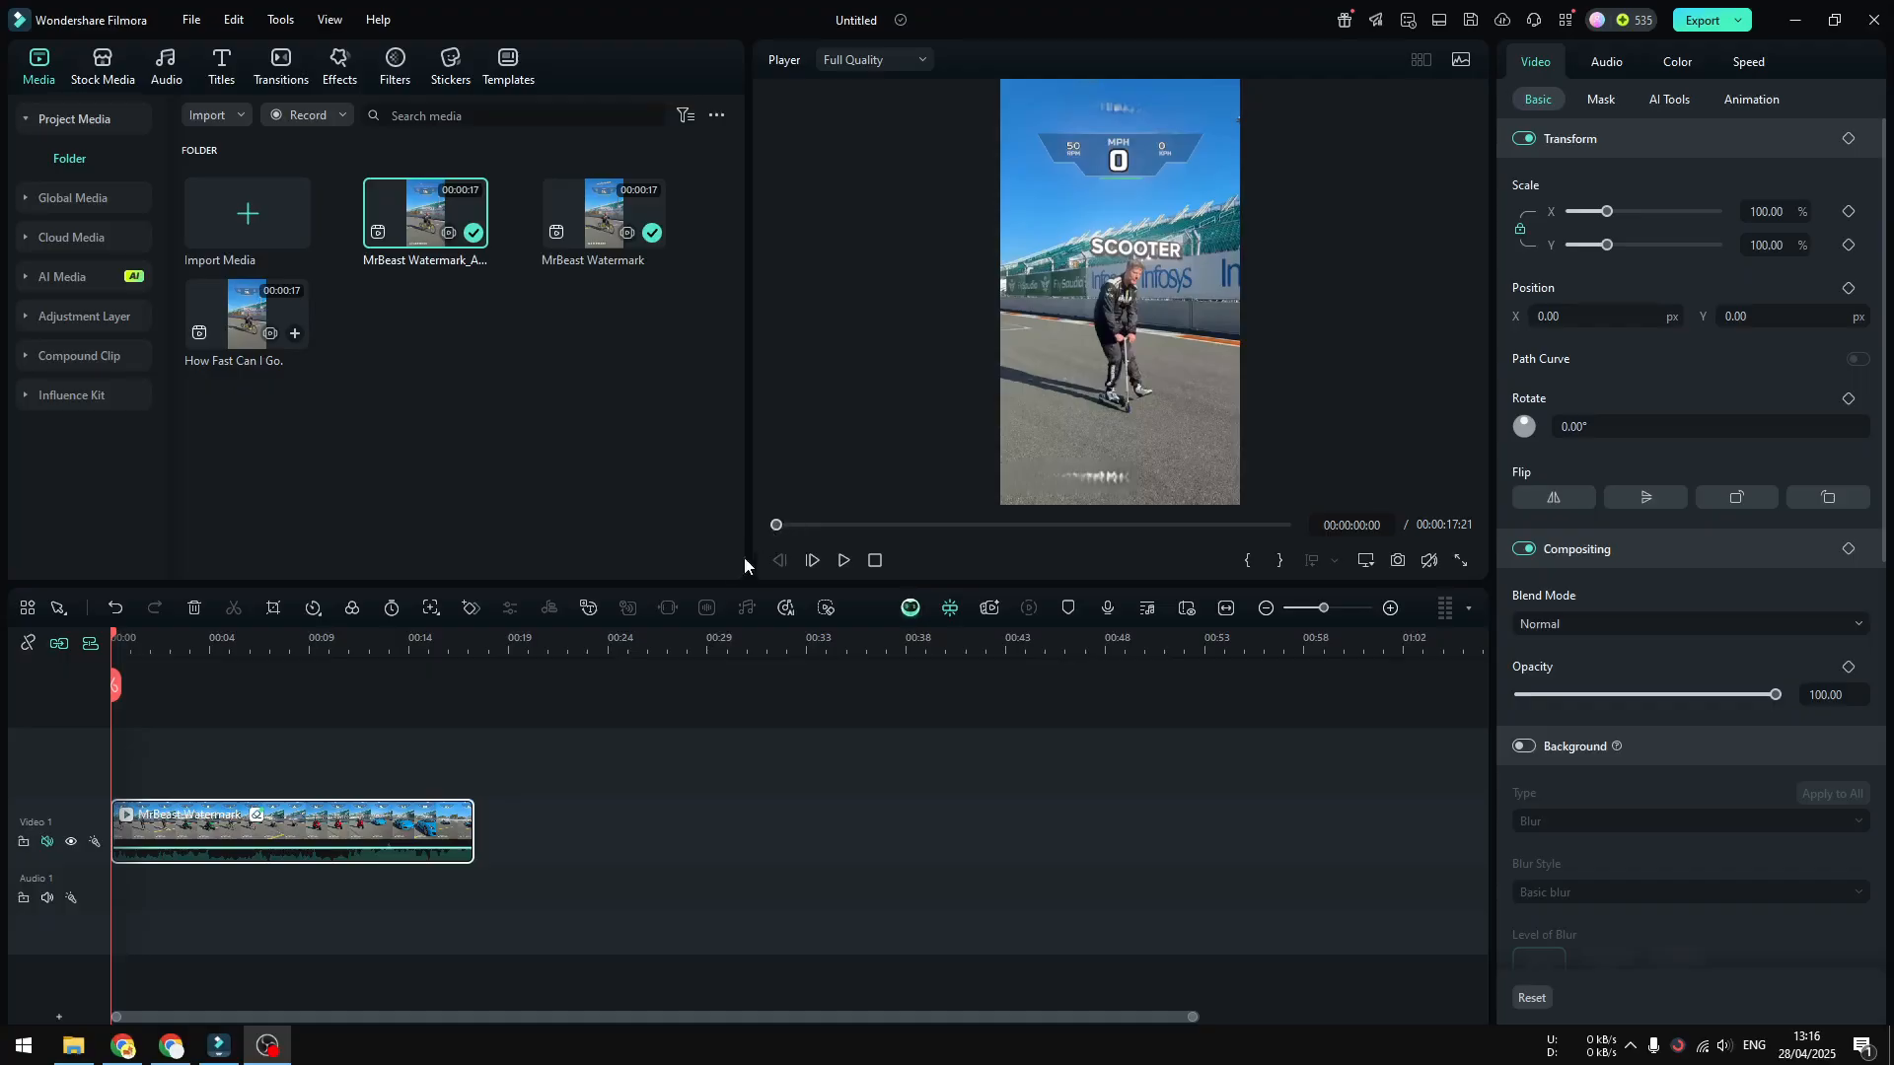
mouse_move(692, 632)
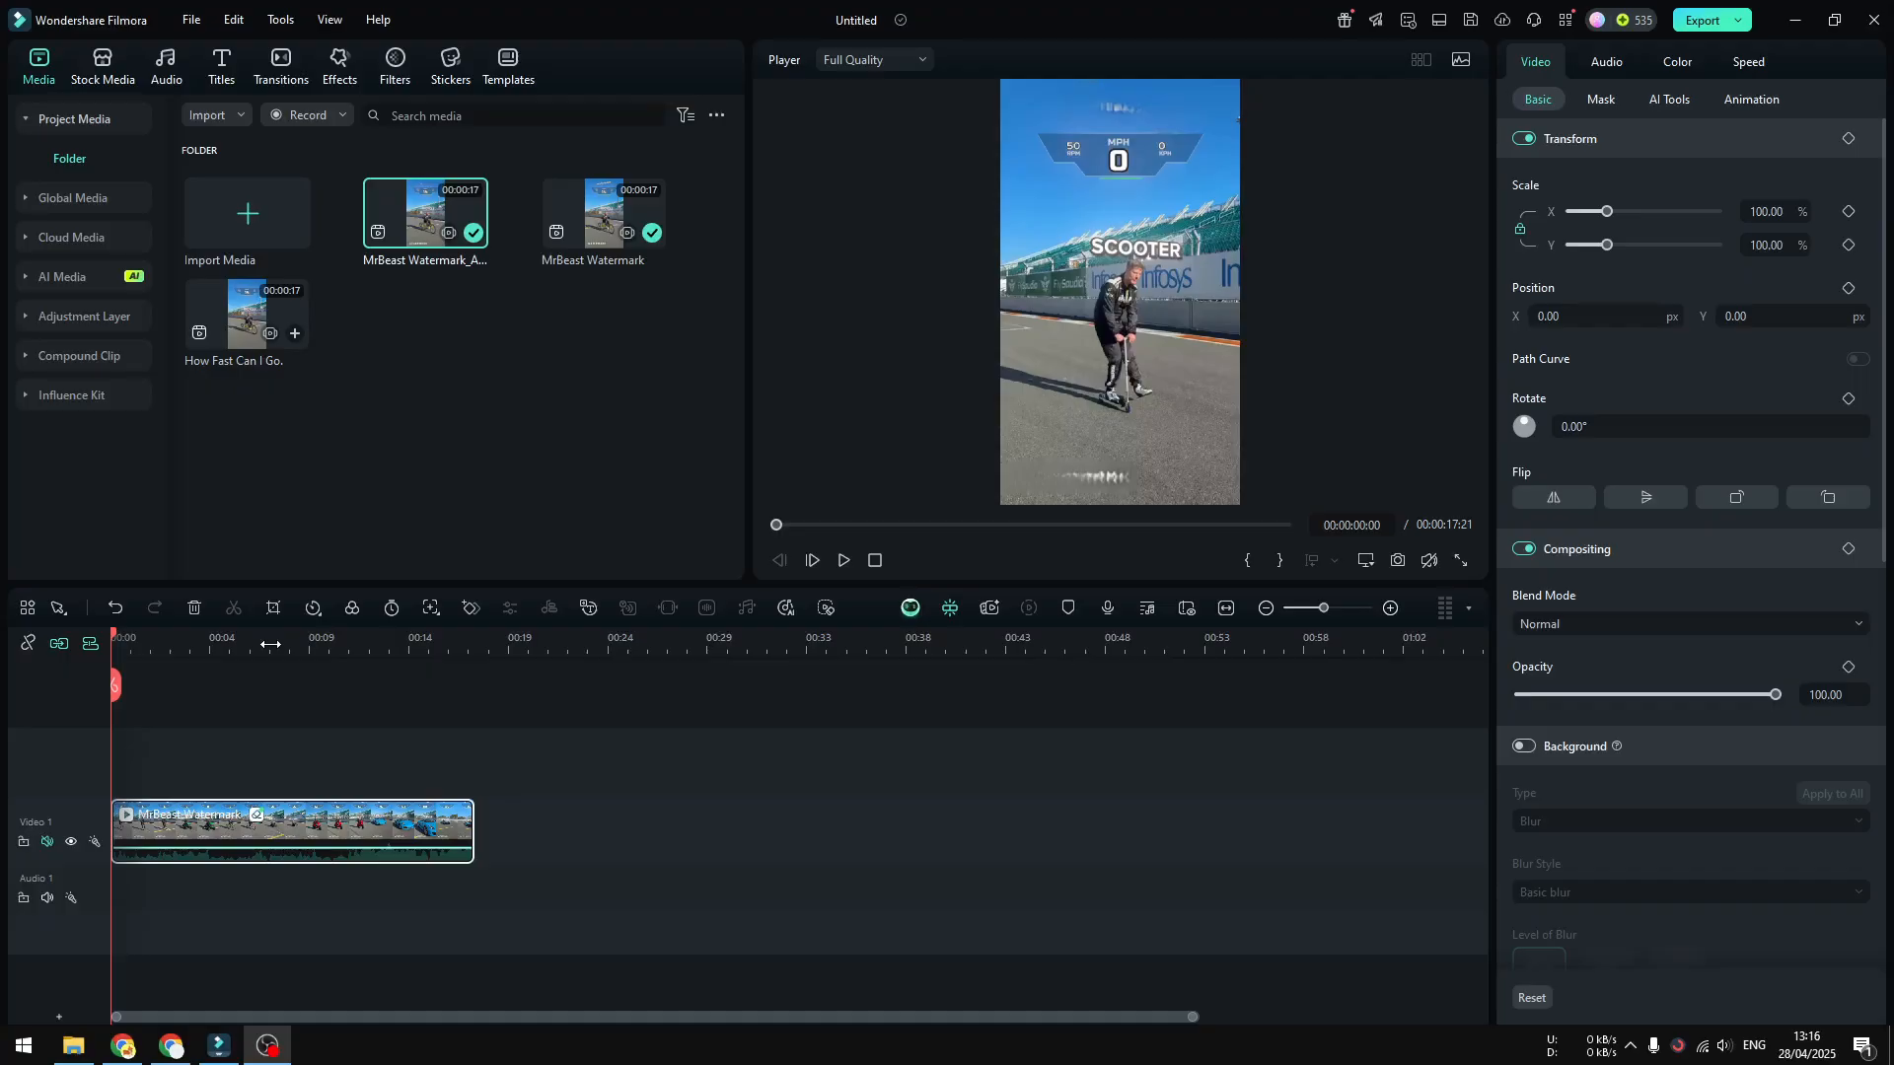
left_click(842, 558)
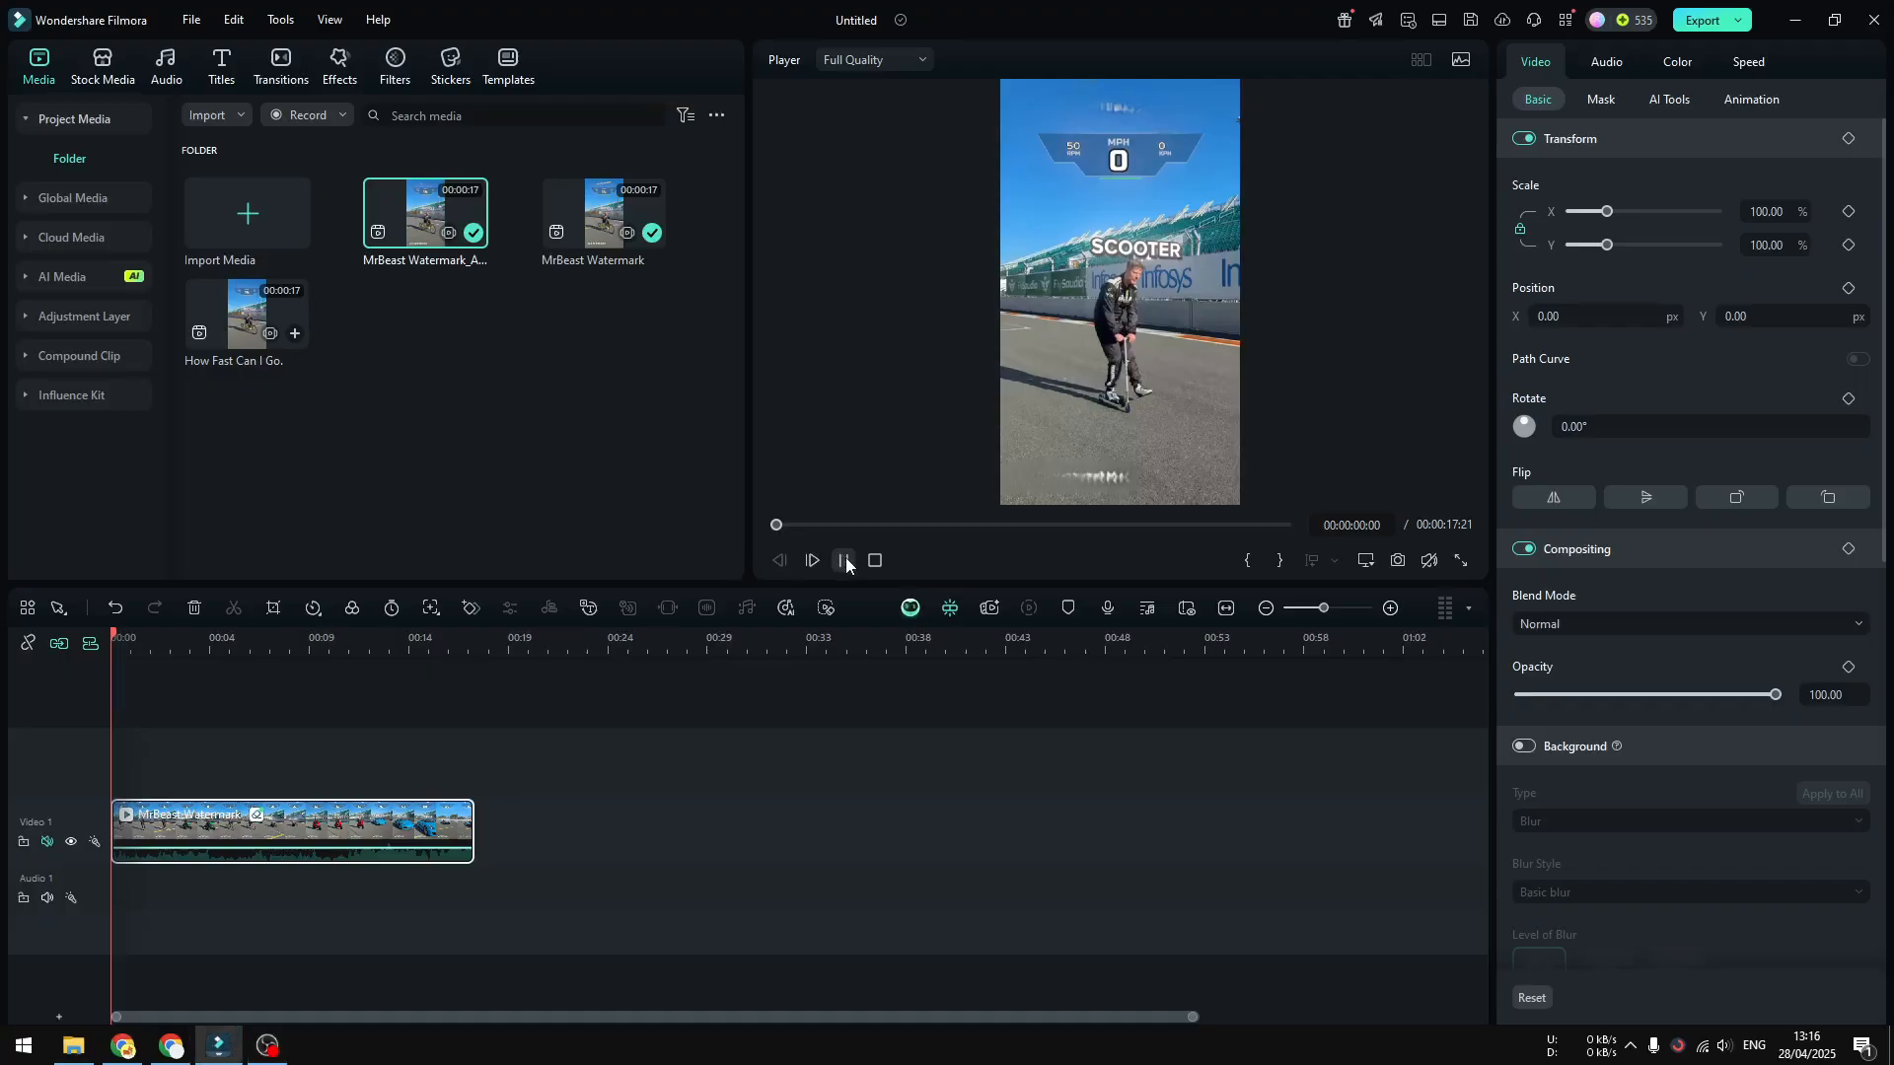
left_click(811, 558)
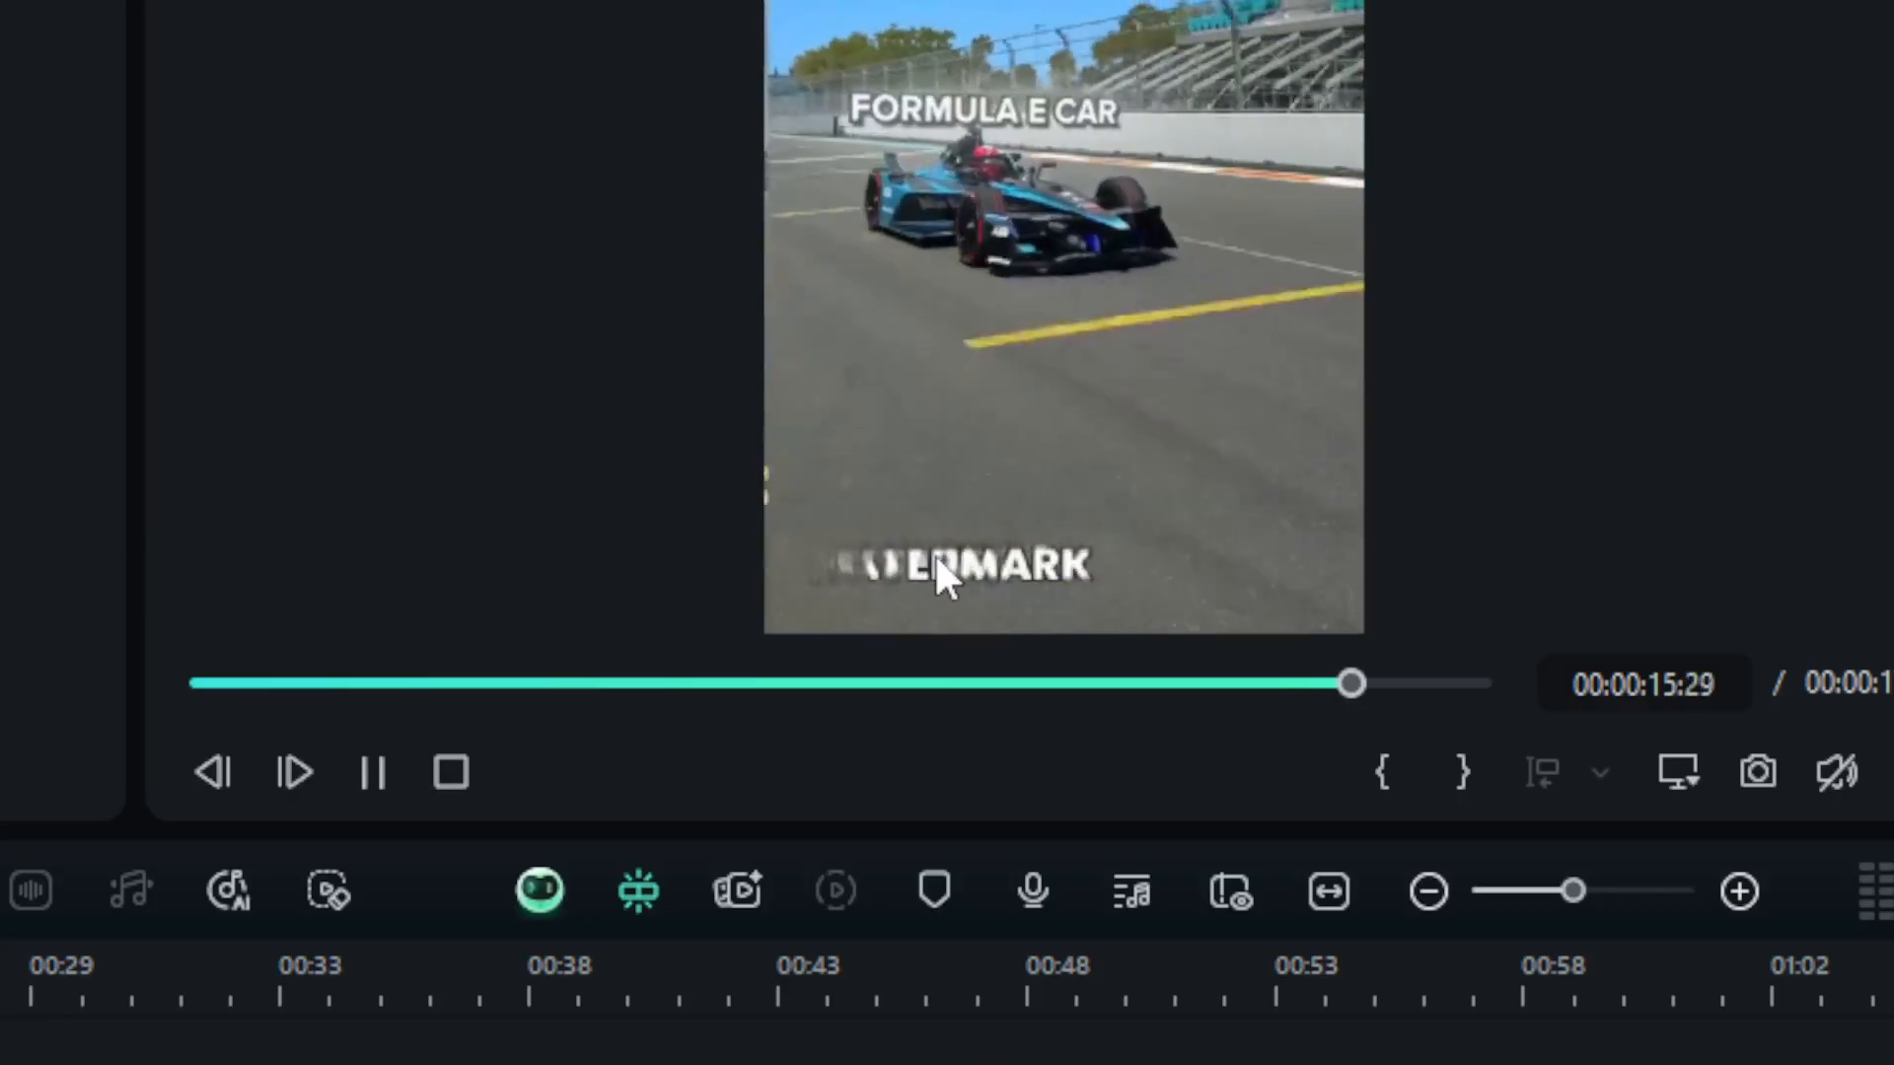
left_click(373, 773)
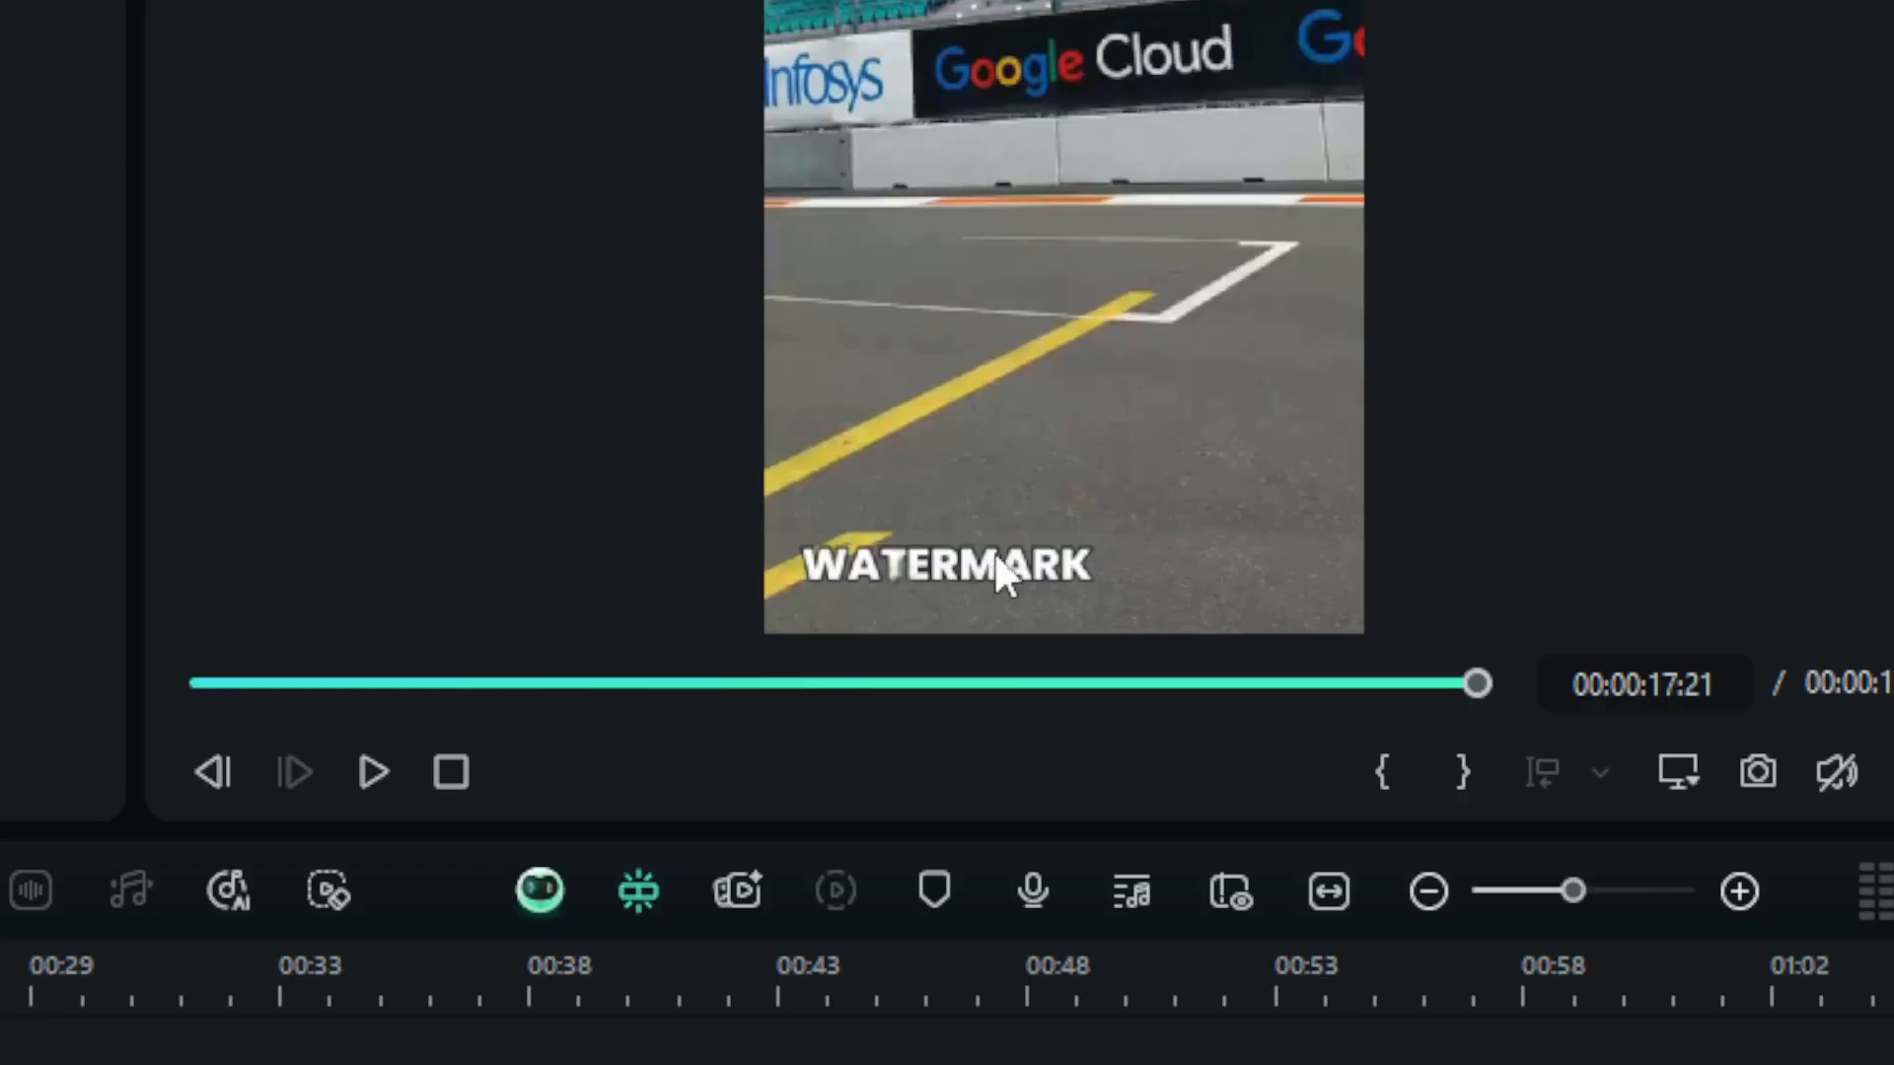
mouse_move(1069, 381)
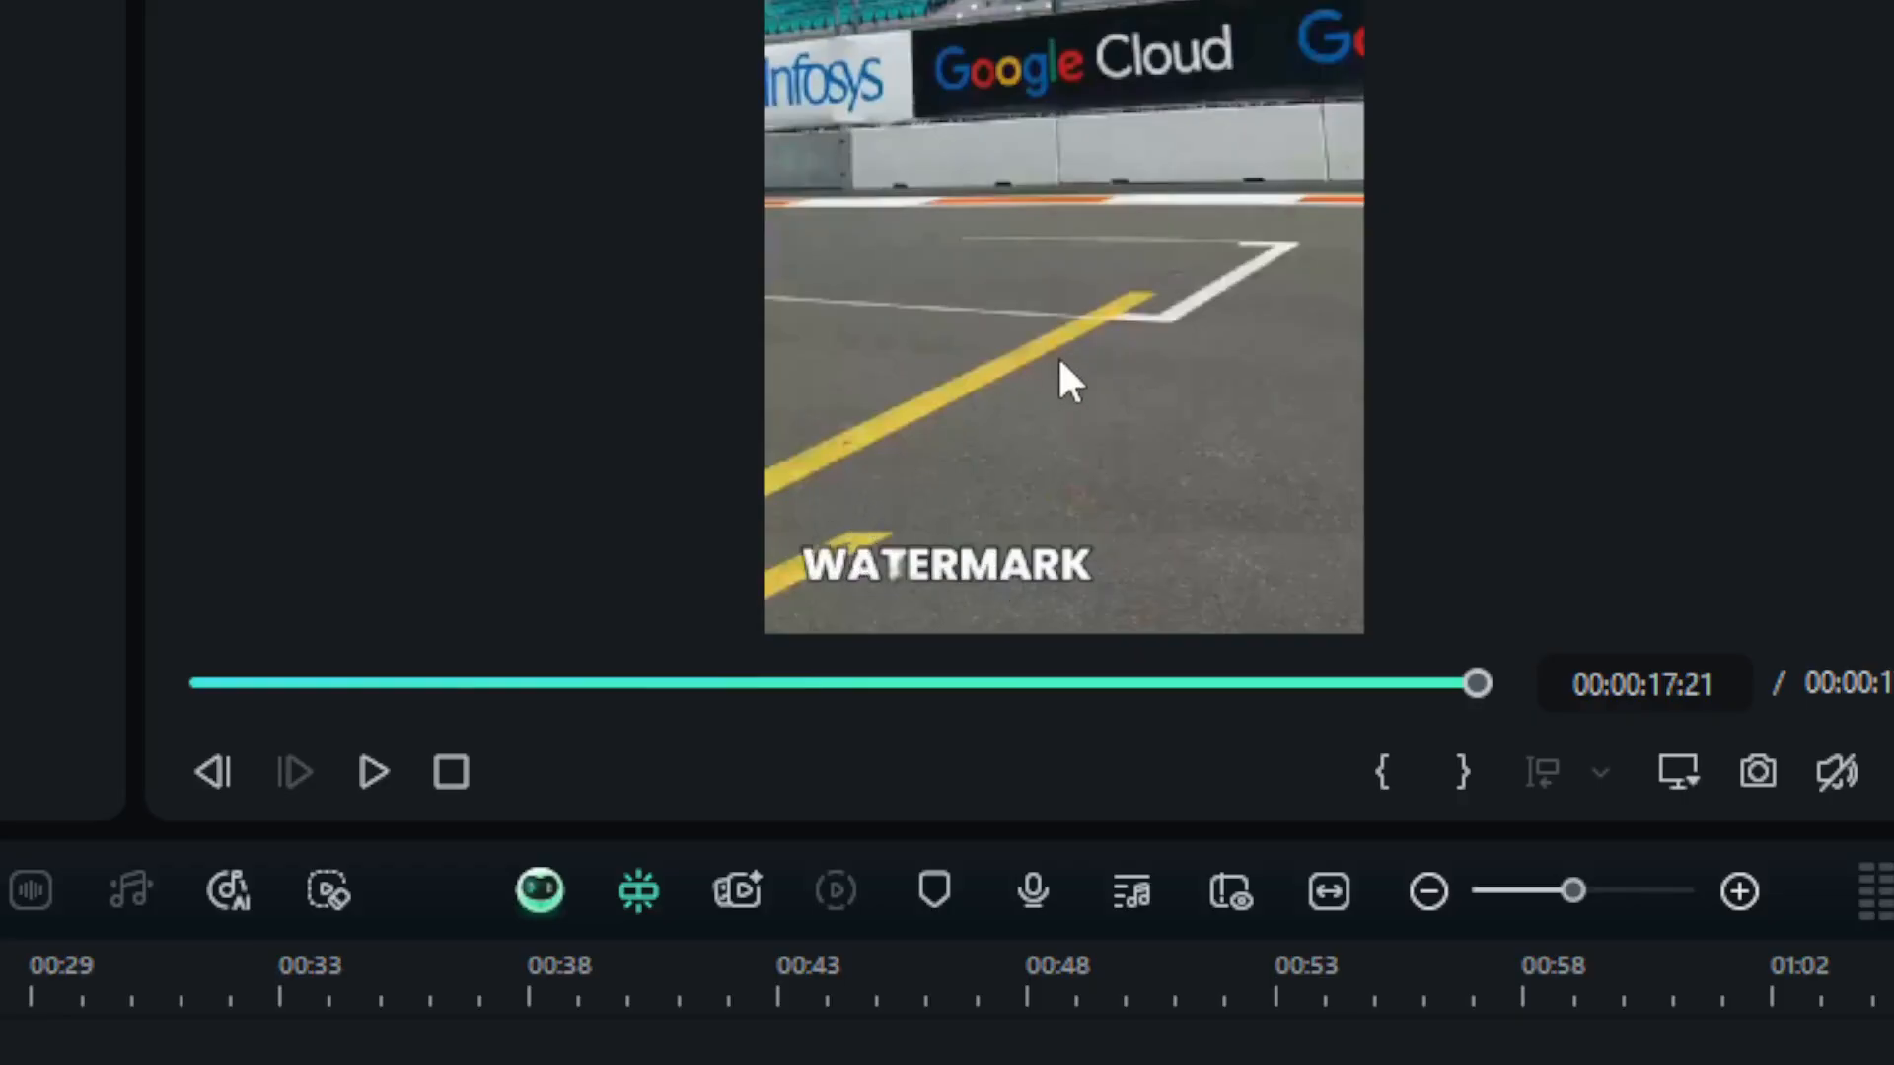
mouse_move(1166, 335)
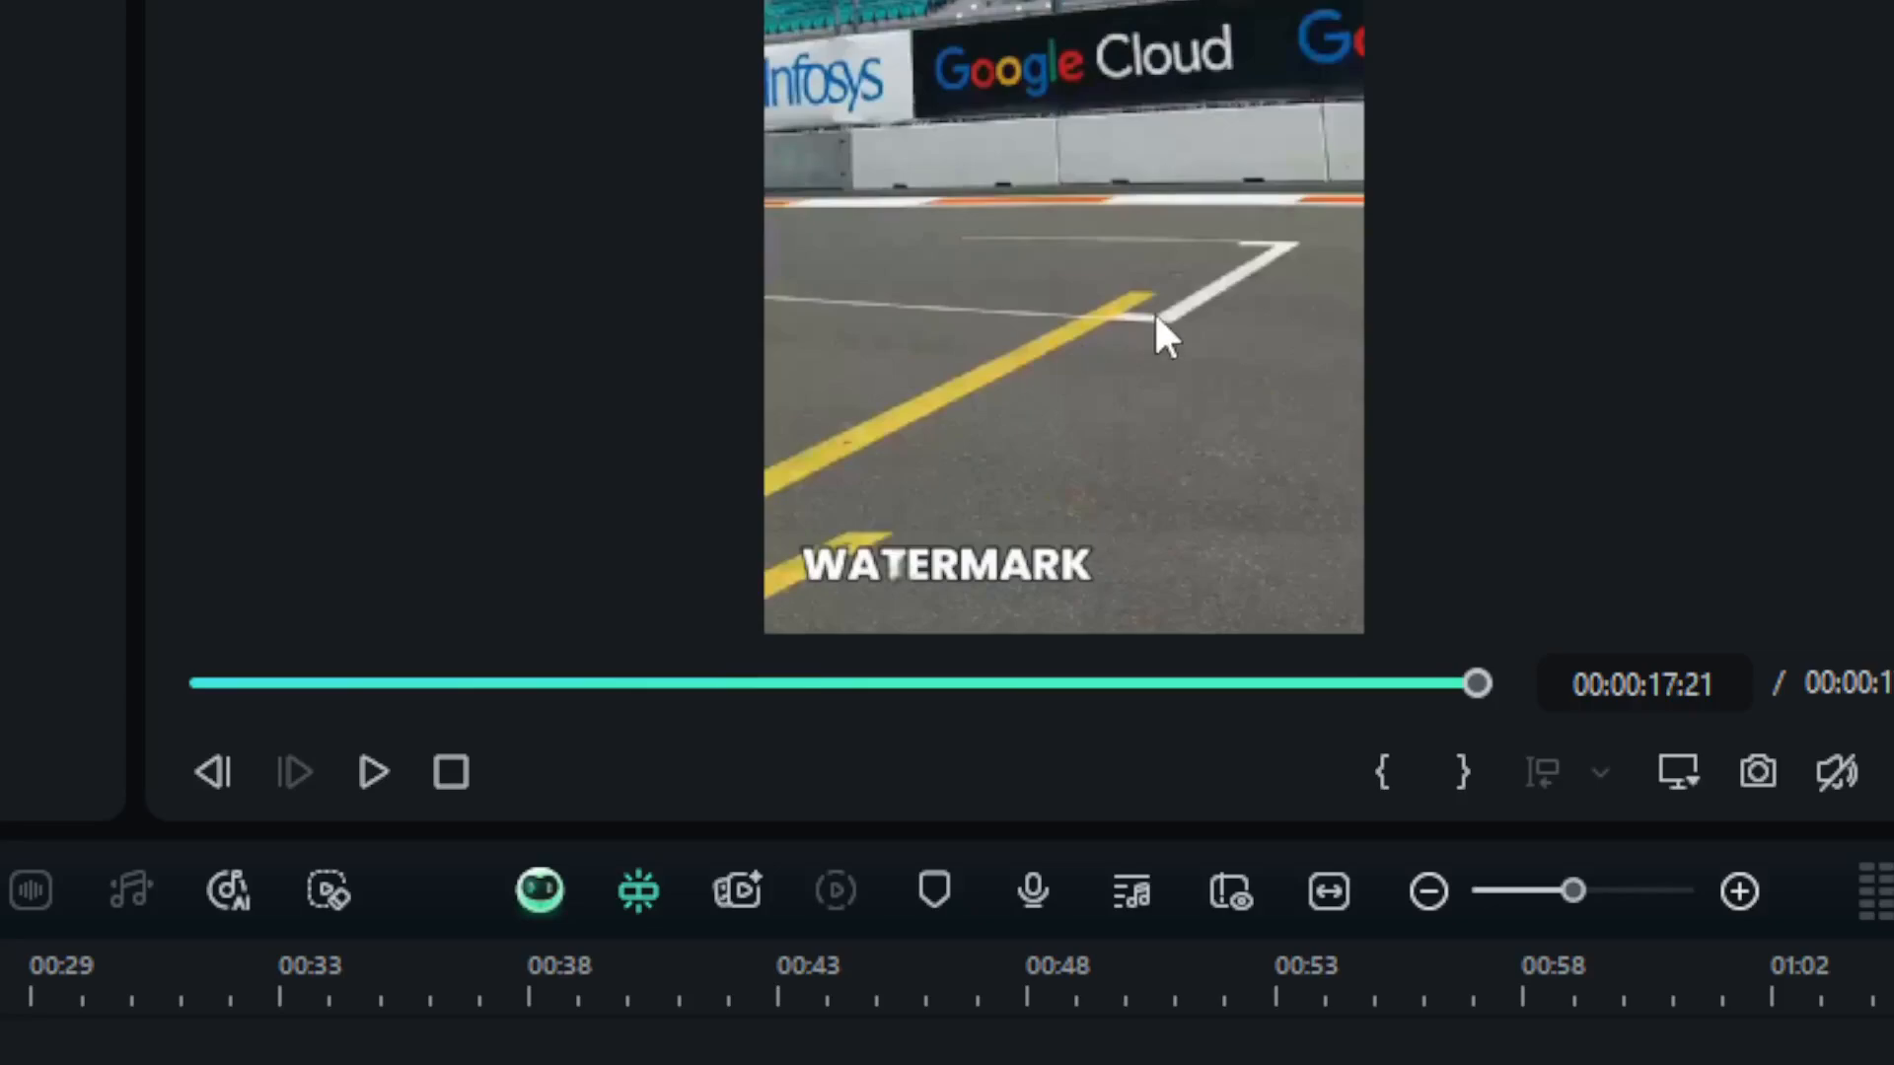
mouse_move(453, 767)
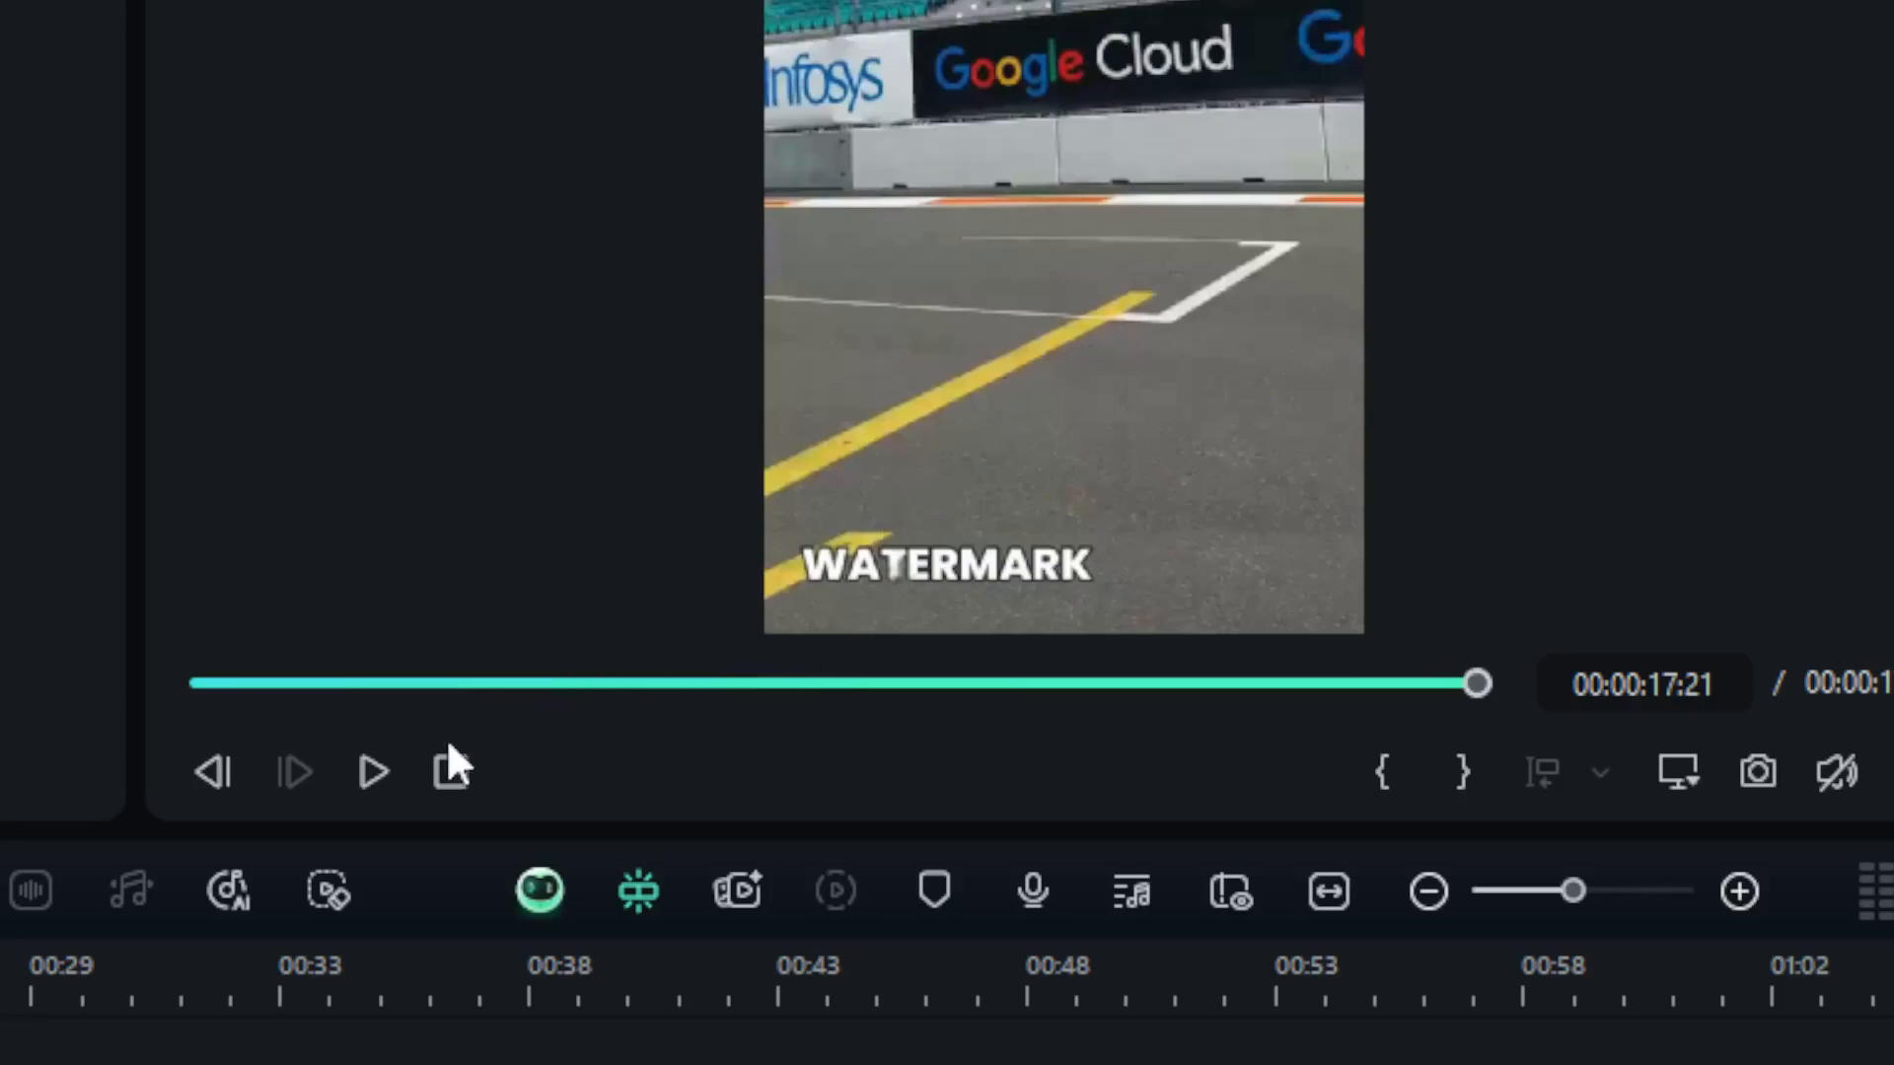
left_click(373, 773)
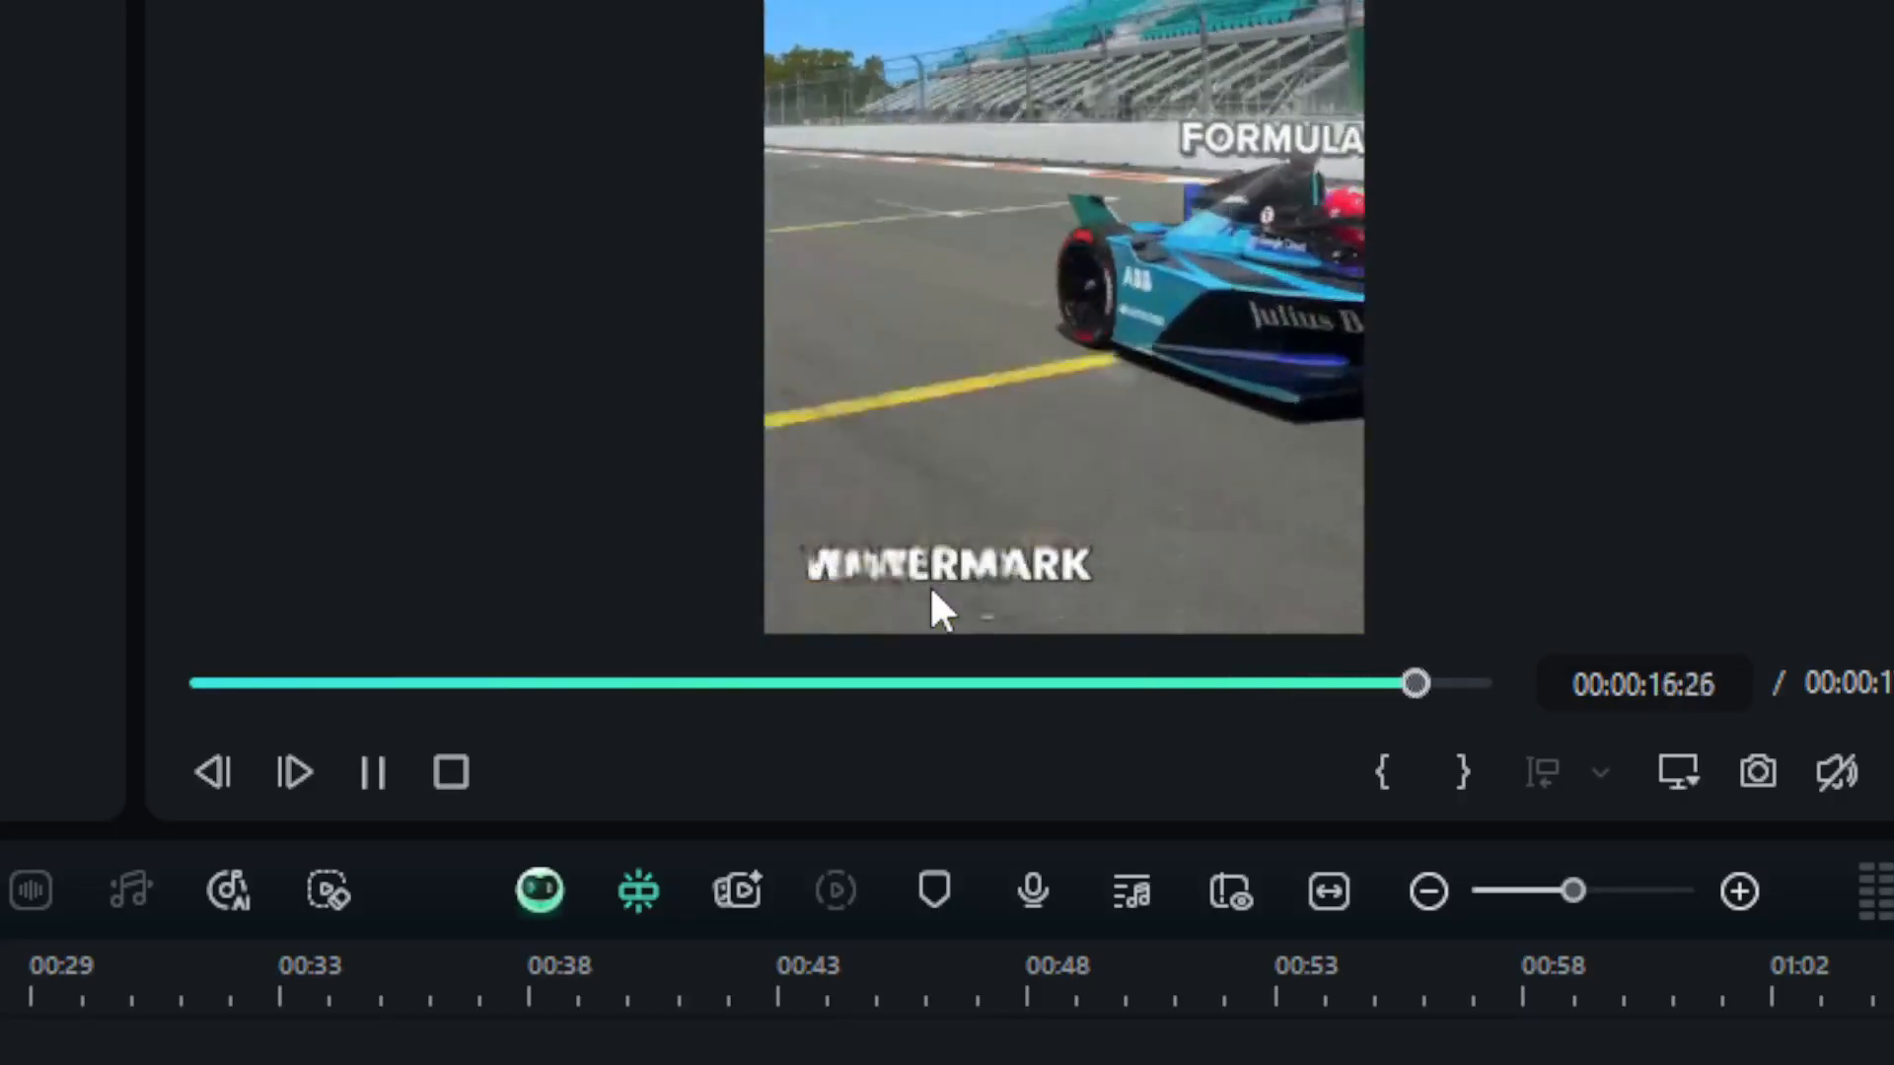
left_click(373, 771)
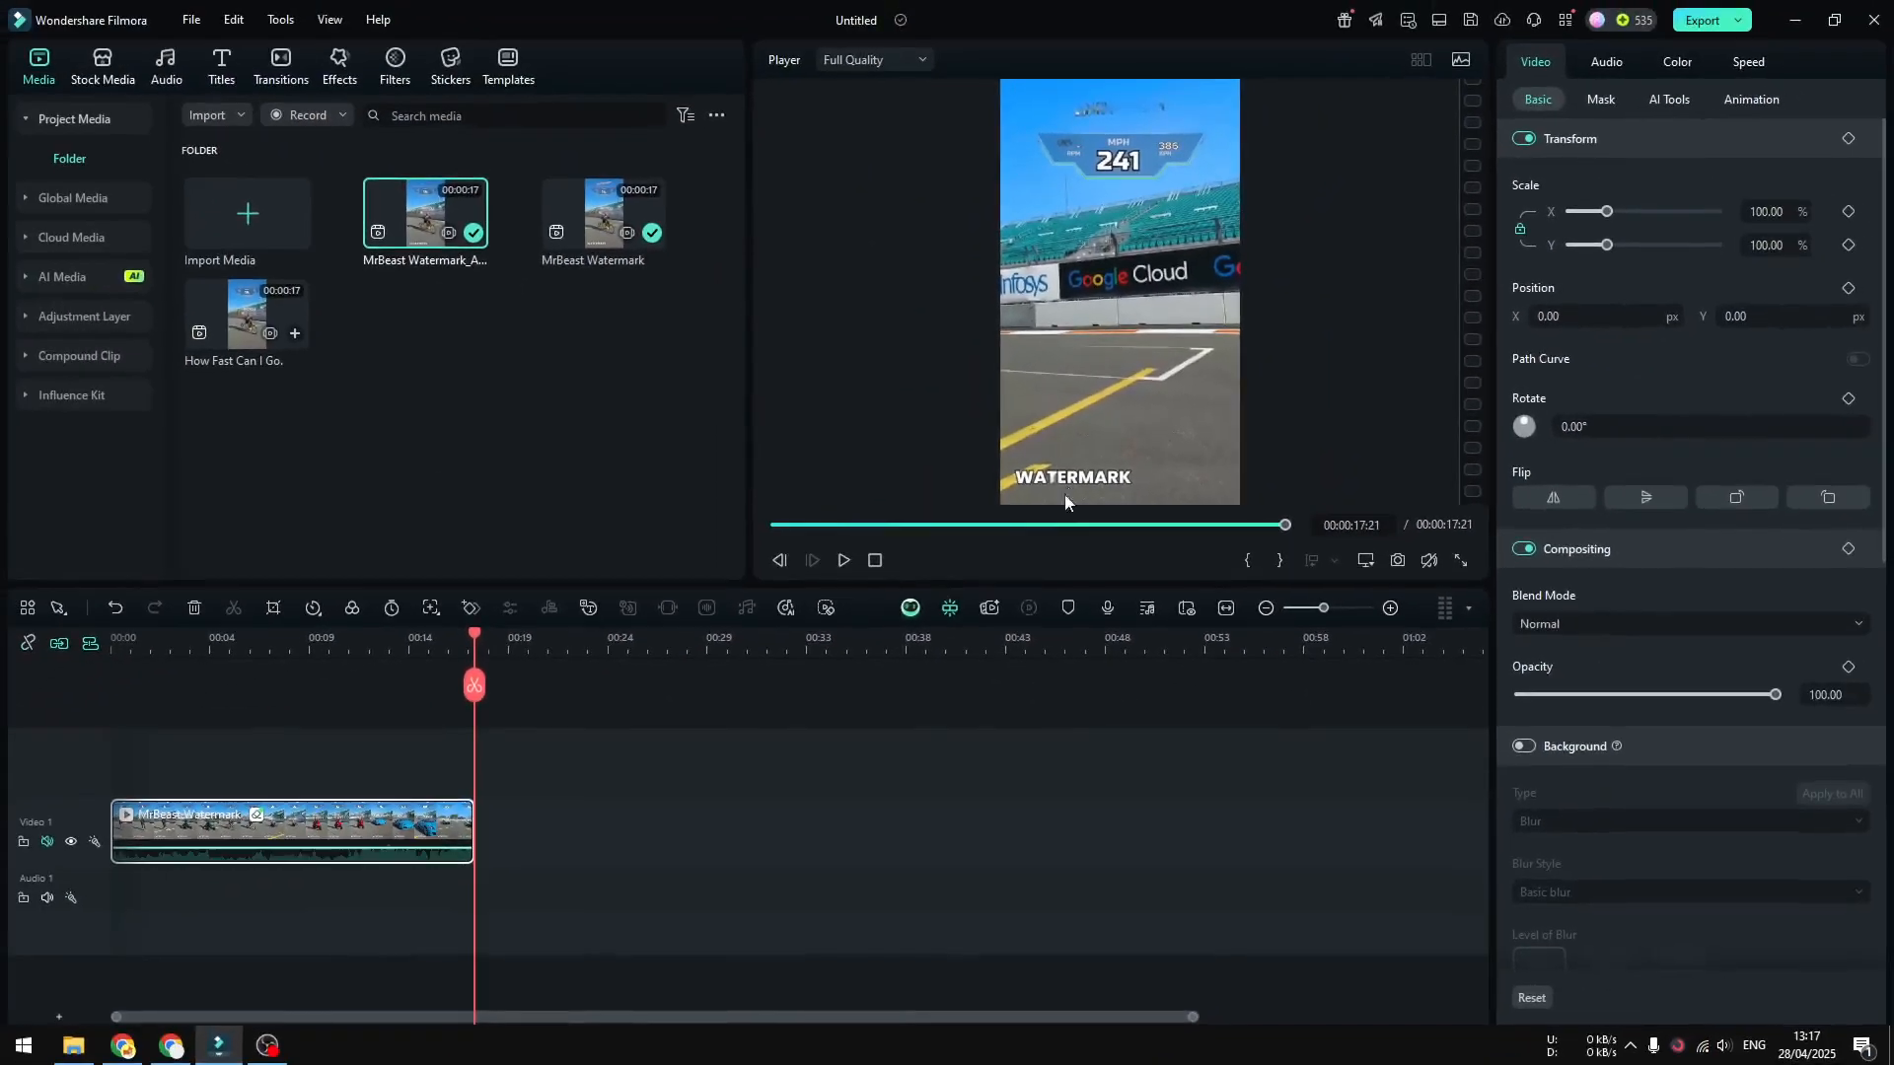
Reopen AI Object Remover, mark the top watermark, and scrub to about 00:00:01:19
left_click(172, 637)
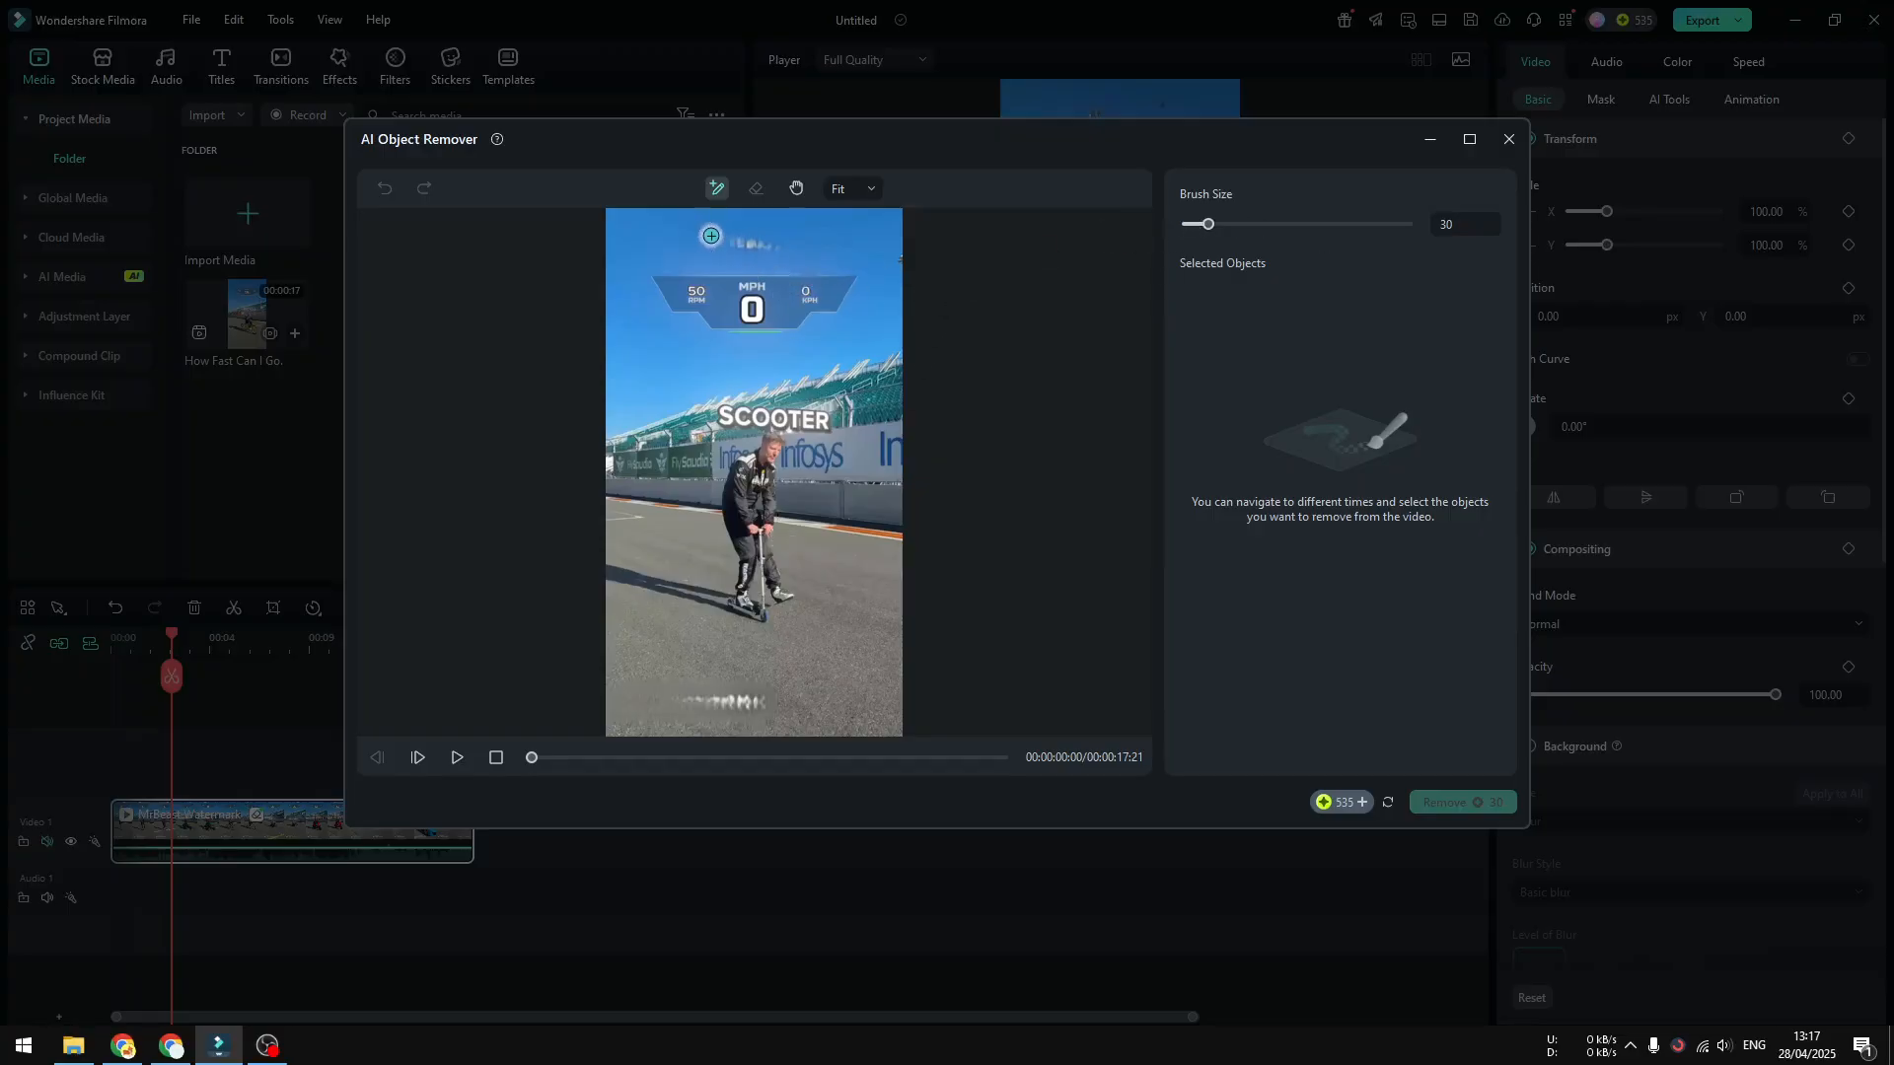
left_click_drag(710, 235, 793, 248)
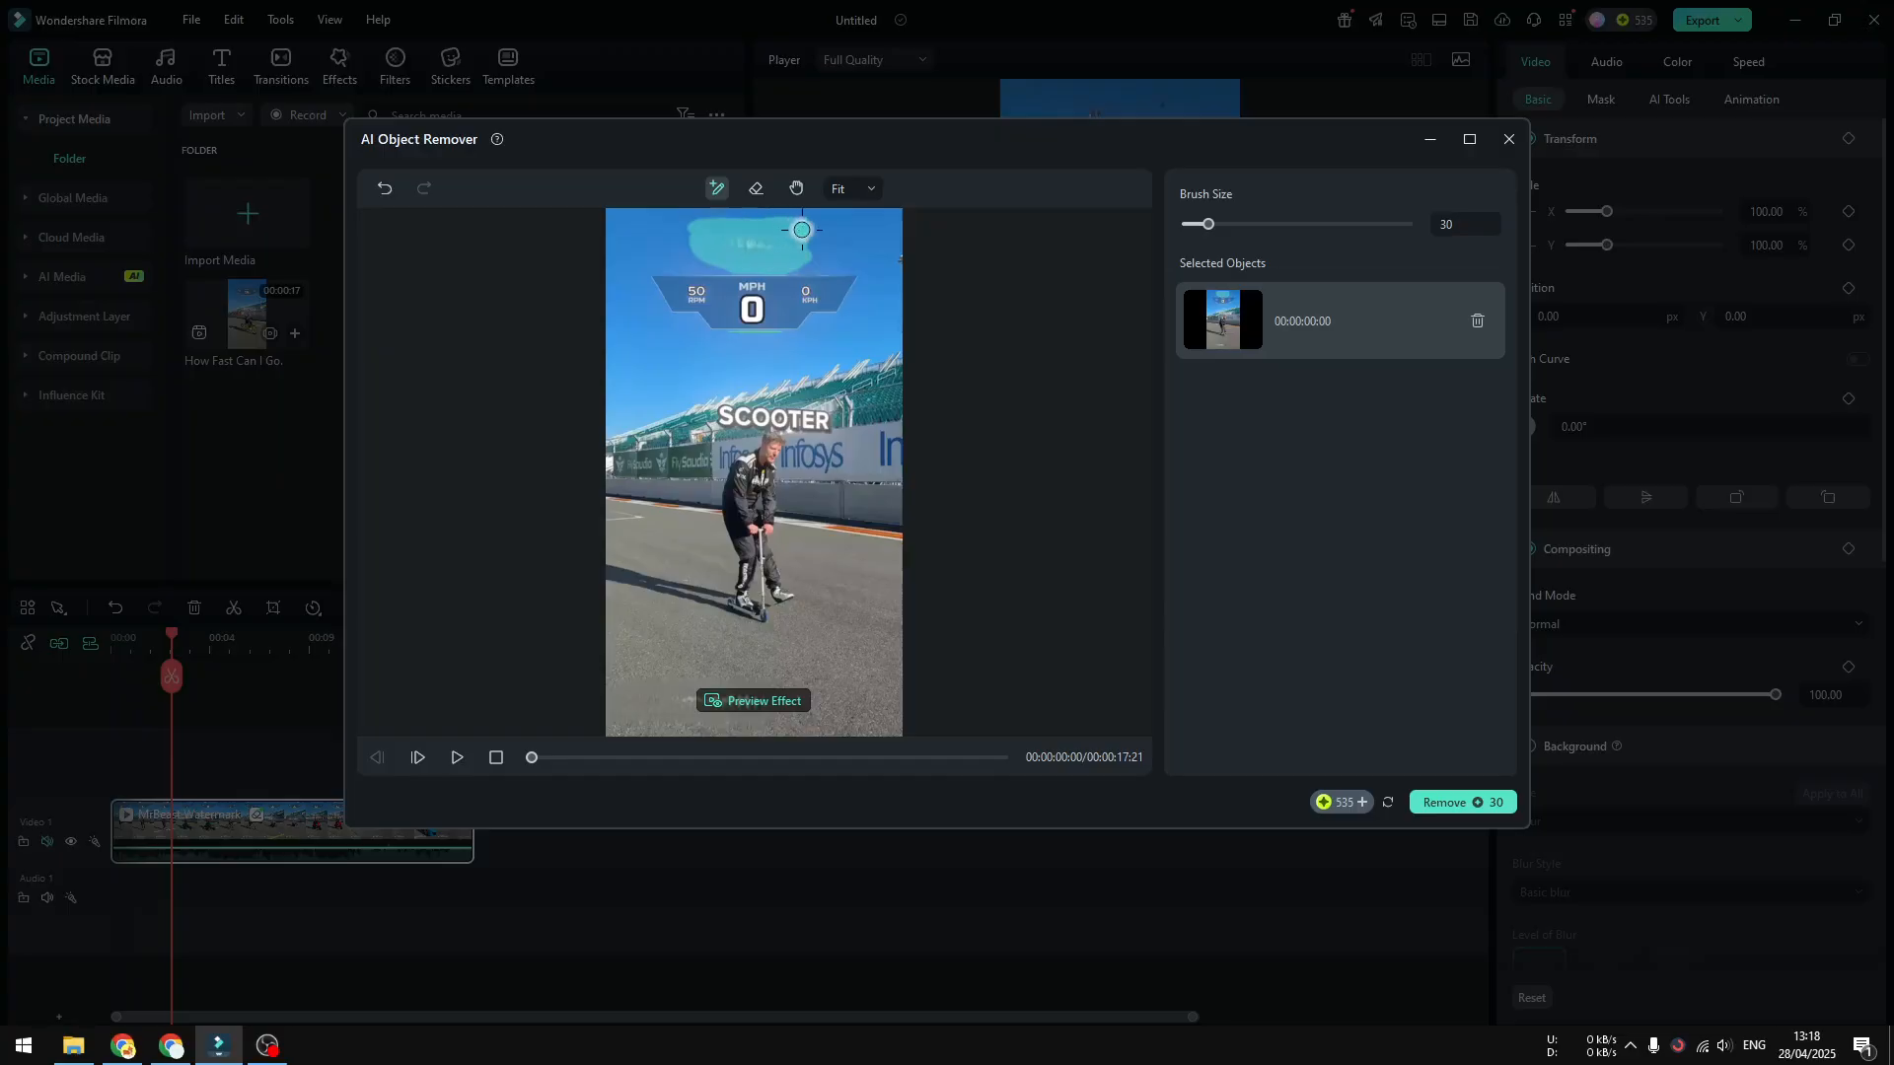
mouse_move(789, 445)
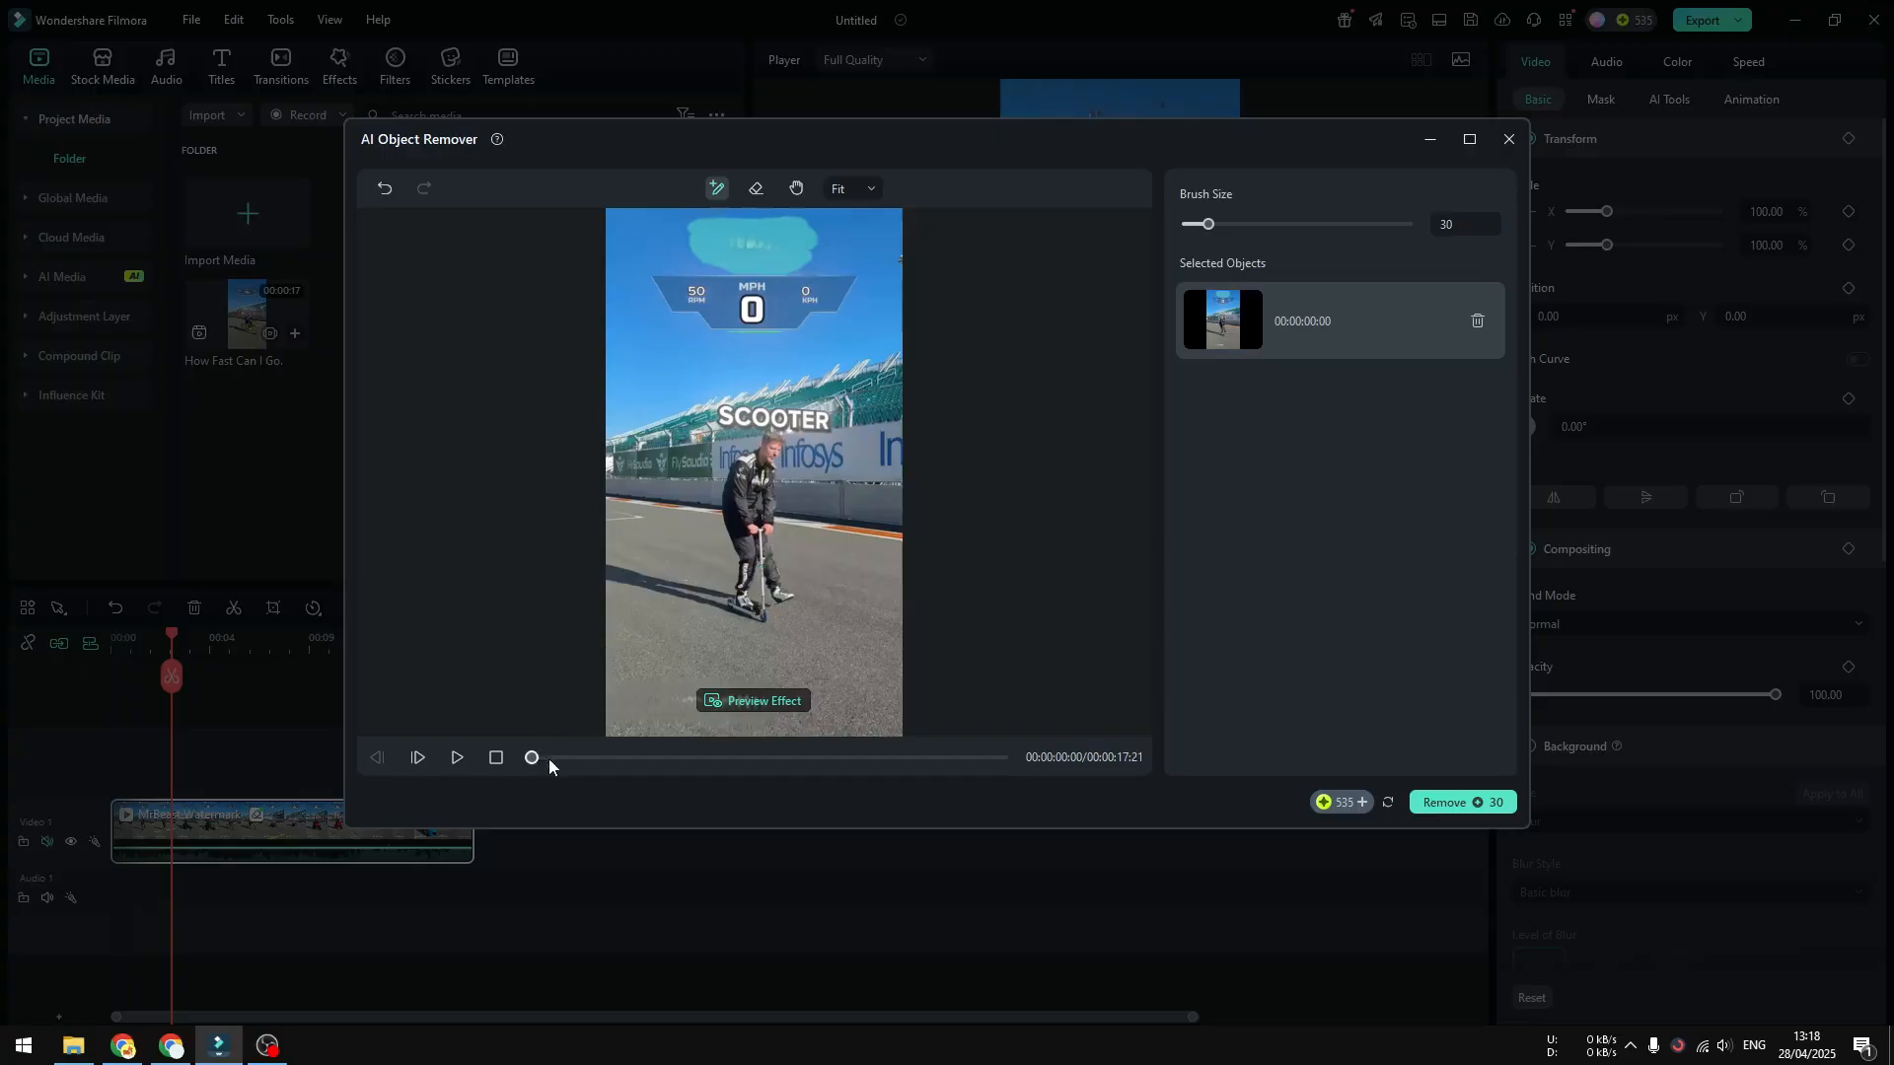
left_click_drag(531, 757, 576, 758)
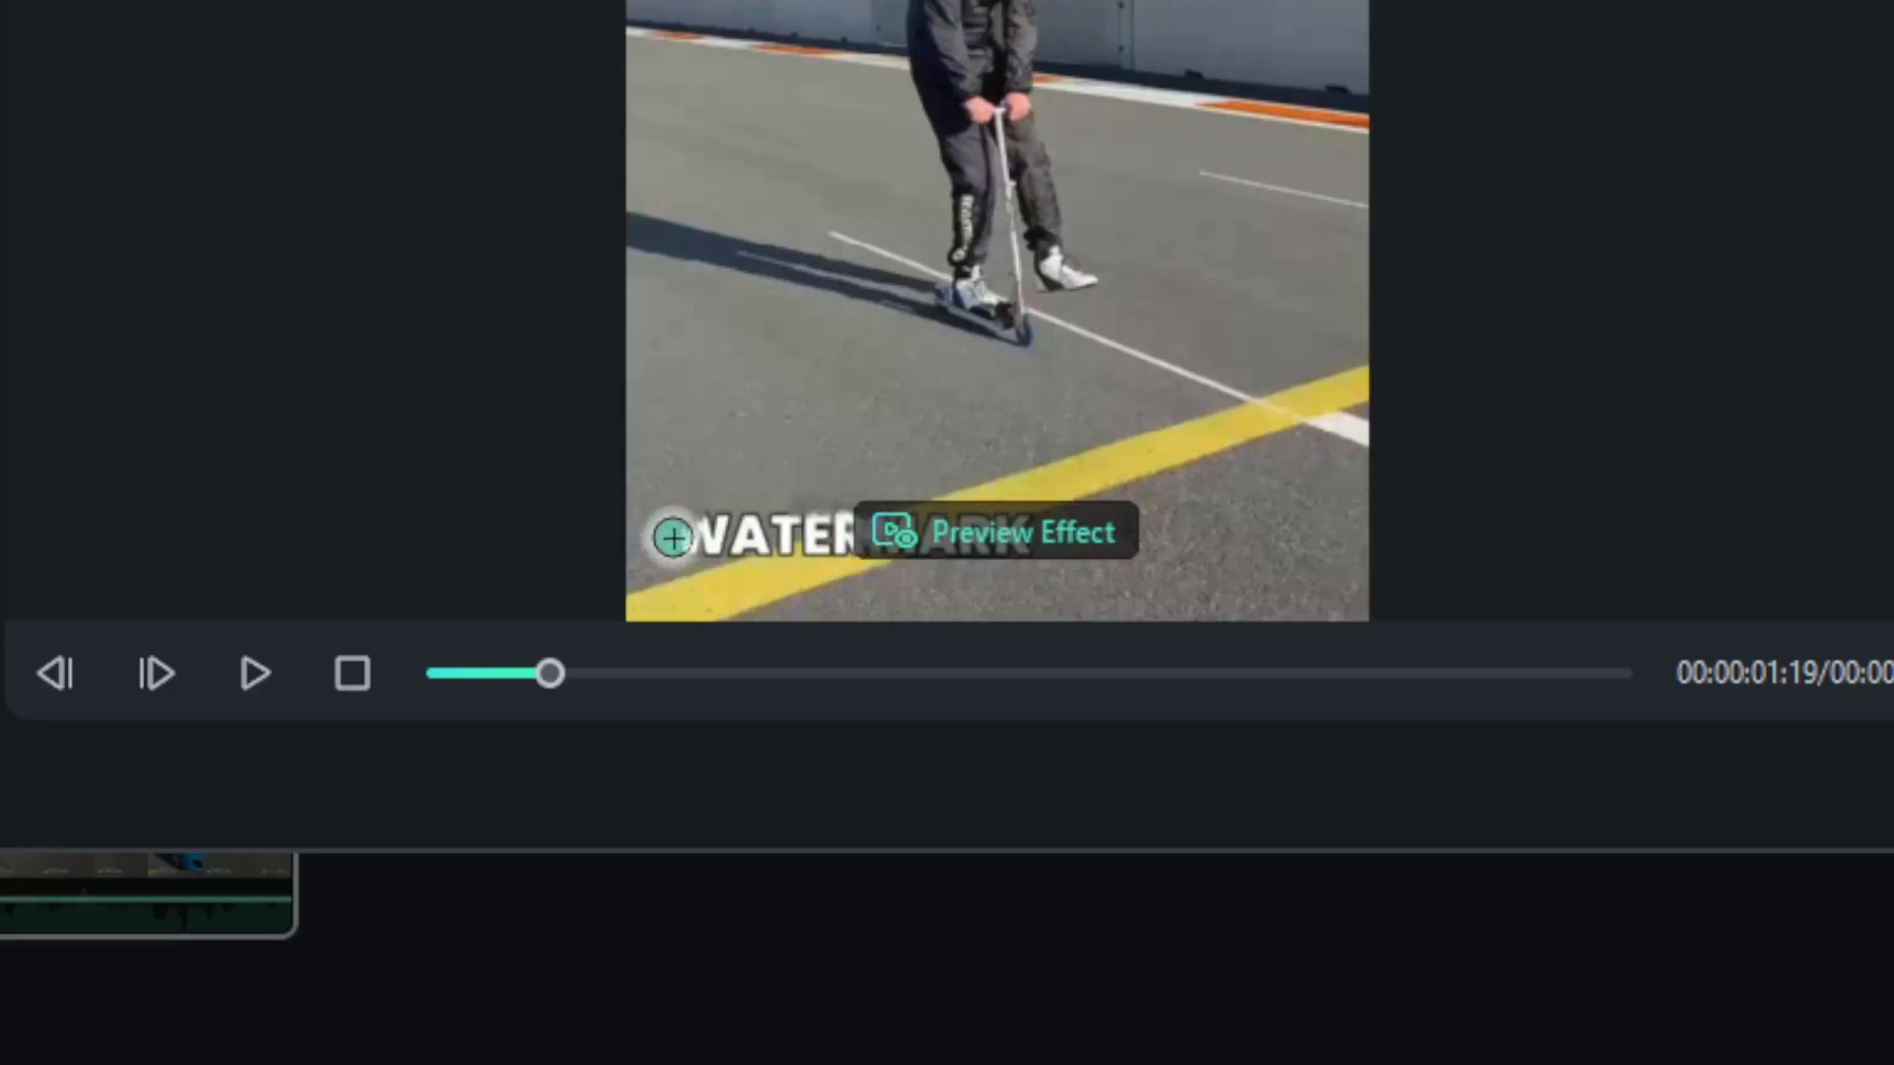
Paint over the bottom WATERMARK text at 00:00:01:19 as a second selected object
left_click(1023, 531)
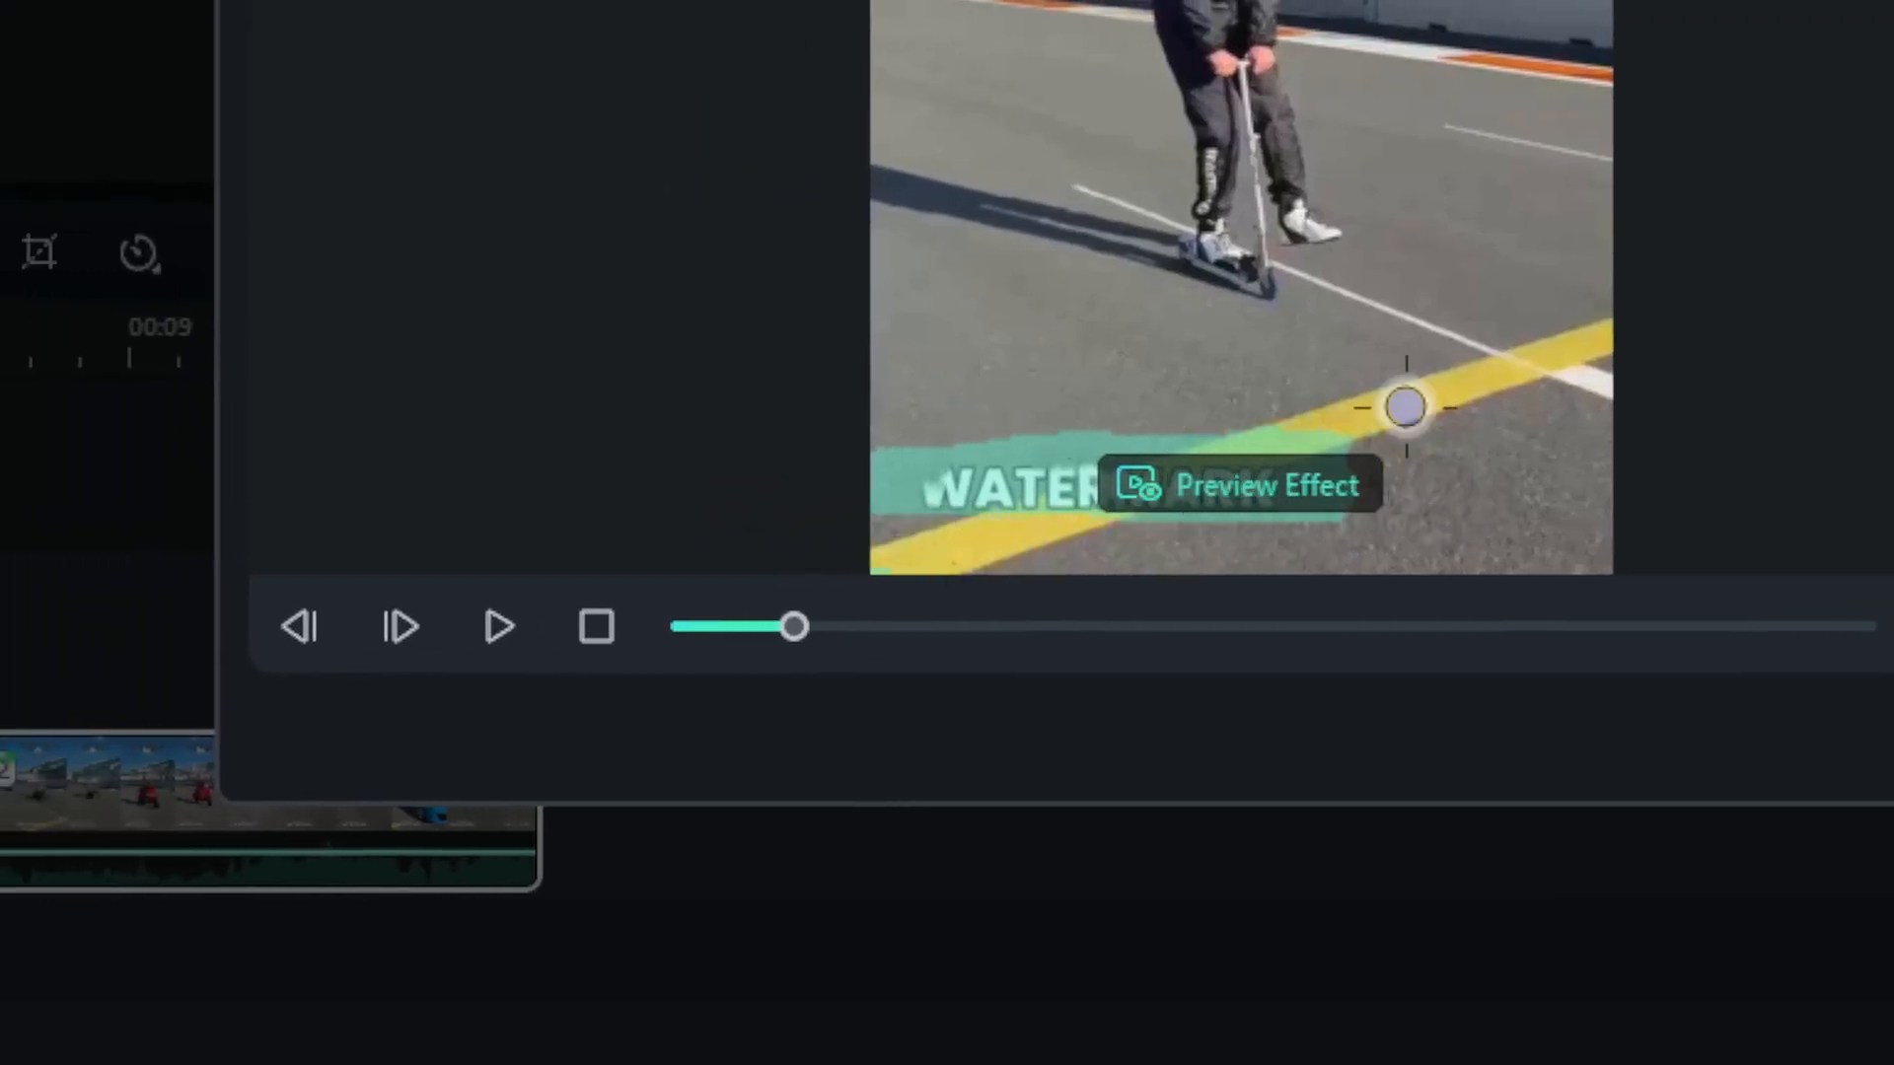
left_click_drag(1403, 406, 1365, 387)
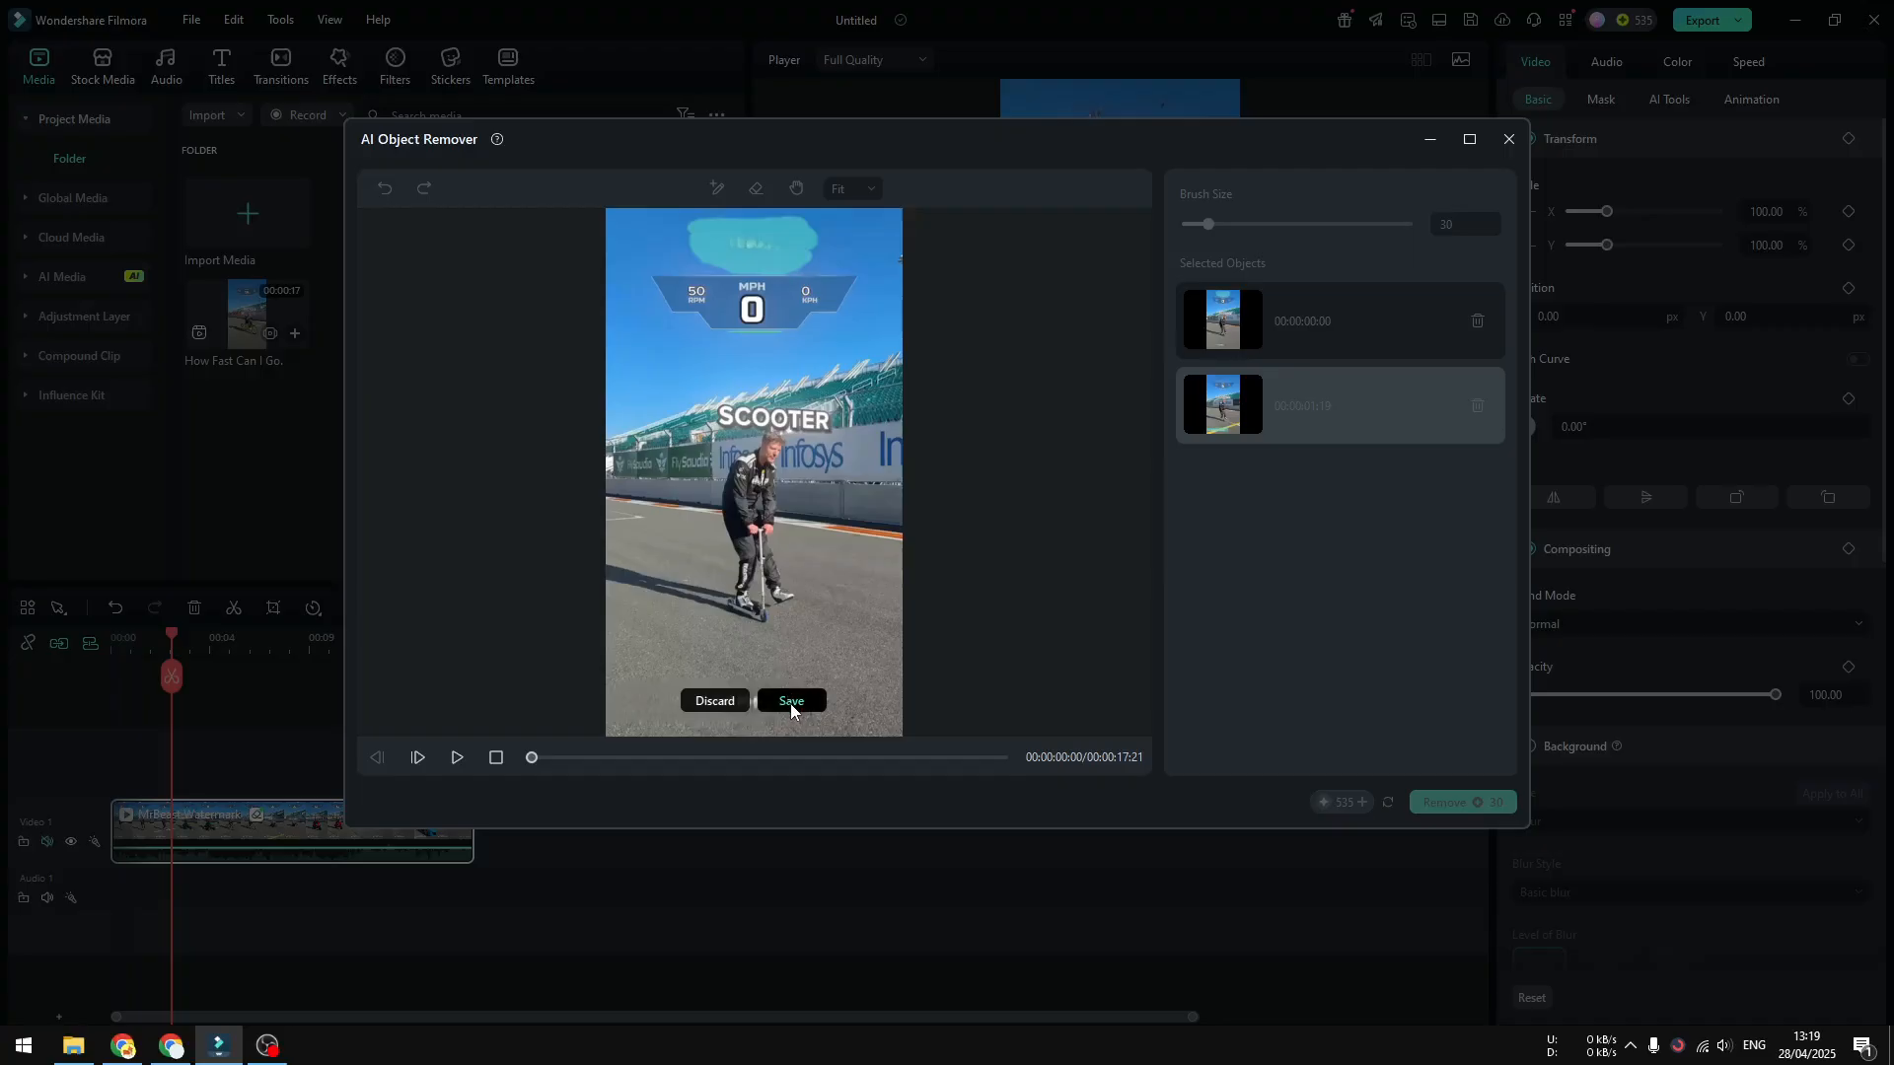
Save the watermark selection and run Remove for the second processing pass
left_click(791, 700)
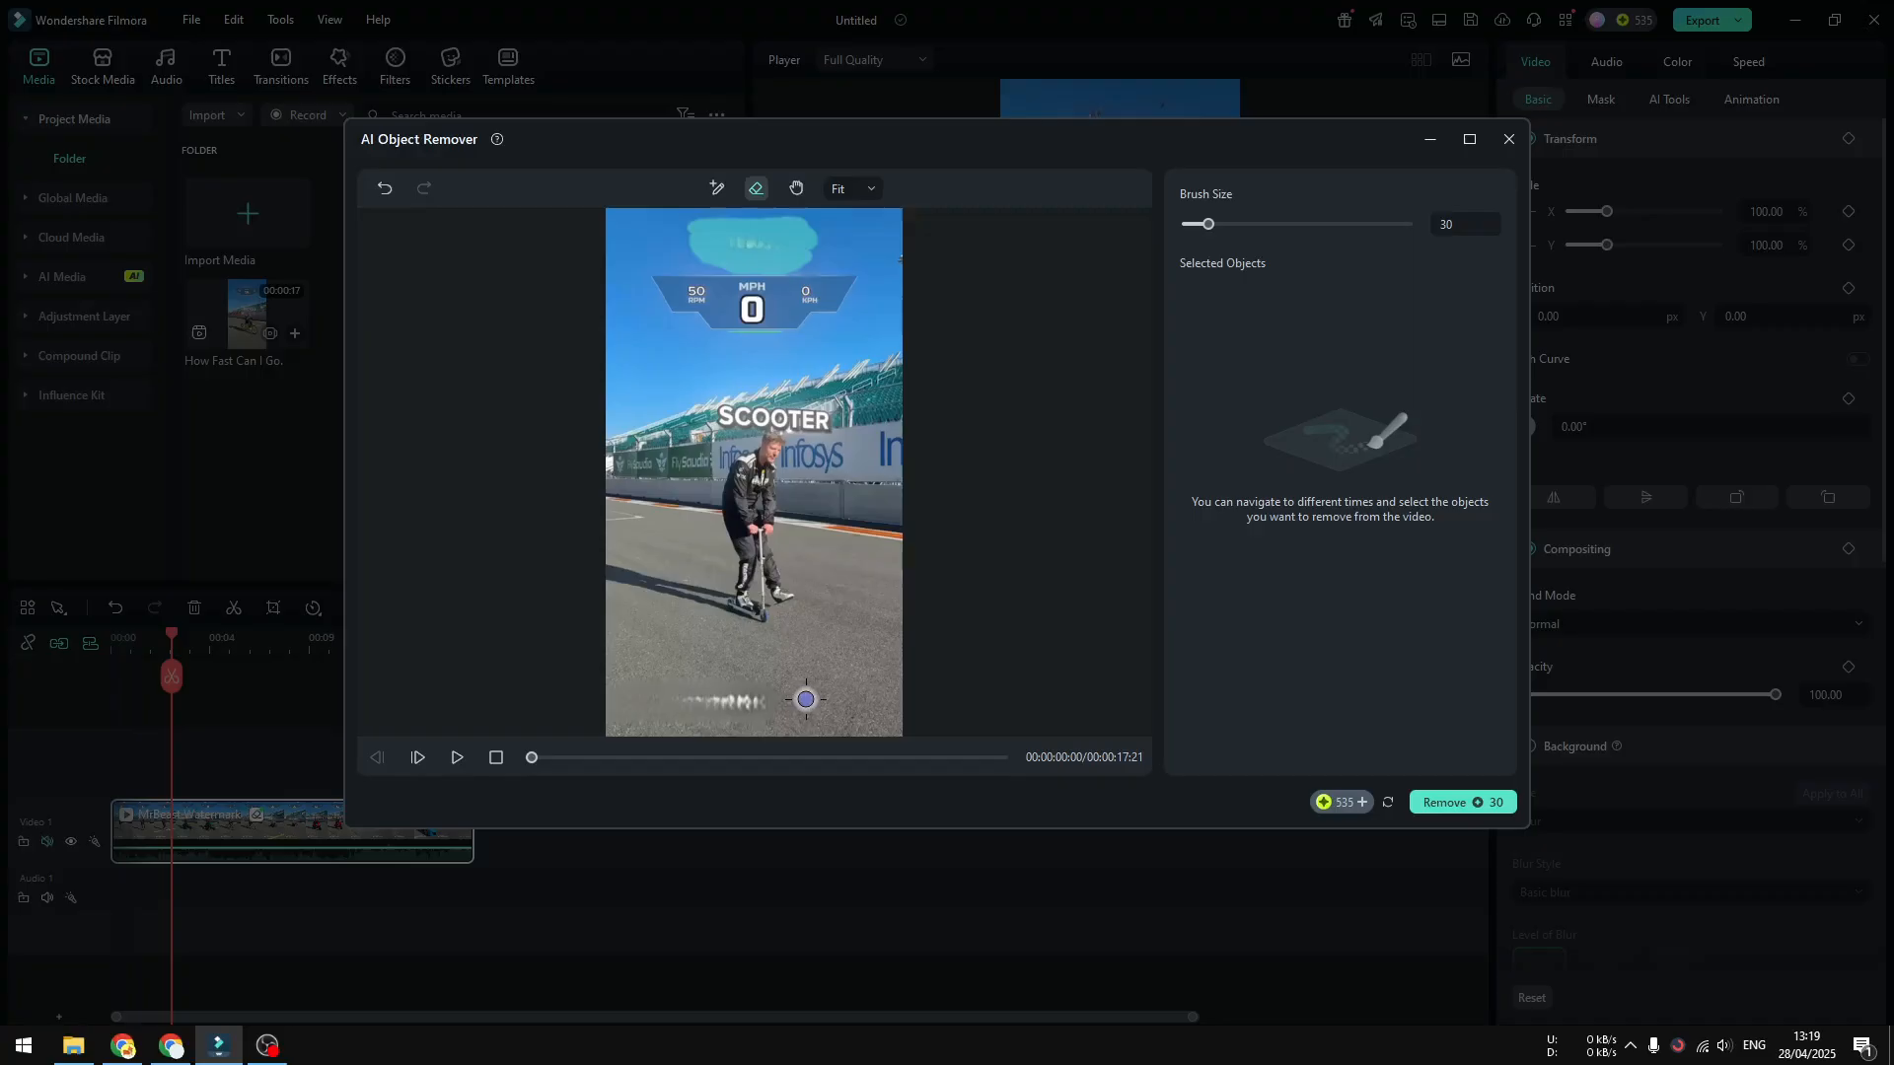
left_click(1507, 138)
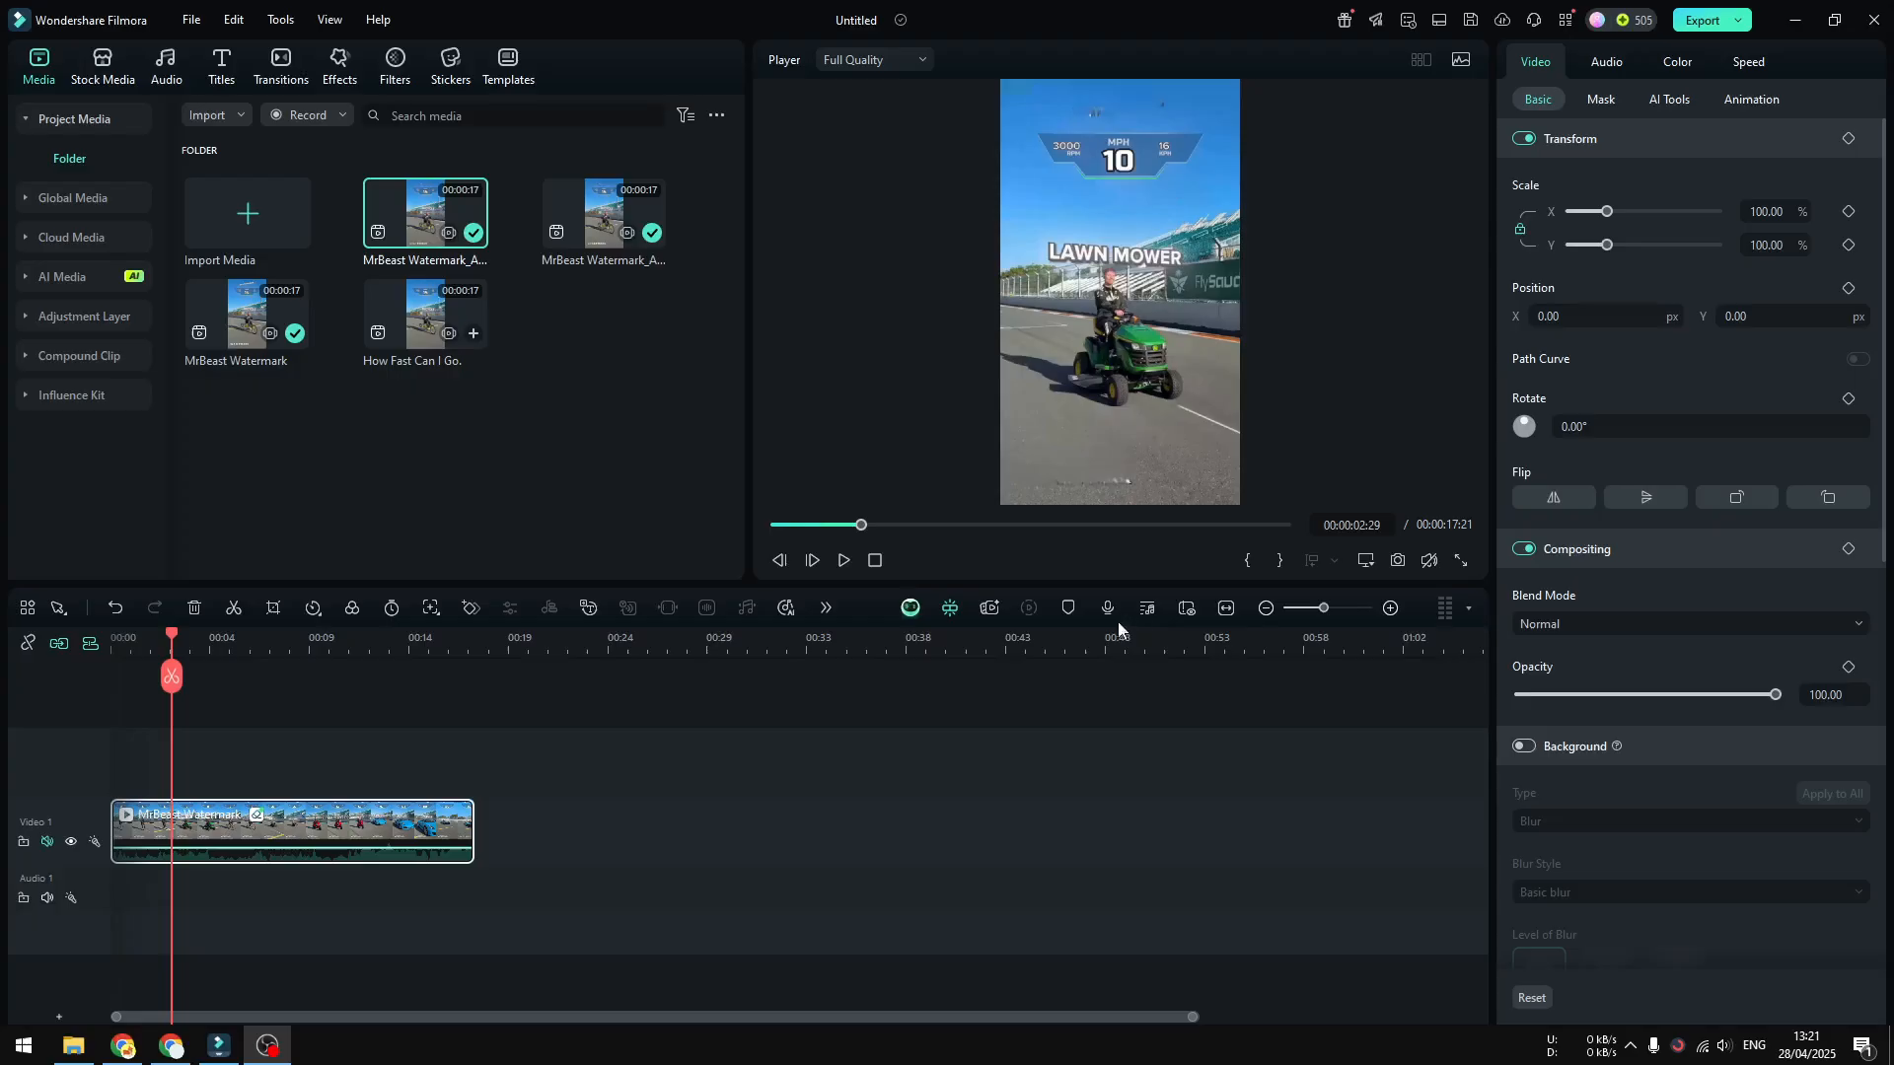
mouse_move(413, 681)
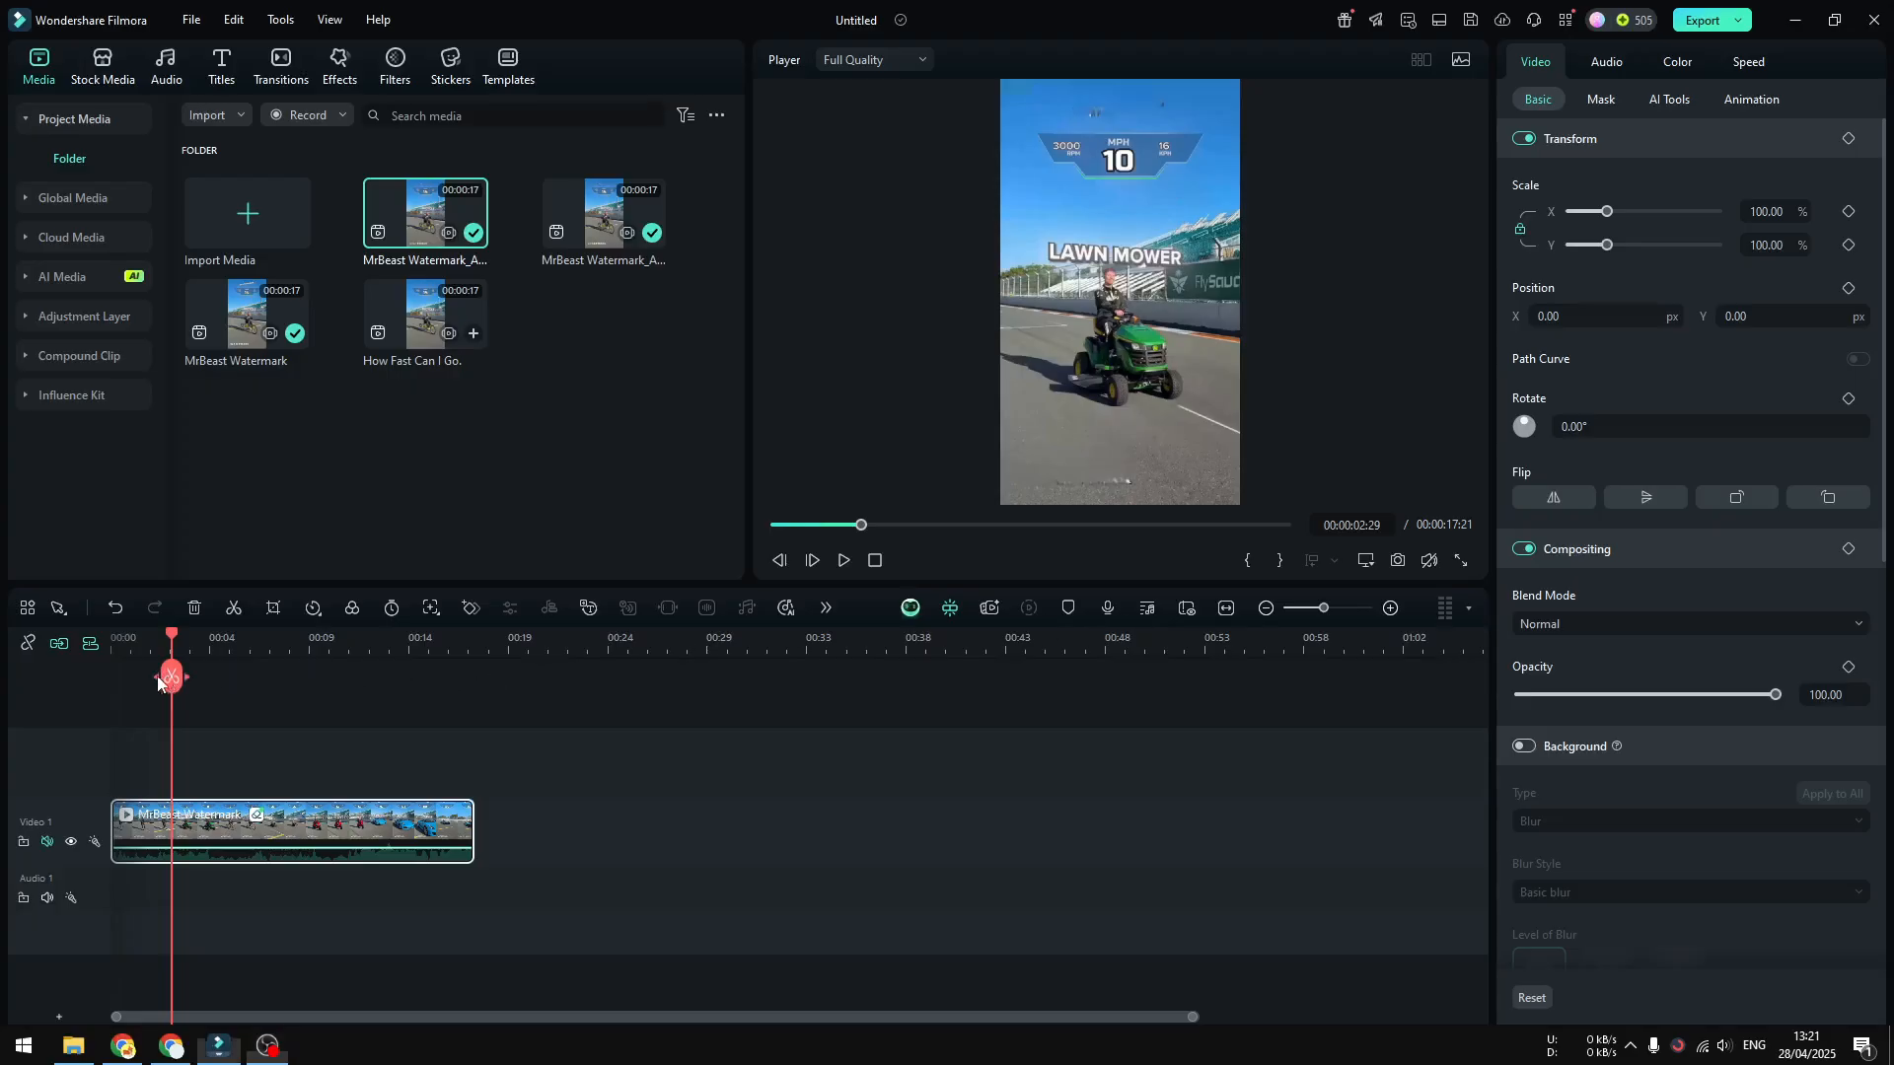
left_click(842, 558)
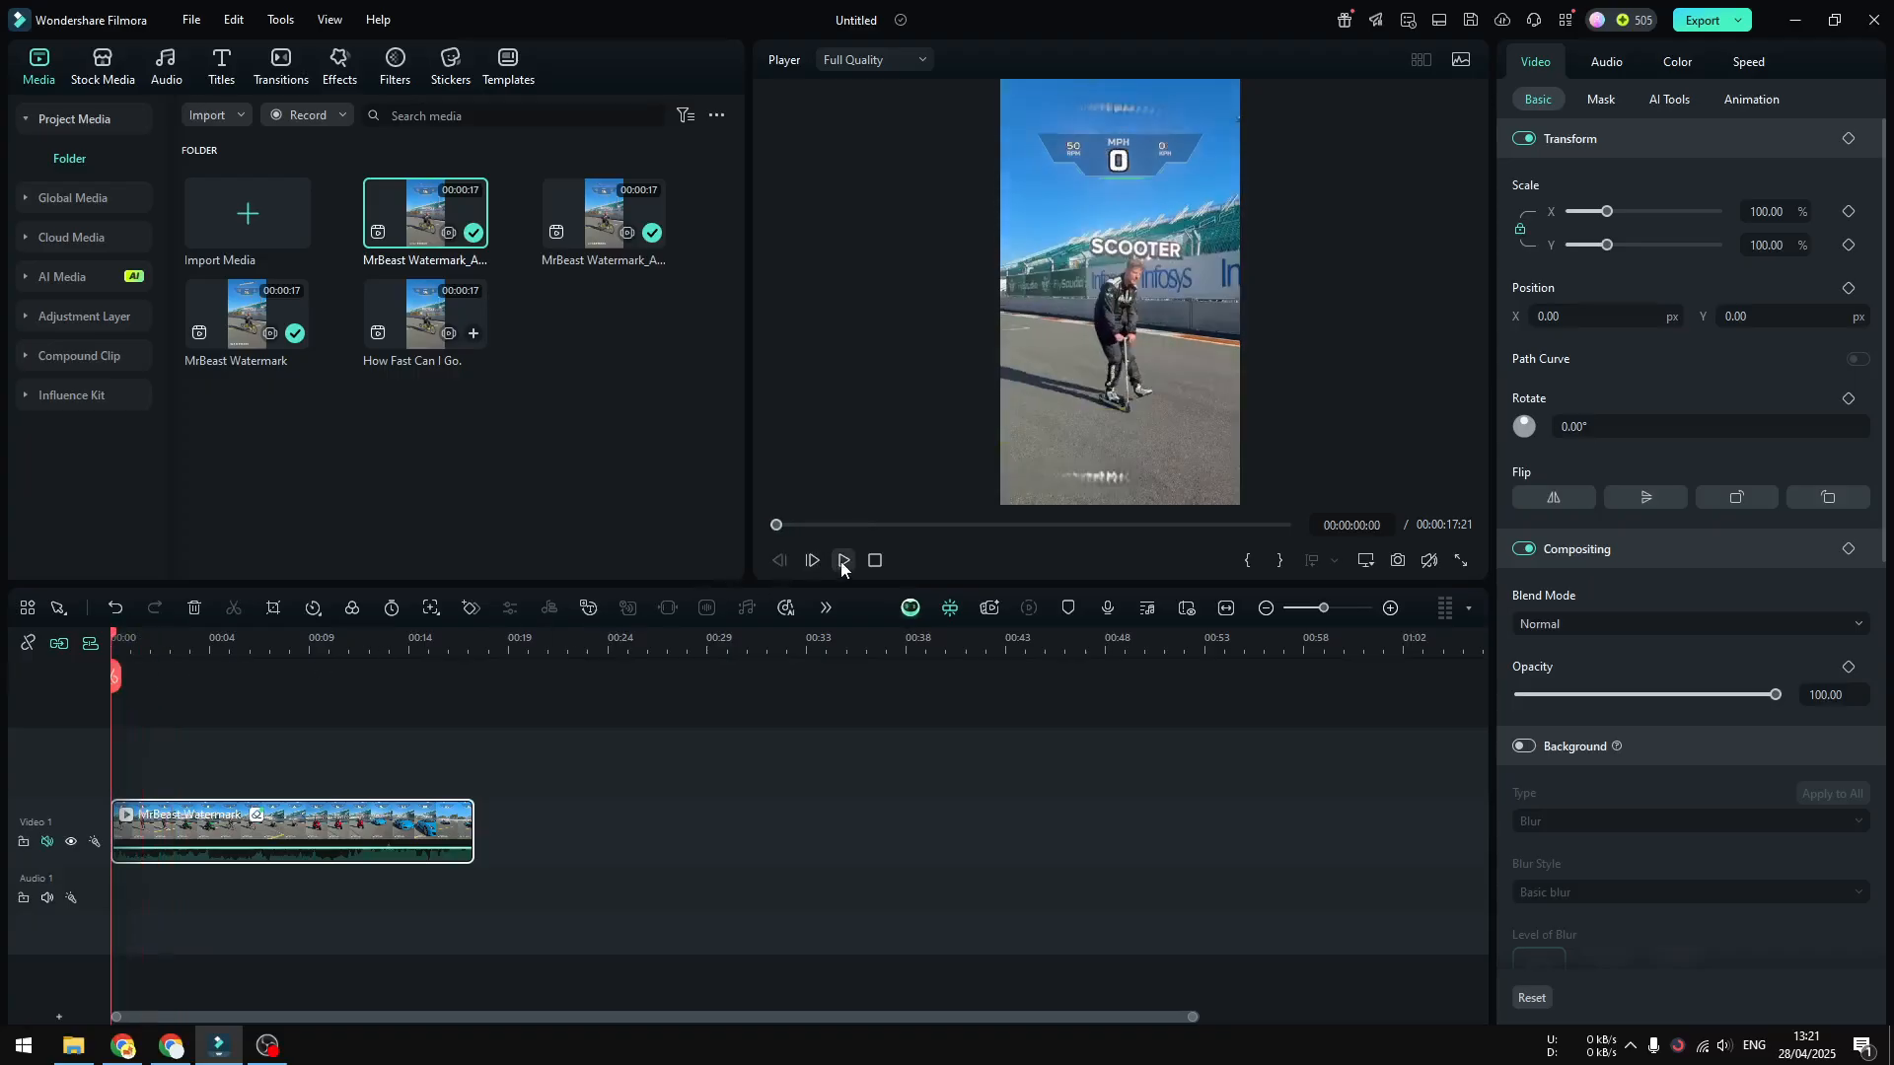
left_click(842, 558)
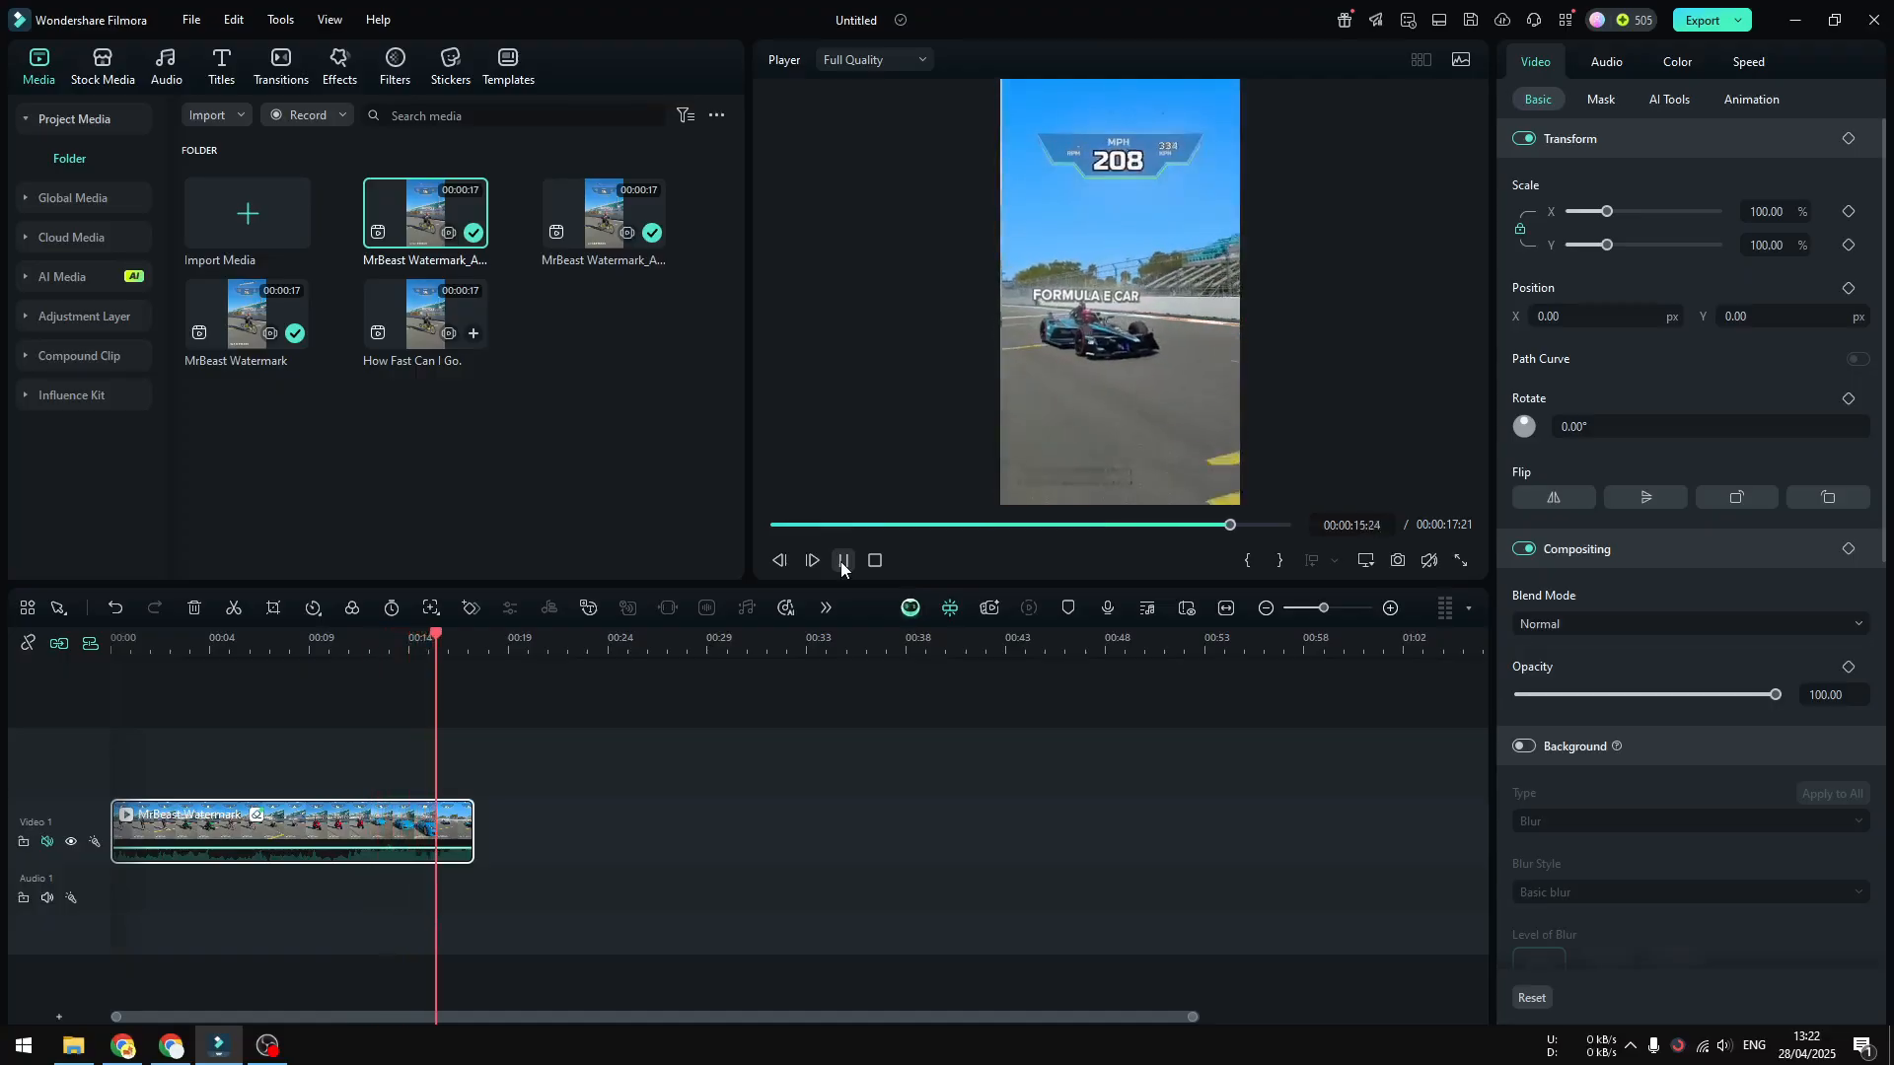
left_click(842, 558)
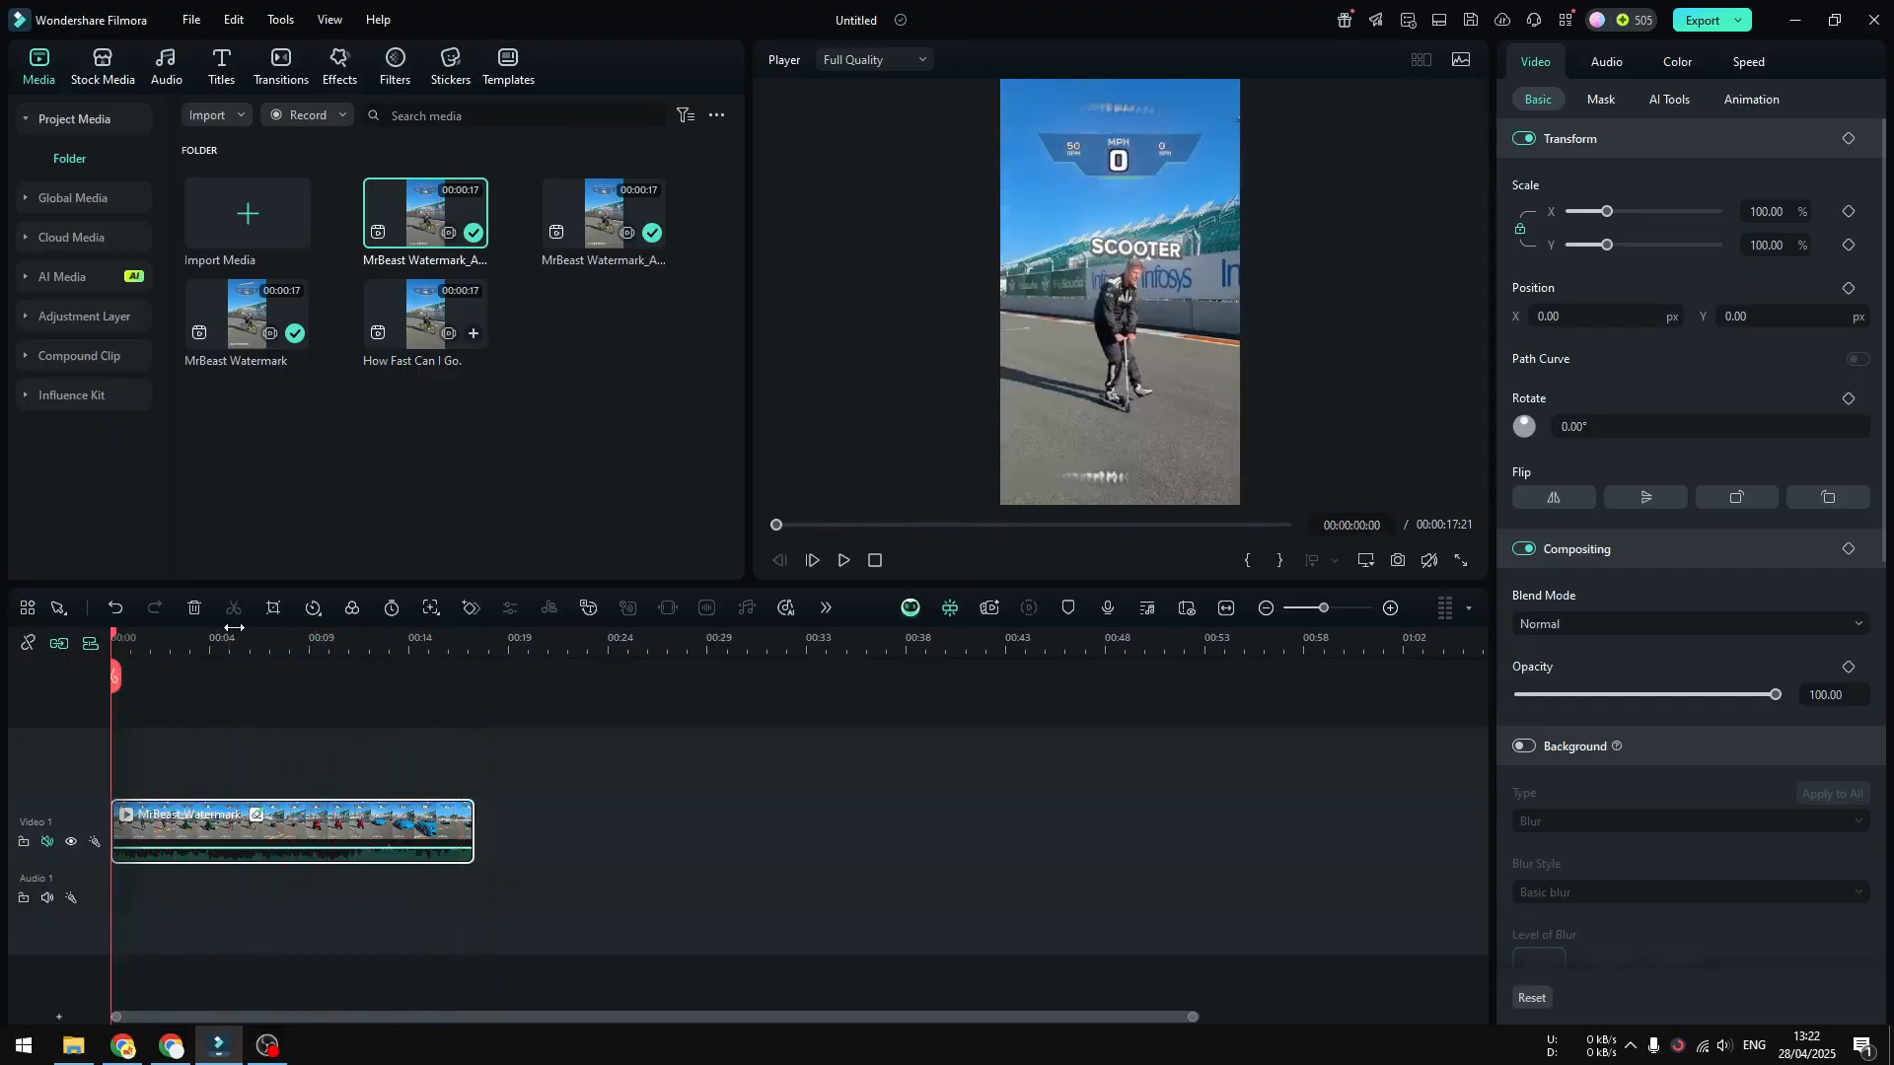
left_click(233, 633)
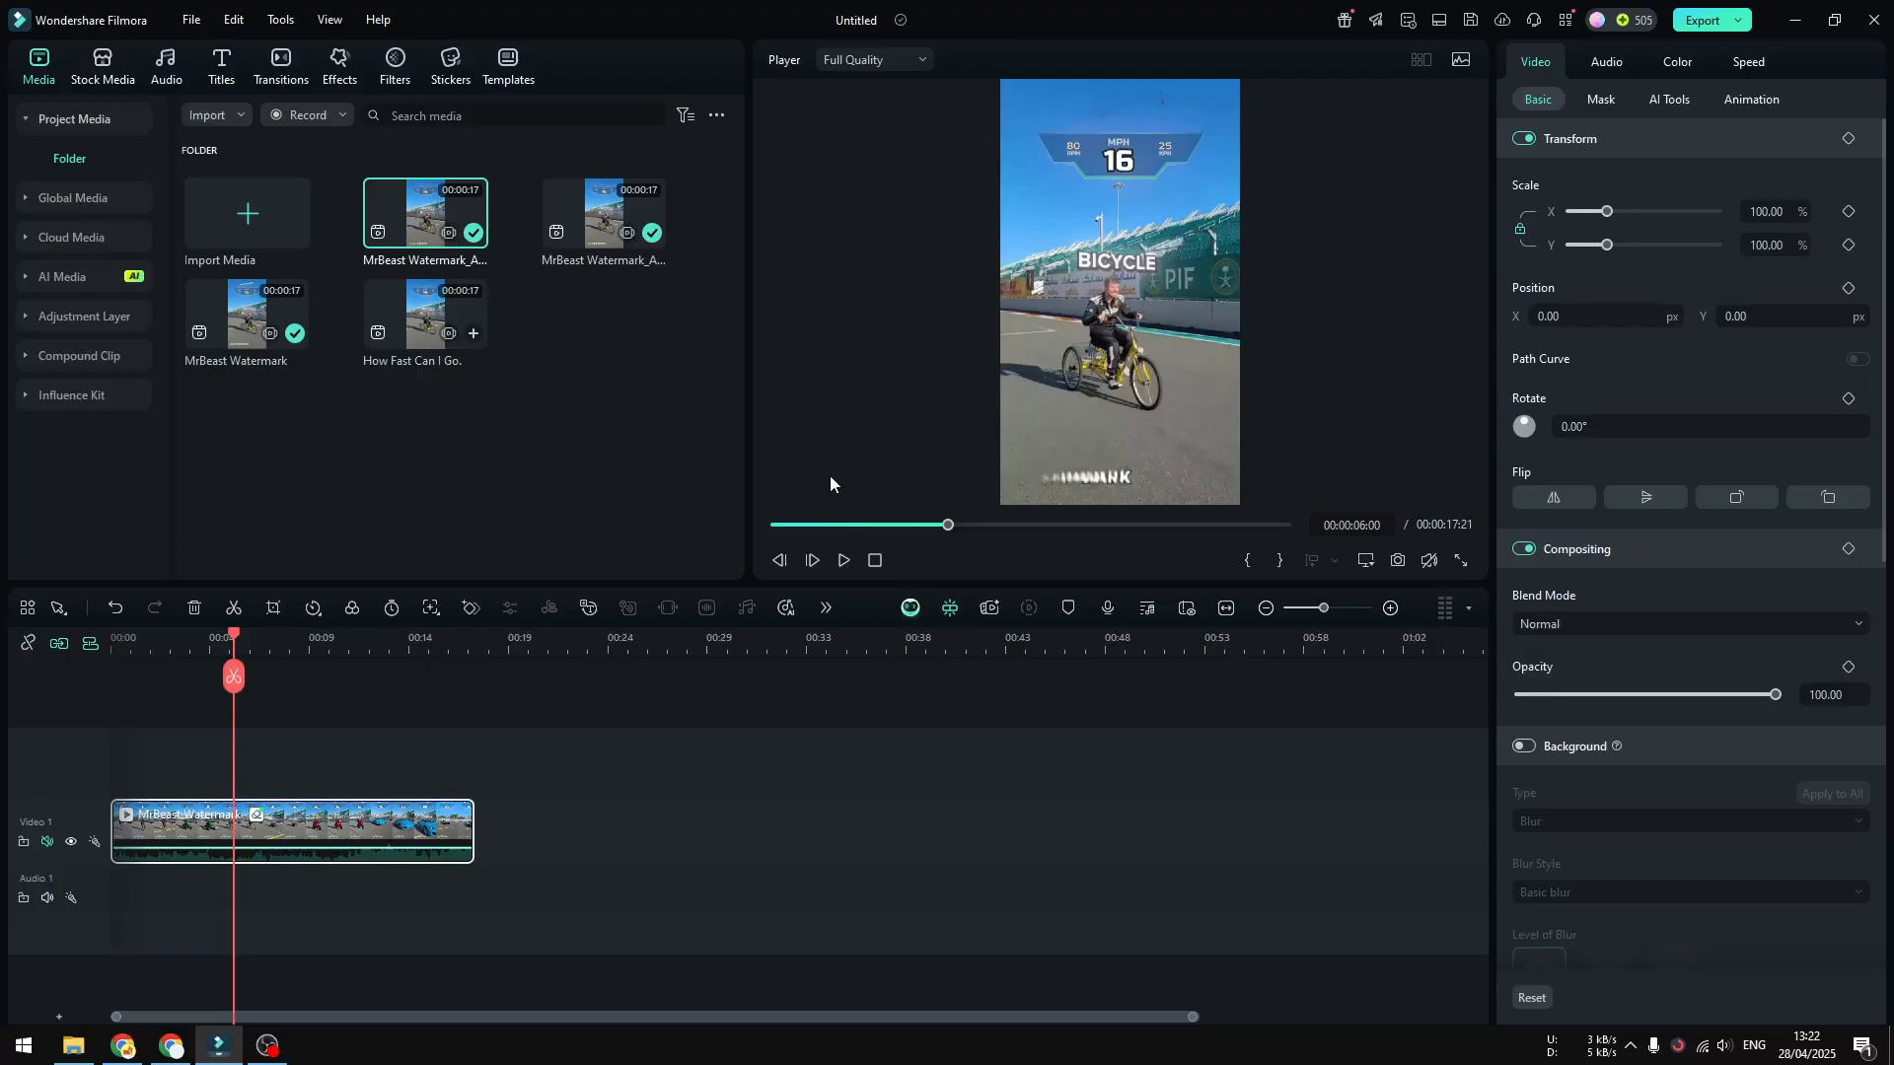
mouse_move(927, 495)
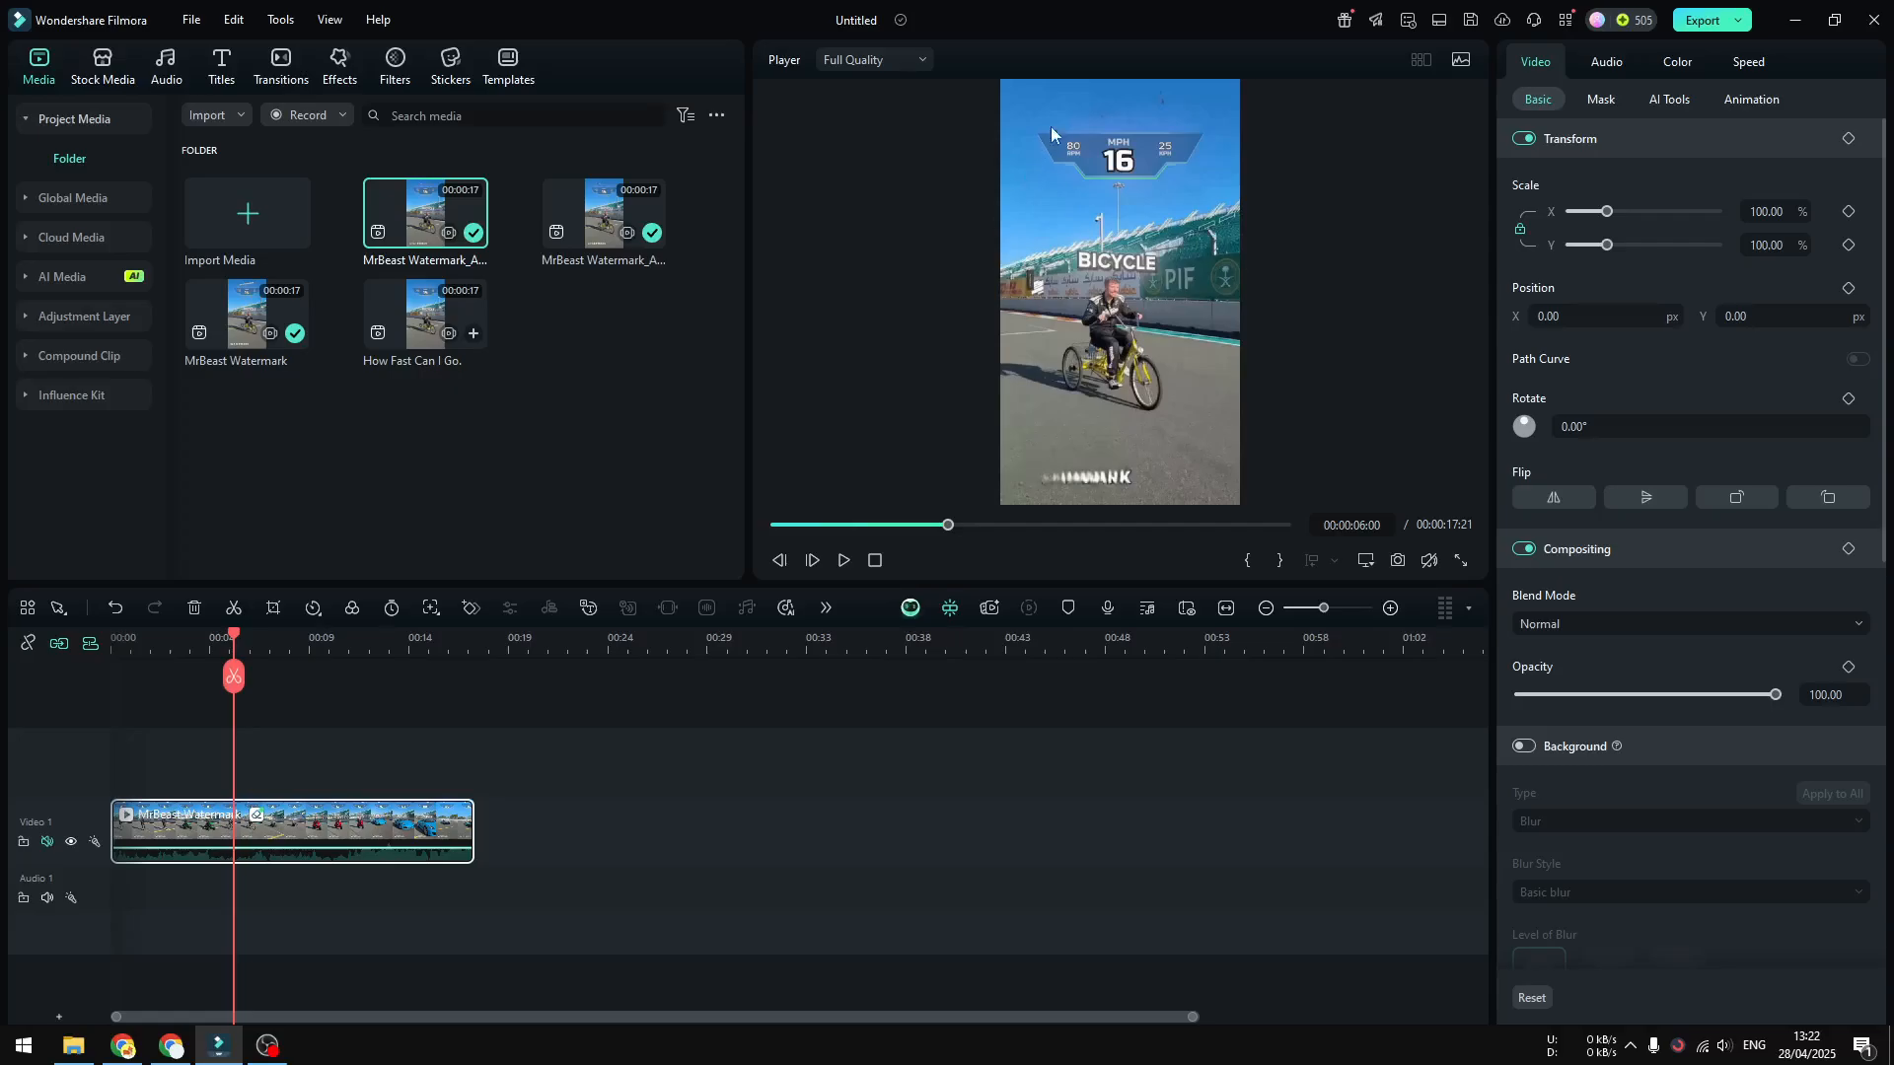
mouse_move(1089, 114)
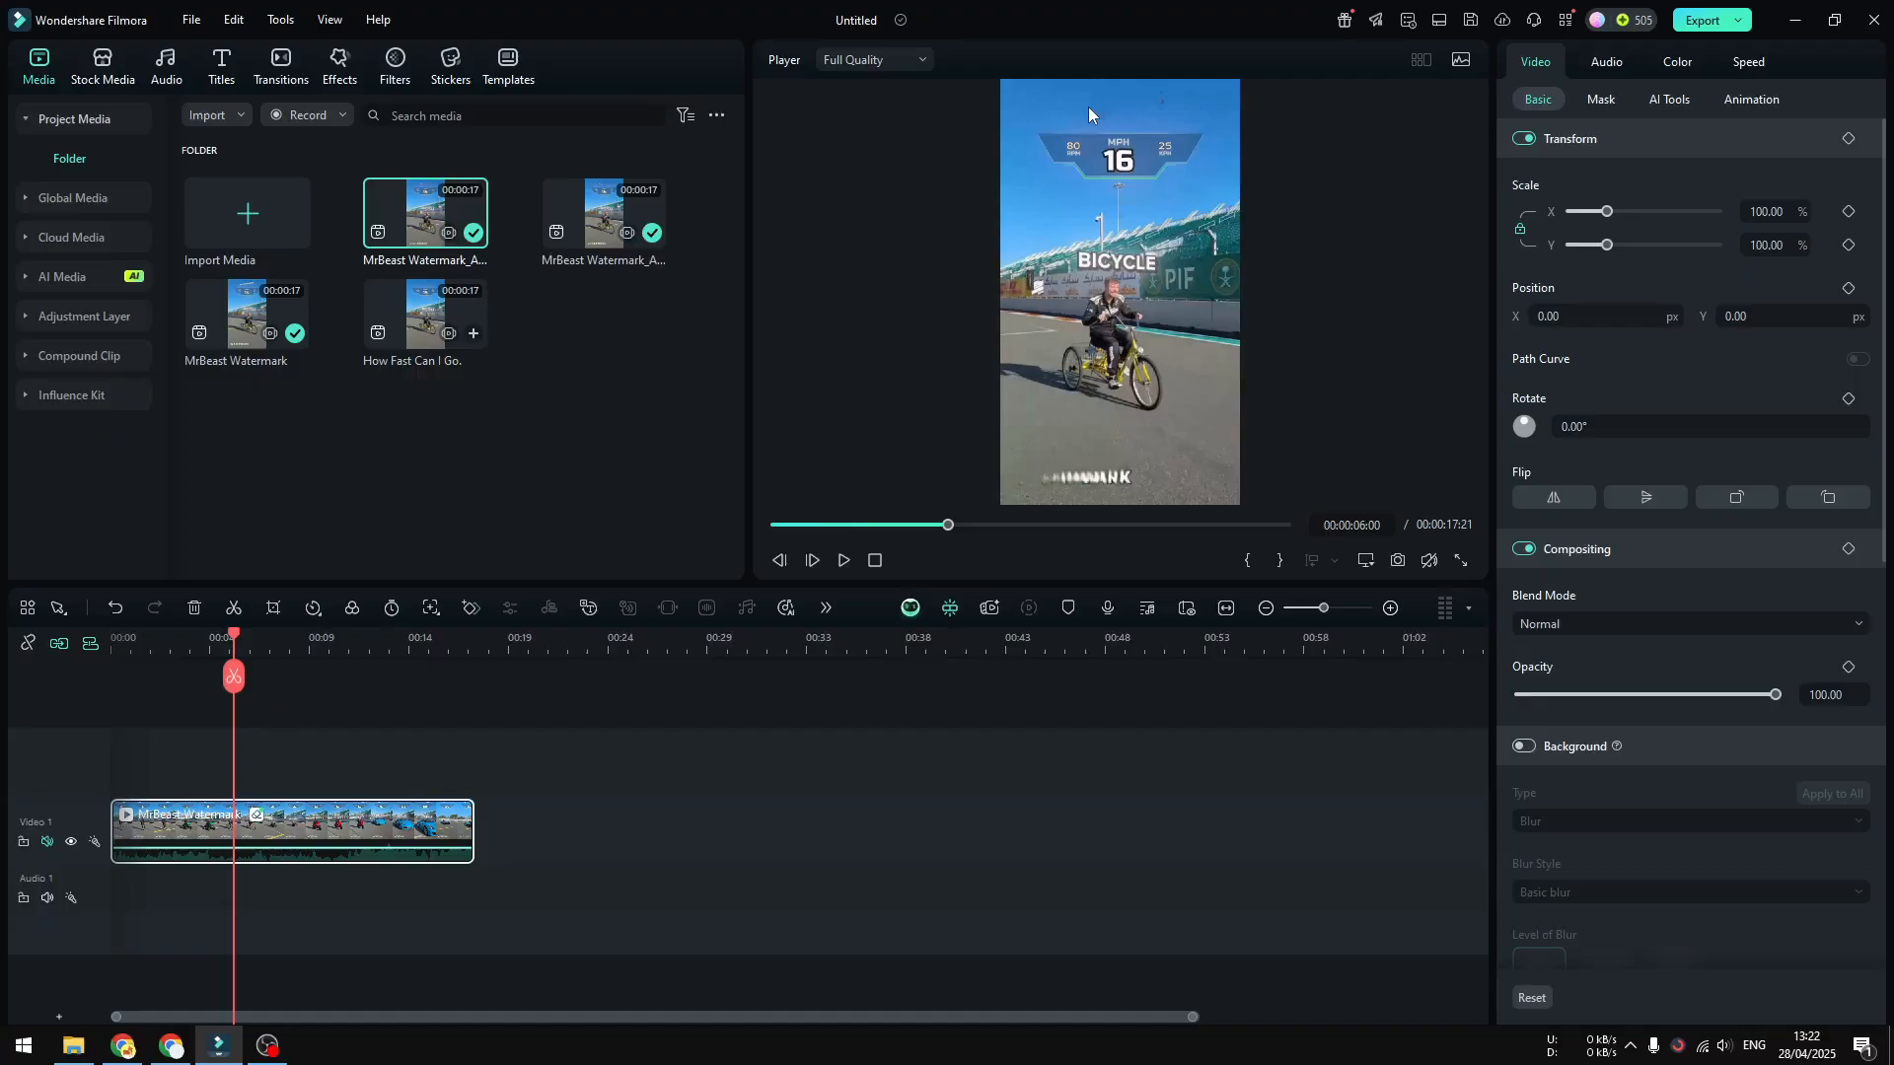
mouse_move(1100, 148)
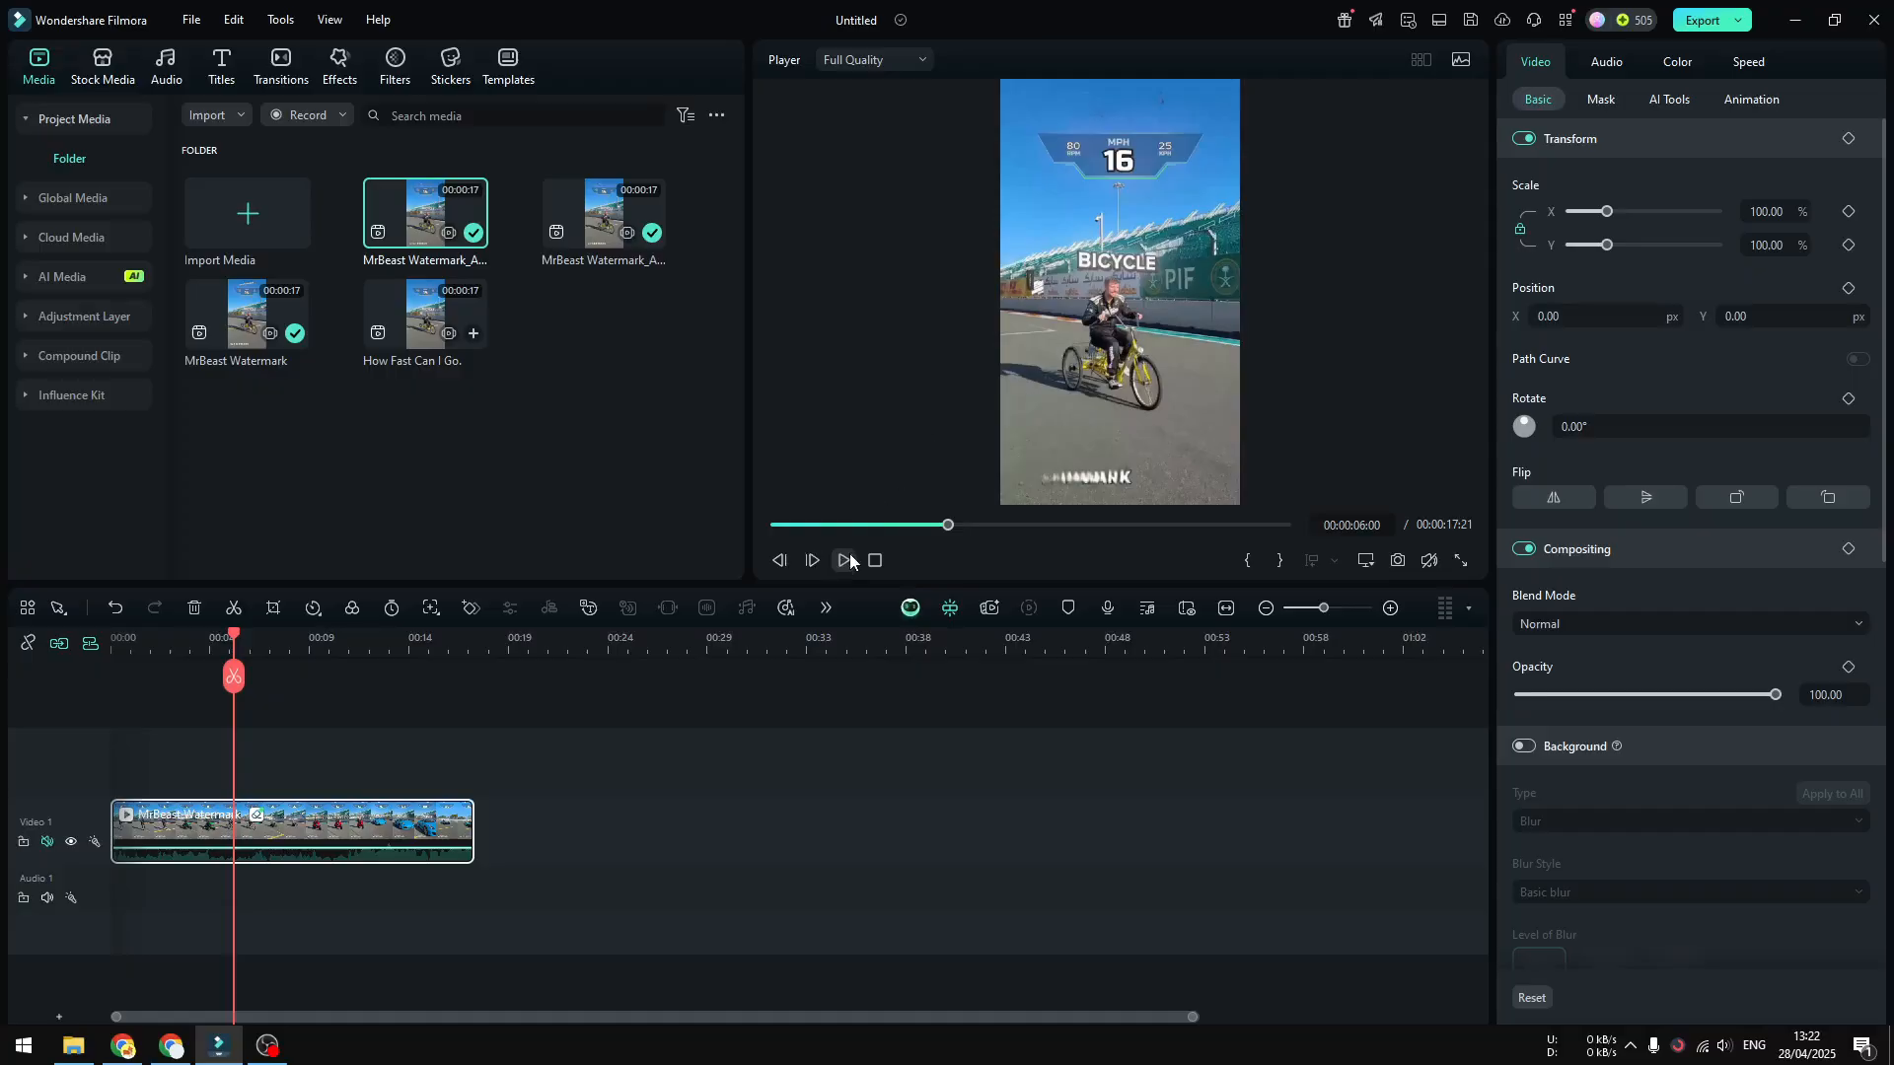
mouse_move(845, 558)
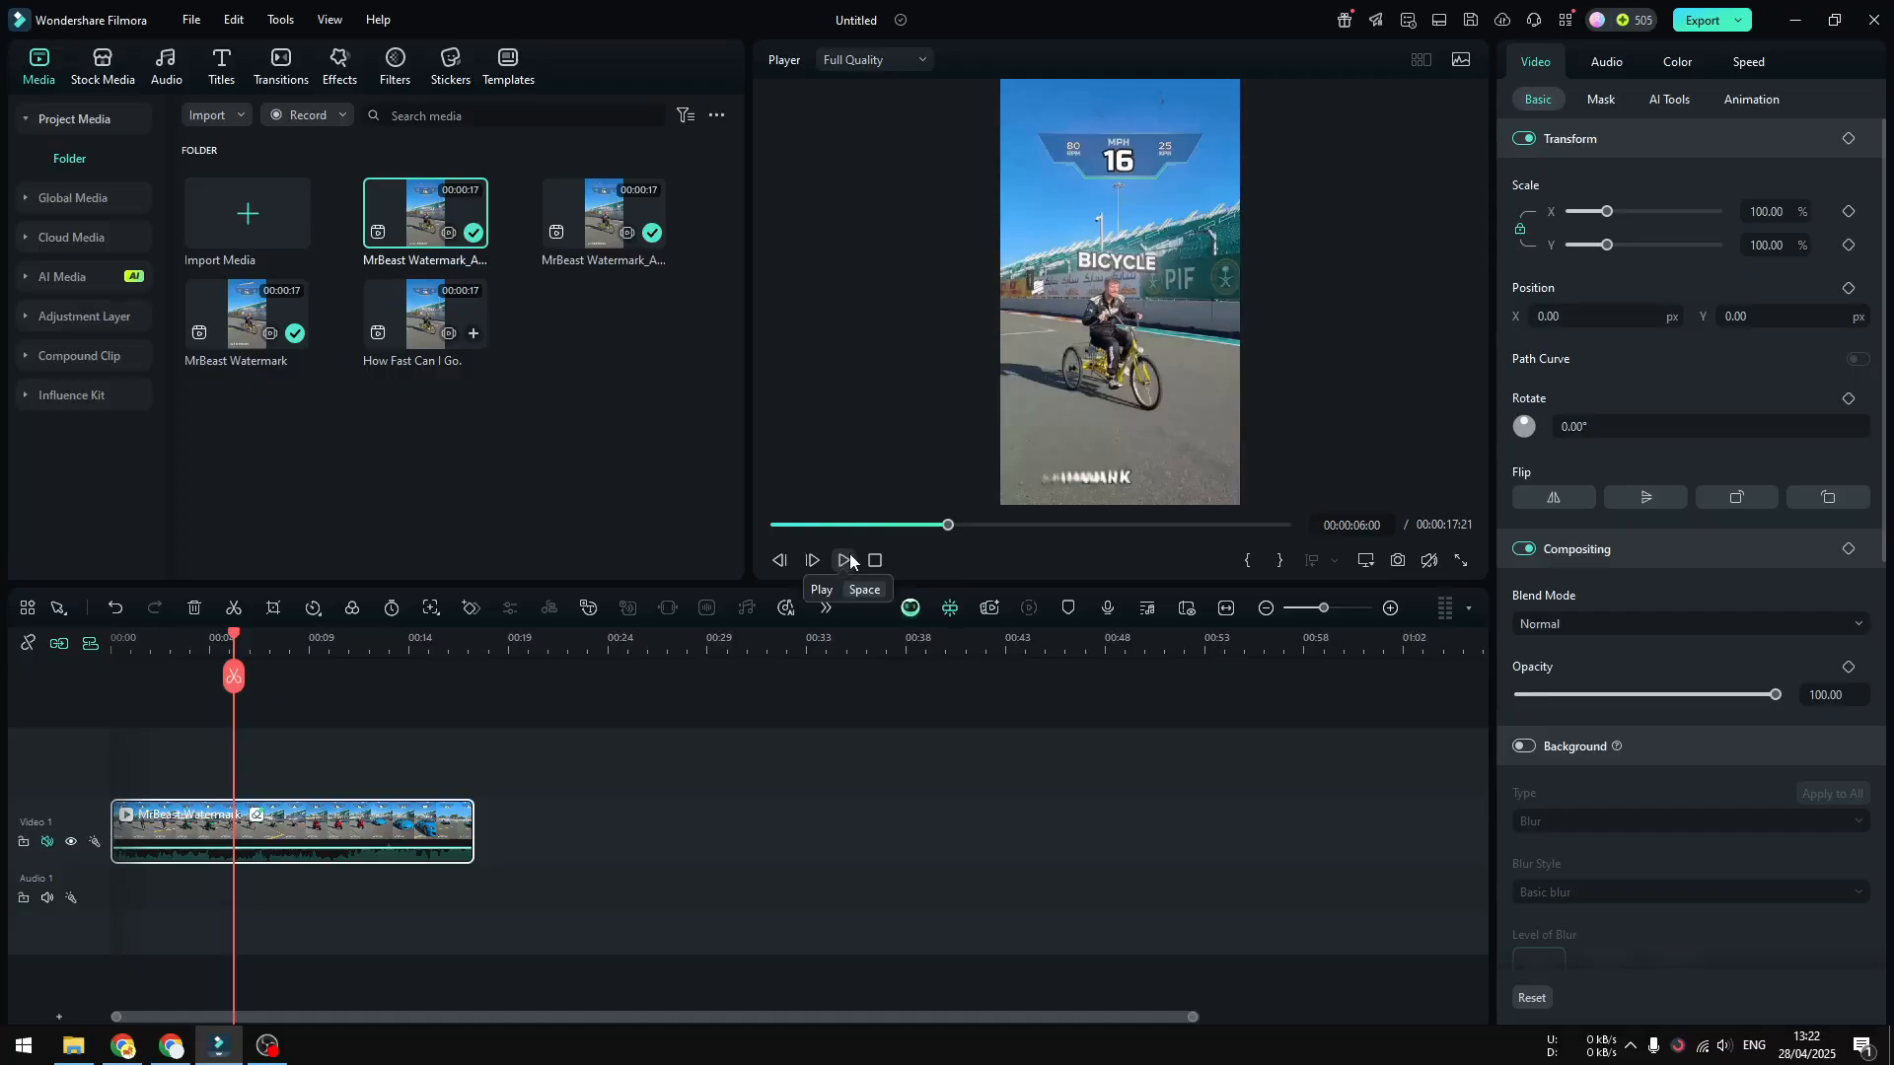
left_click(843, 559)
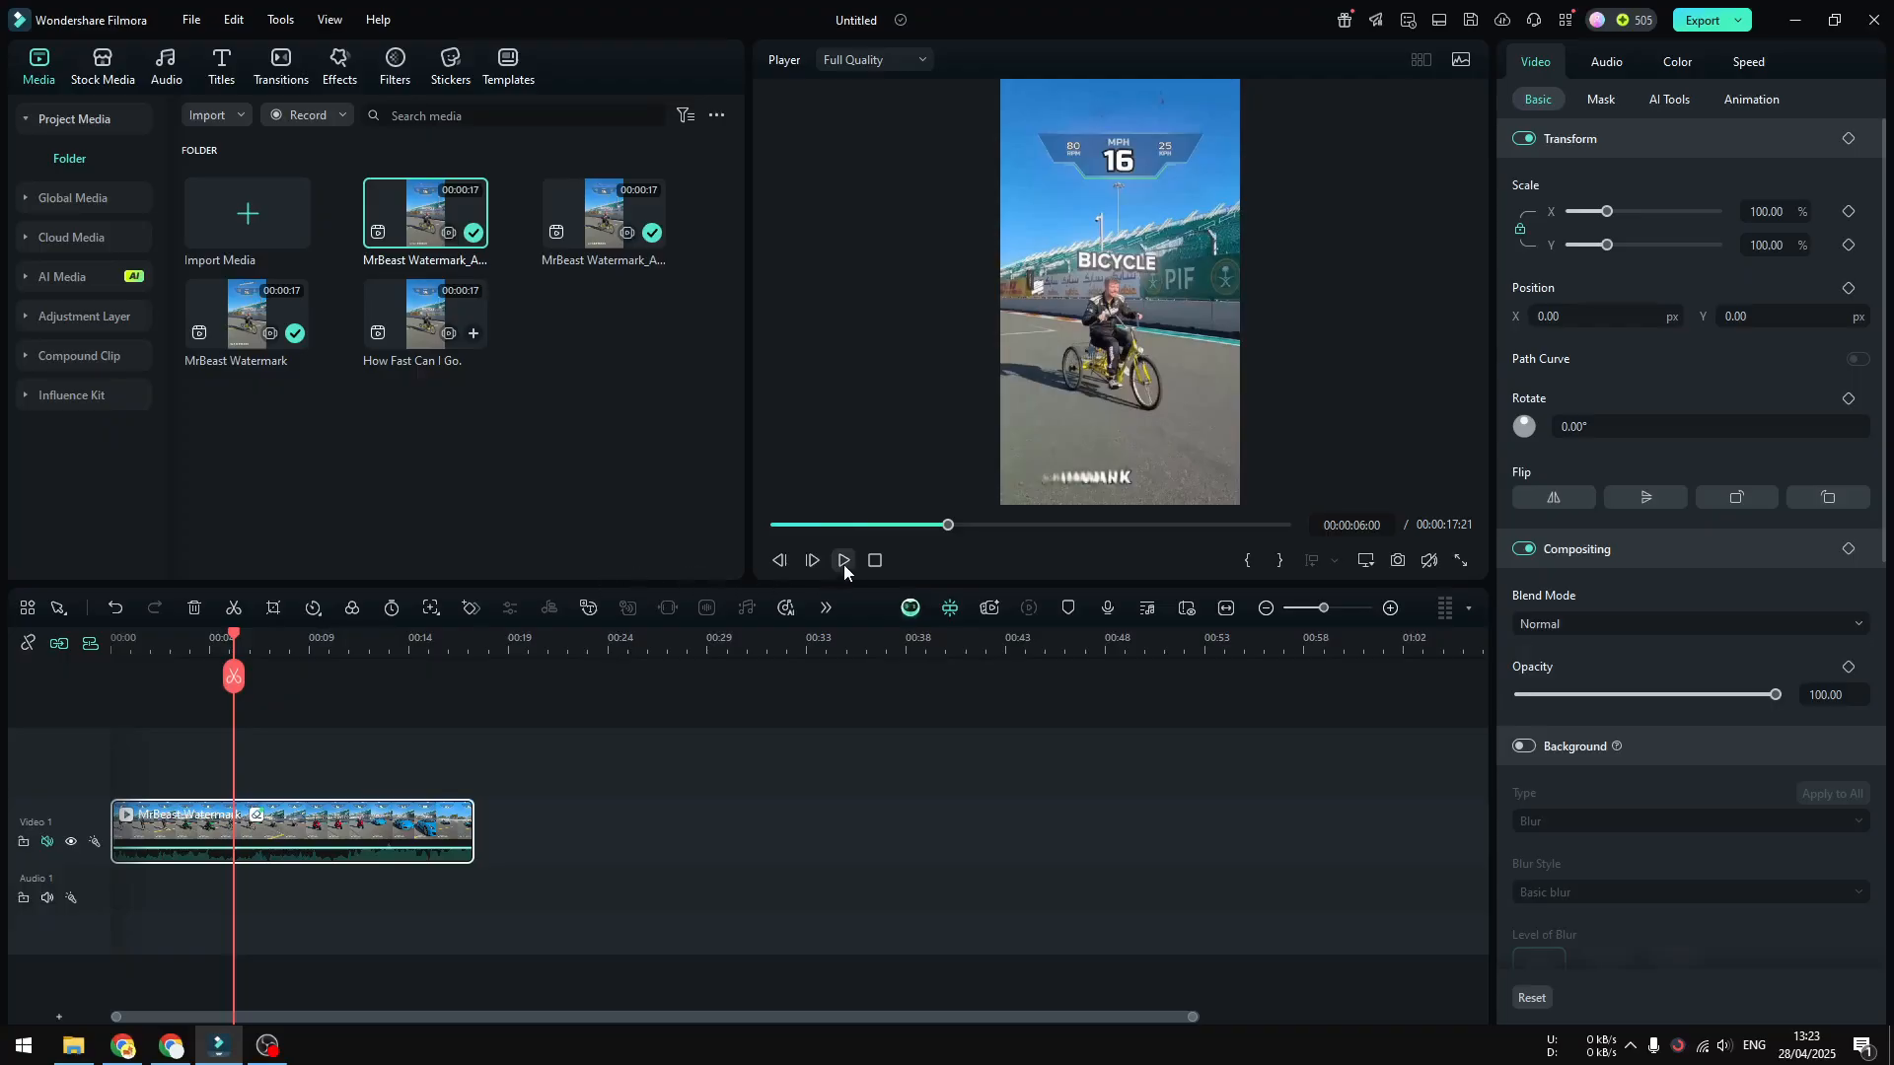
left_click(843, 559)
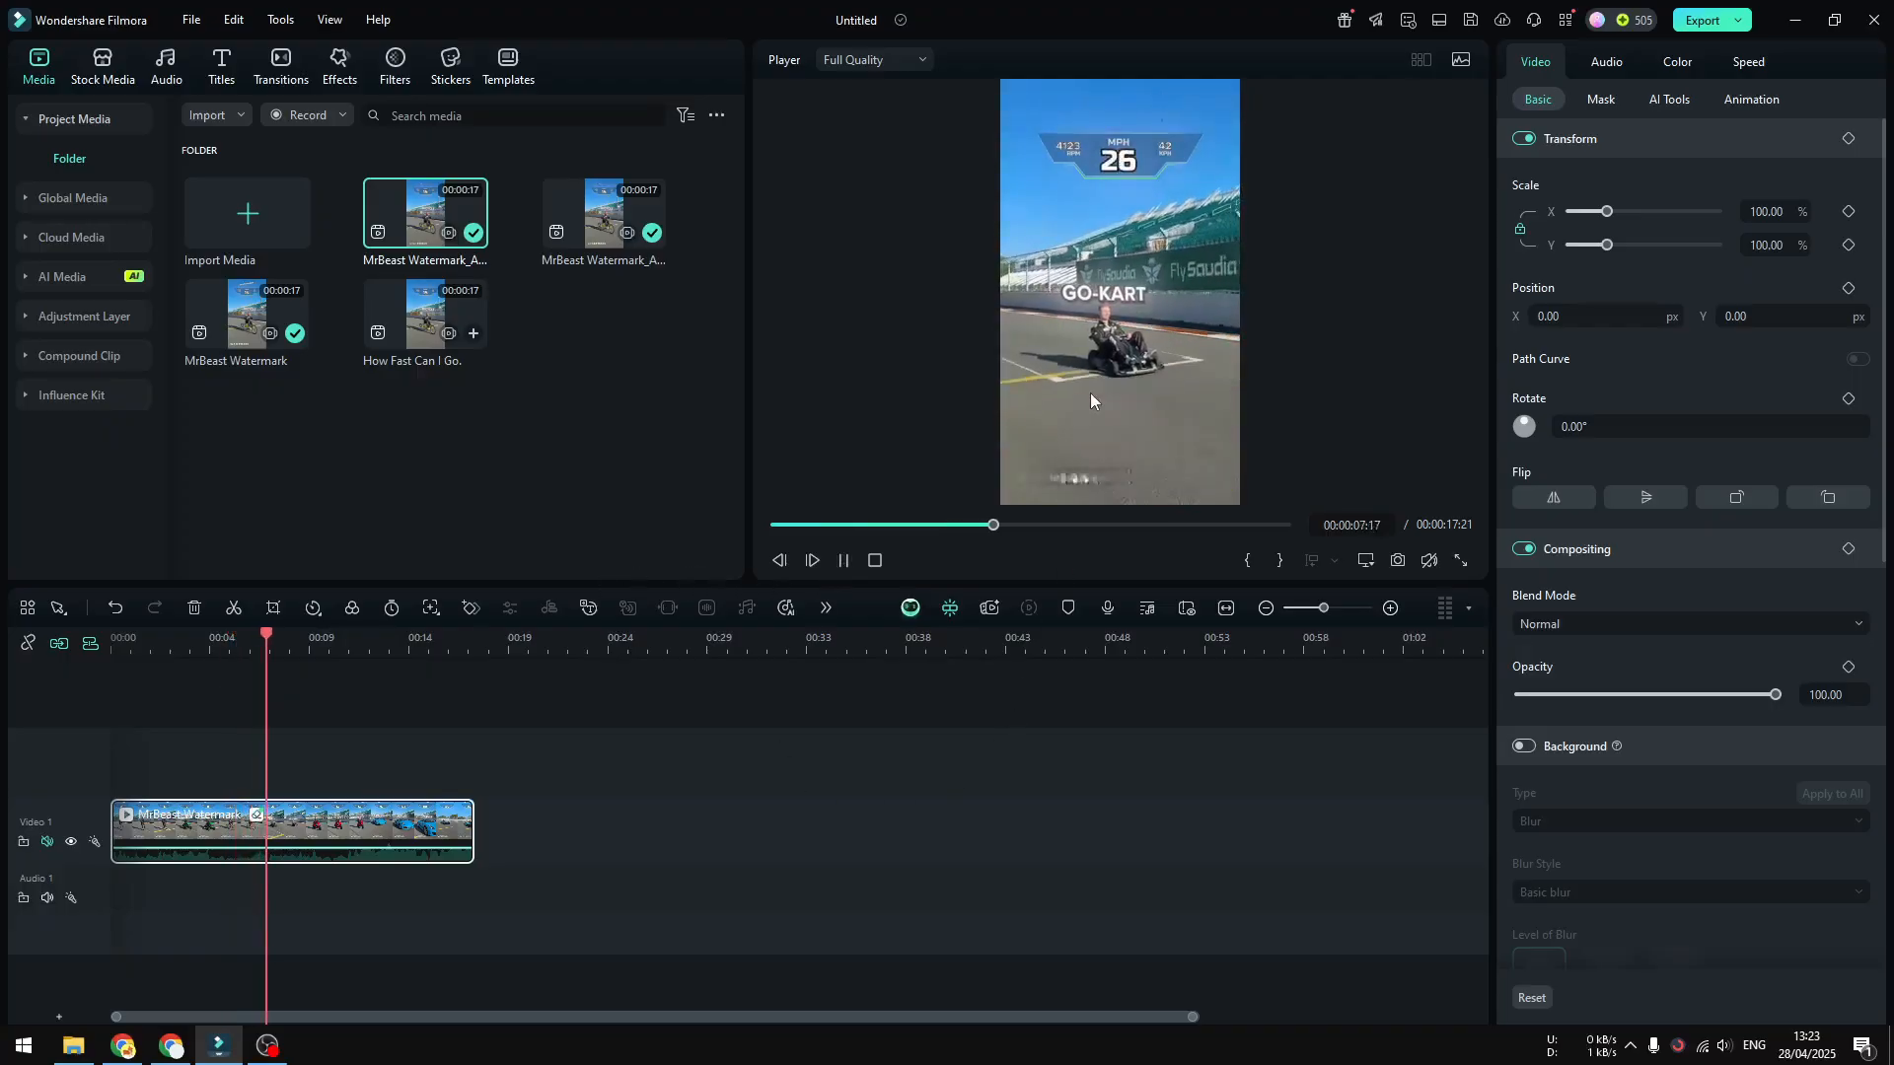